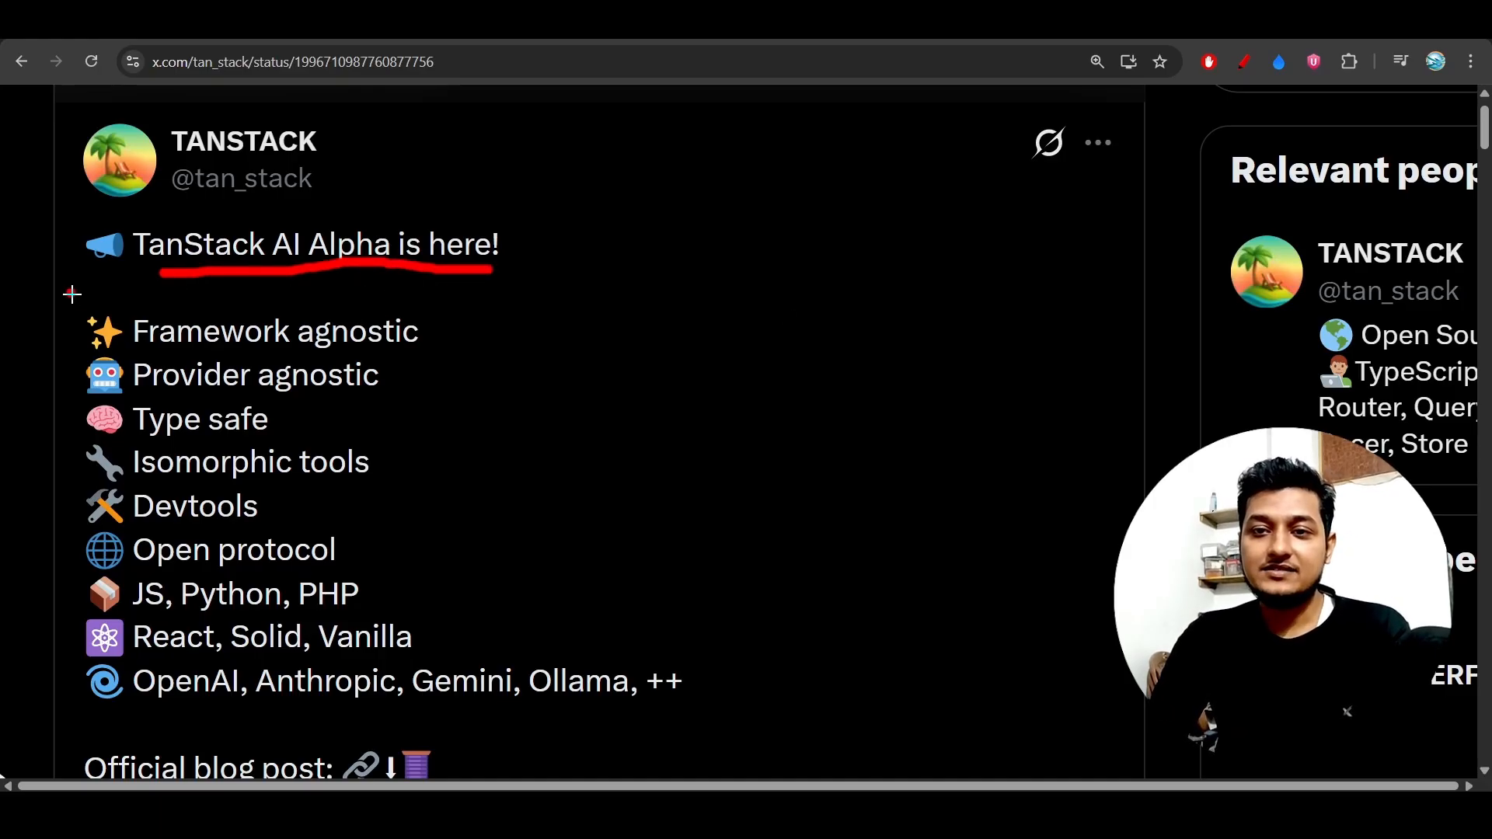
Draw a red bracket beside the tweet's list of features
drag(71, 295, 40, 685)
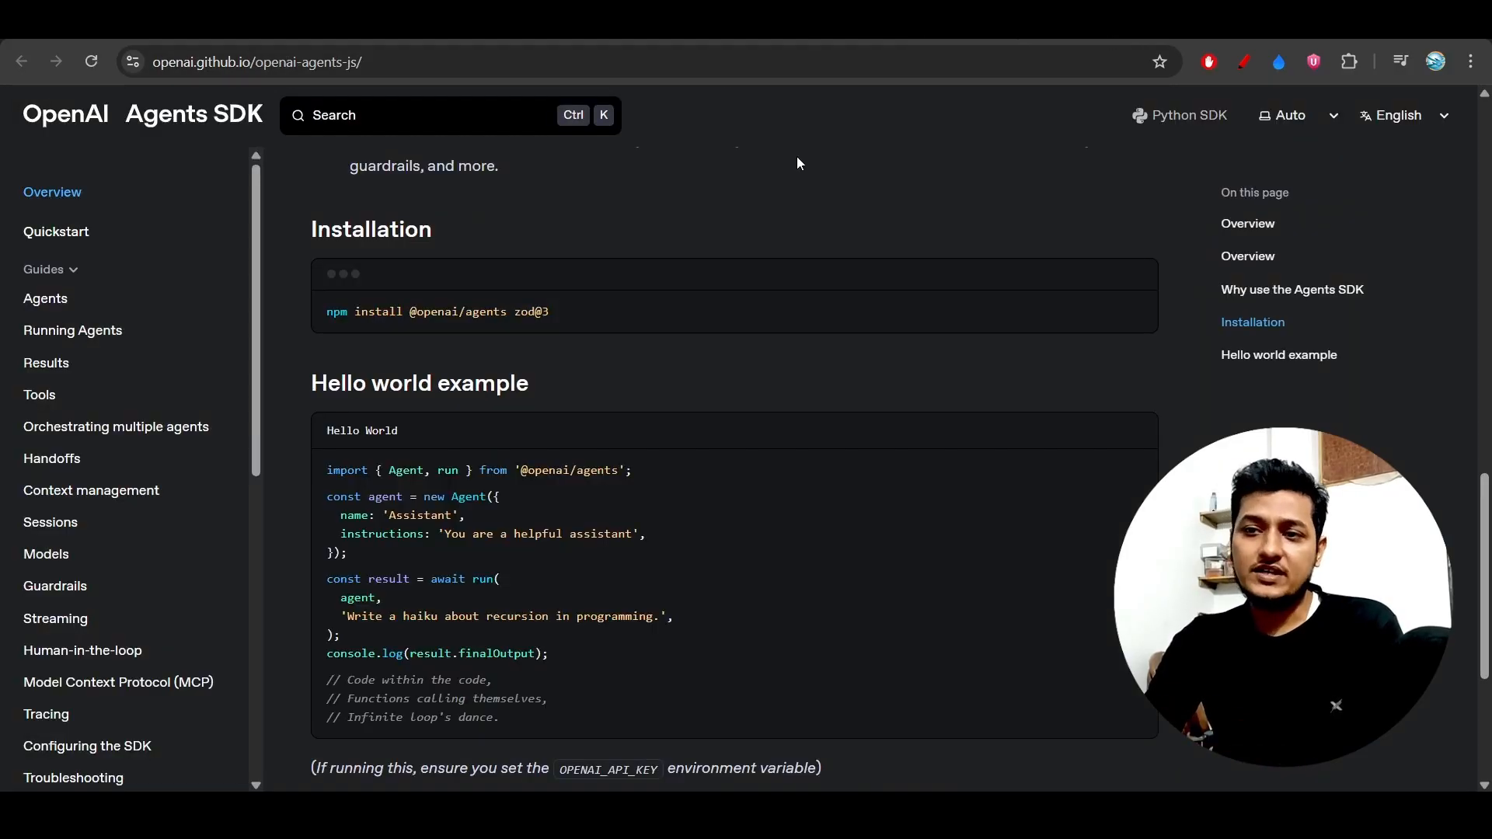
mouse_move(561, 345)
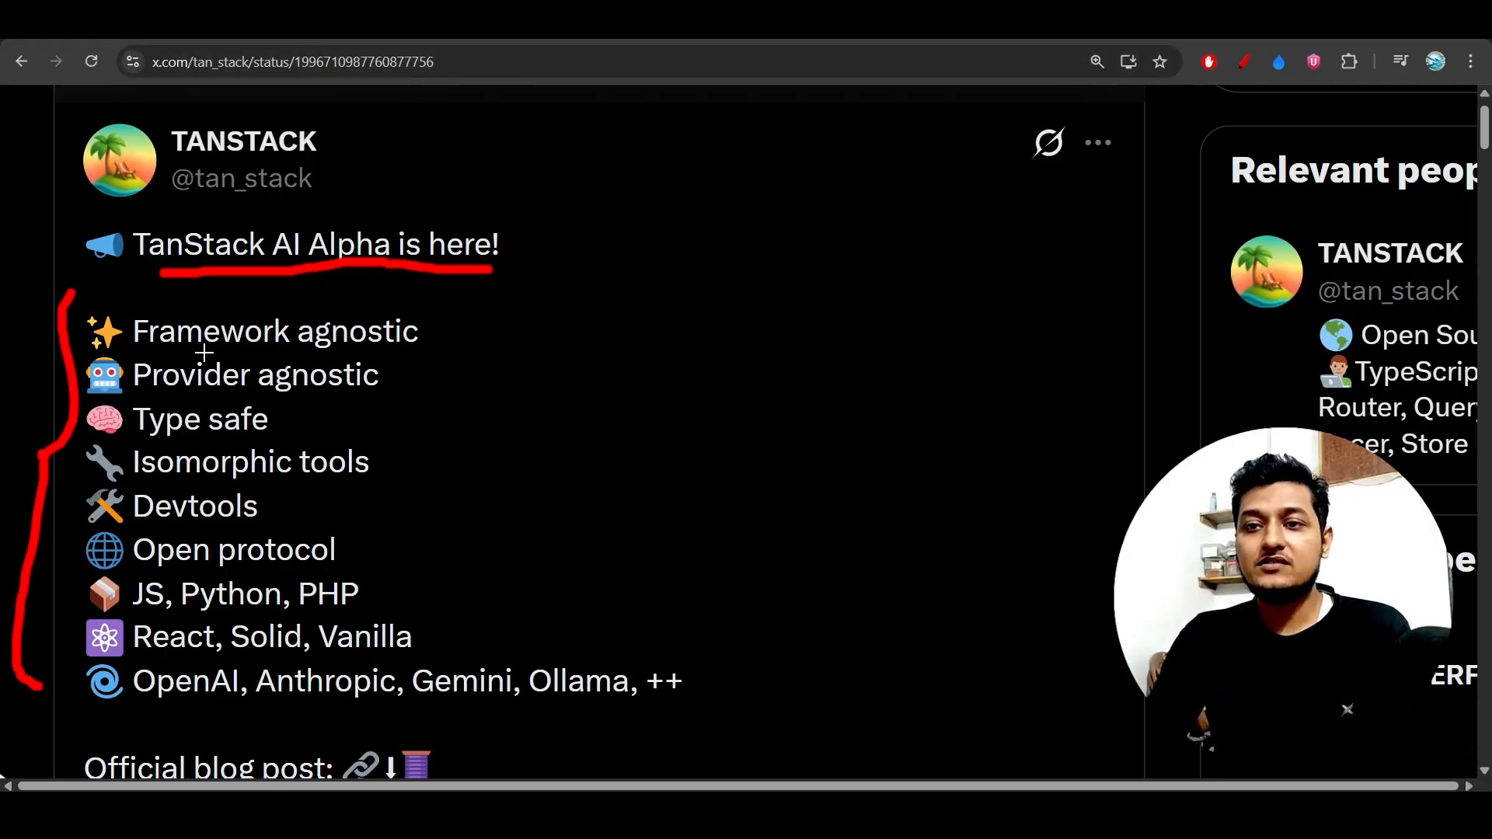
Underline Framework agnostic, JS/Python/PHP, React/Solid/Vanilla and Provider agnostic in red
drag(199, 359, 466, 359)
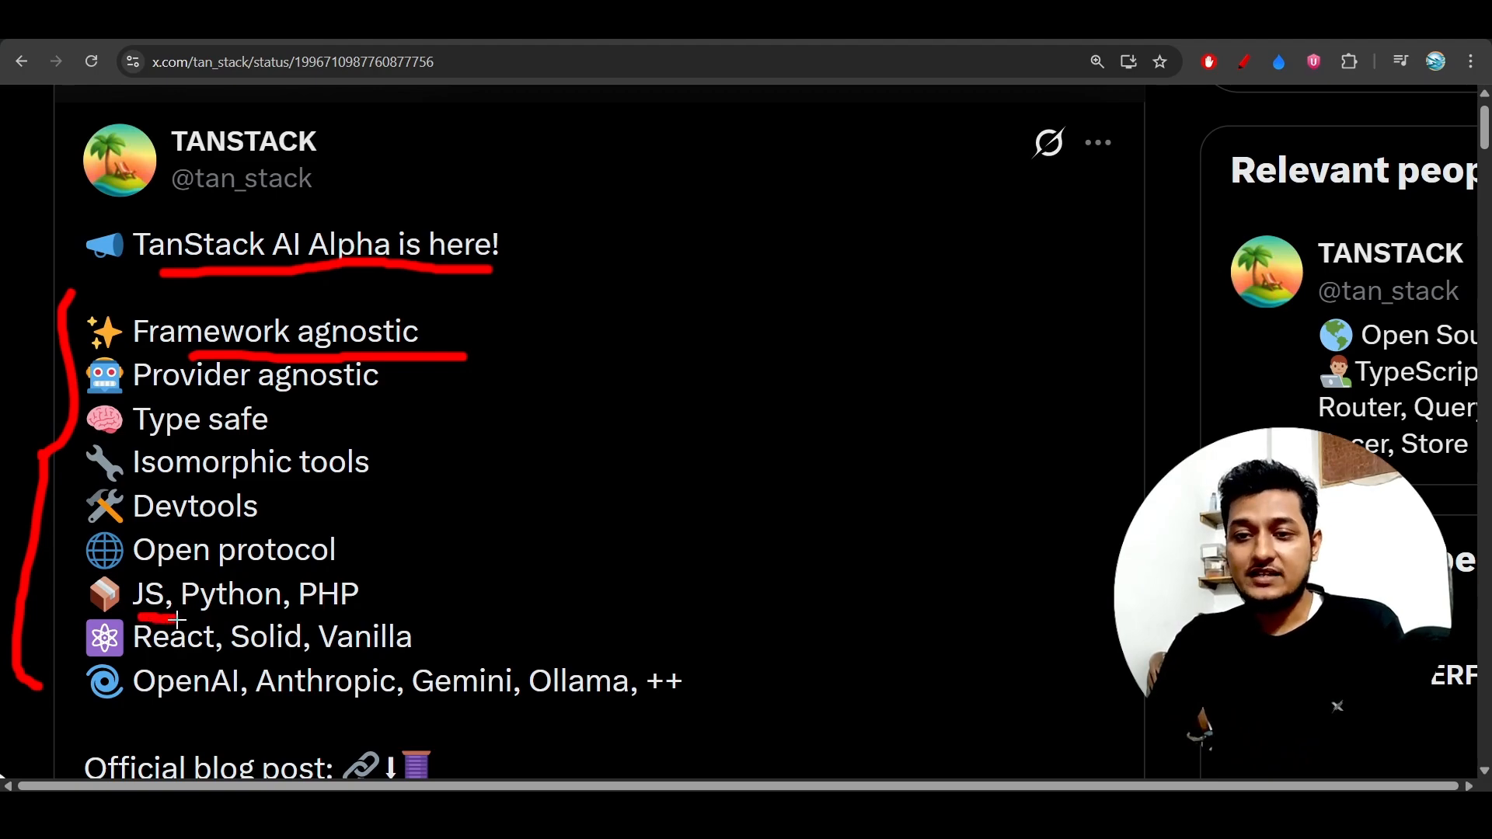
drag(177, 619, 397, 613)
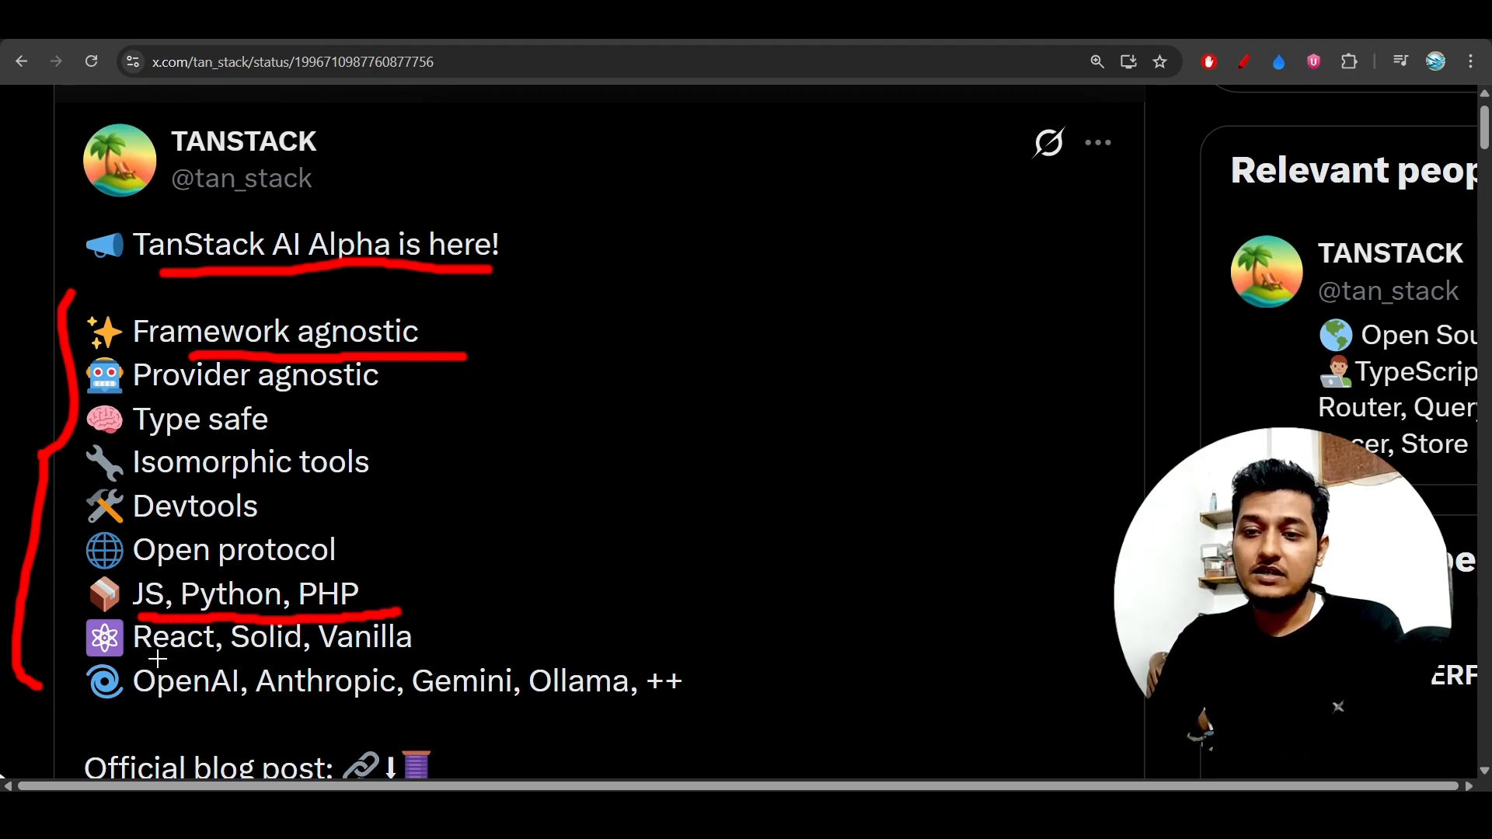
drag(153, 657, 381, 657)
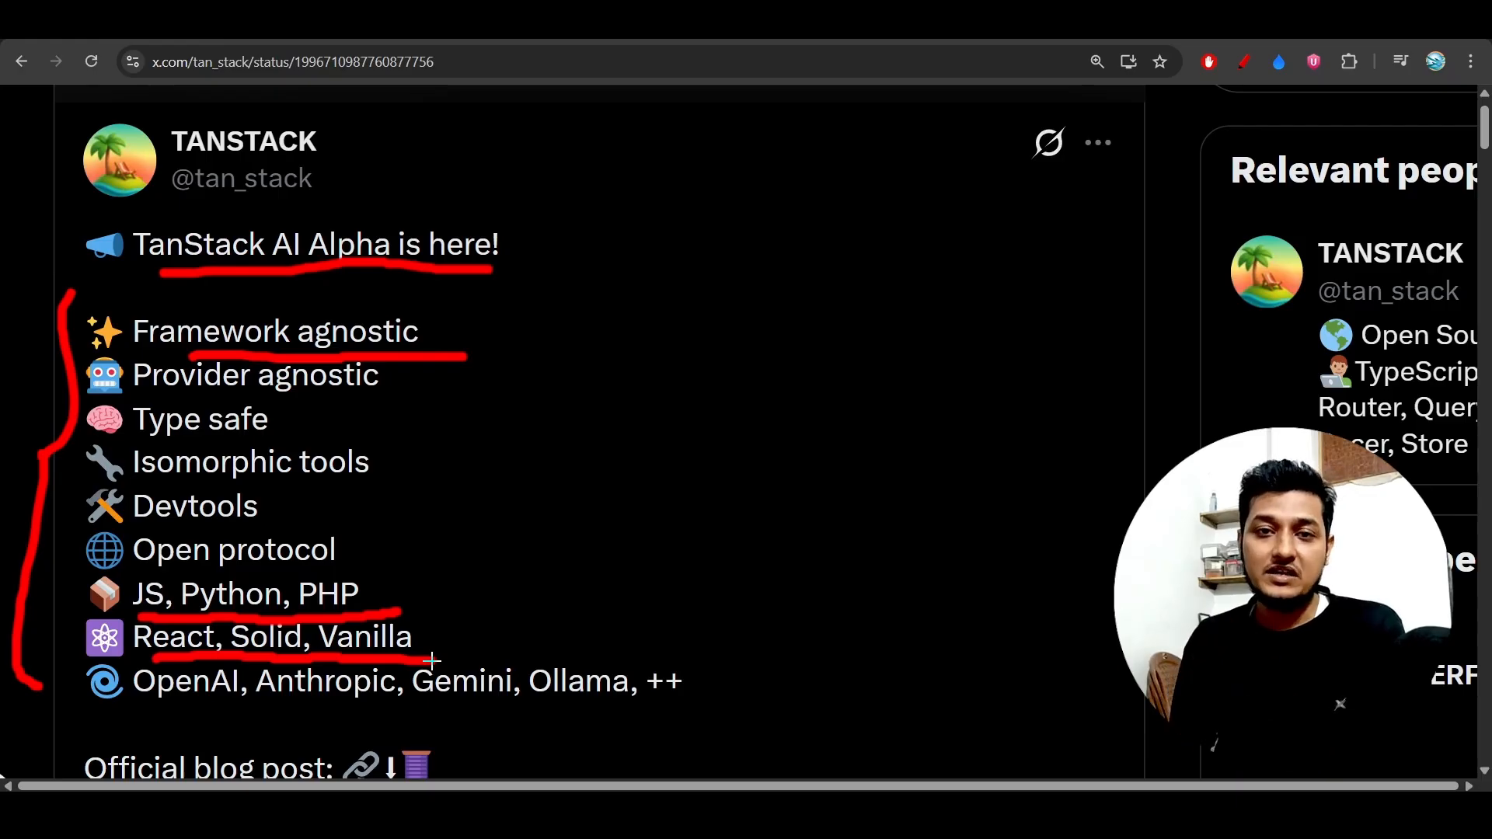
mouse_move(209, 390)
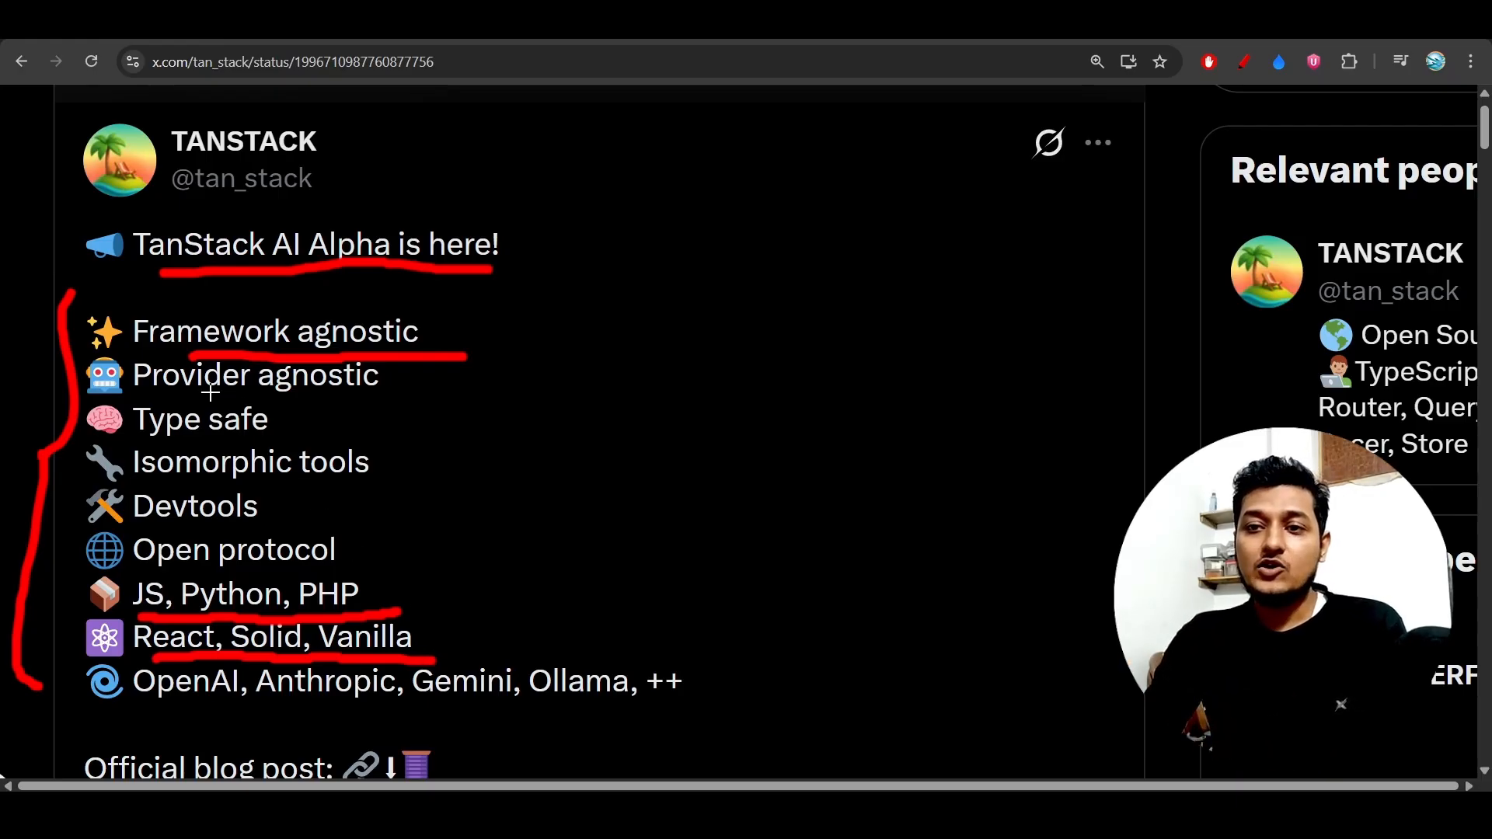
drag(181, 400, 410, 400)
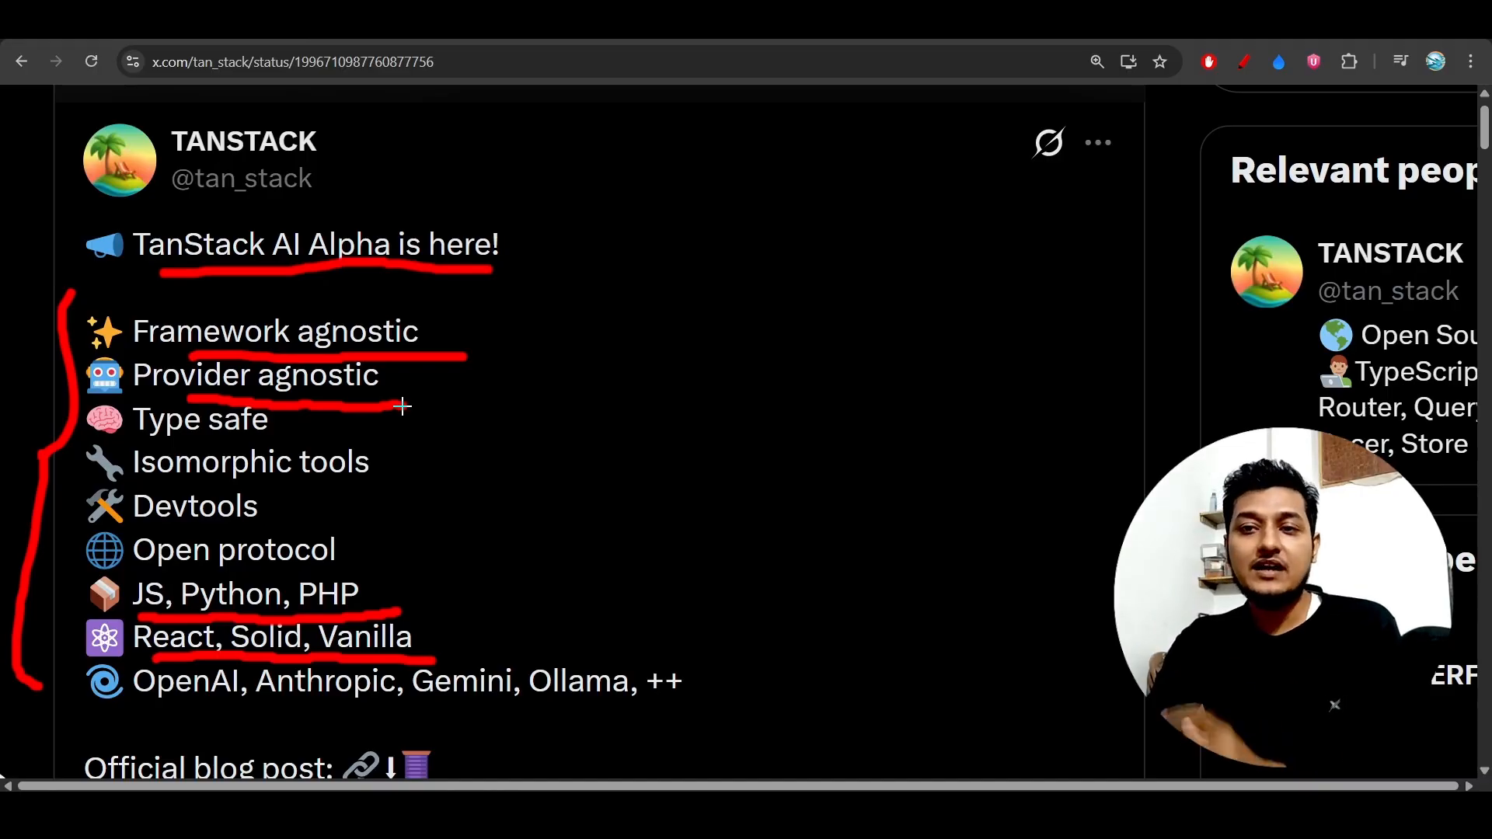
mouse_move(275, 657)
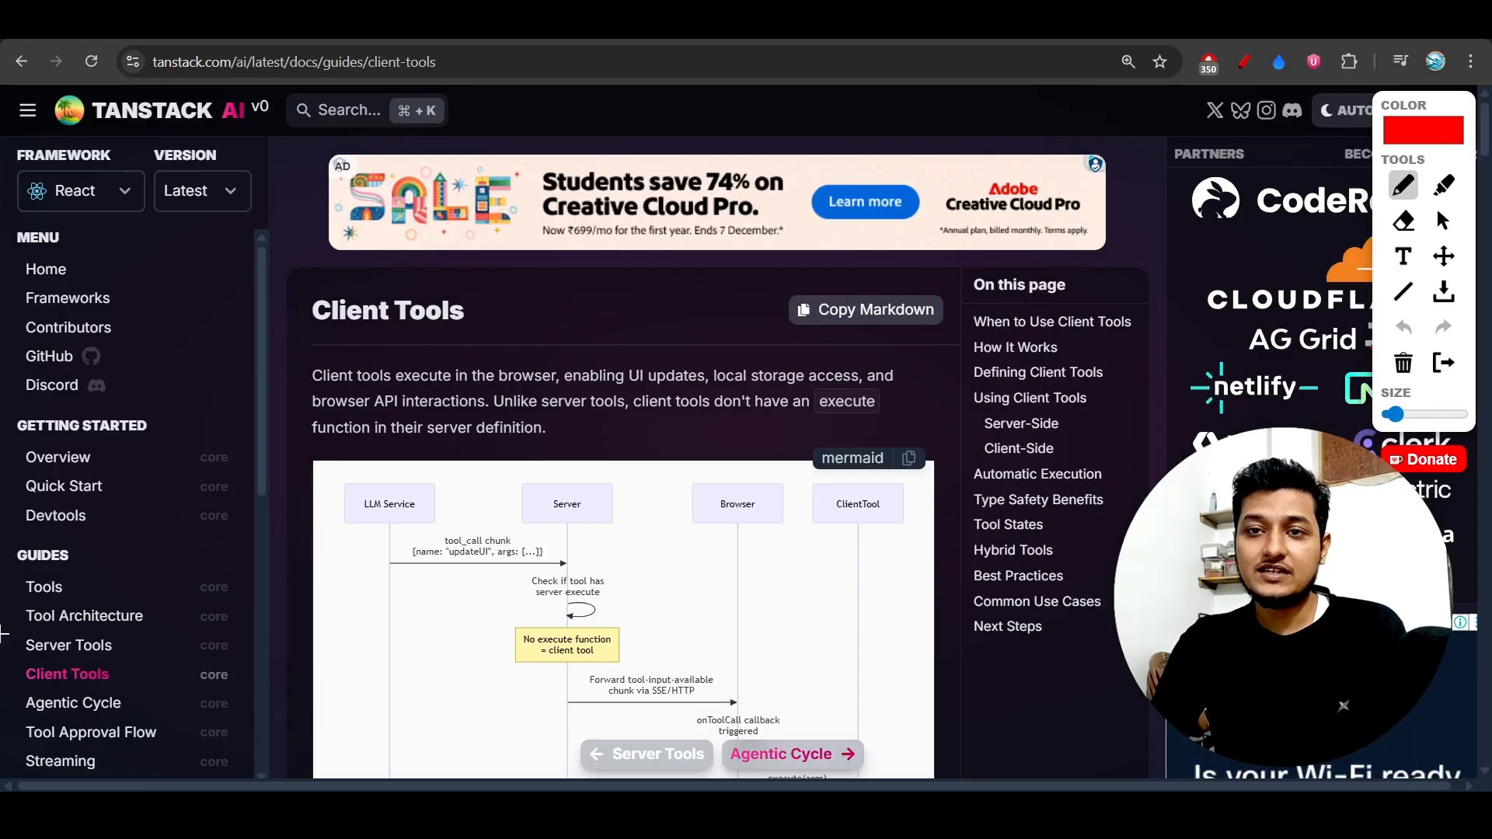
Scroll the Client Tools guide down to the mermaid diagram
scroll(down, 3)
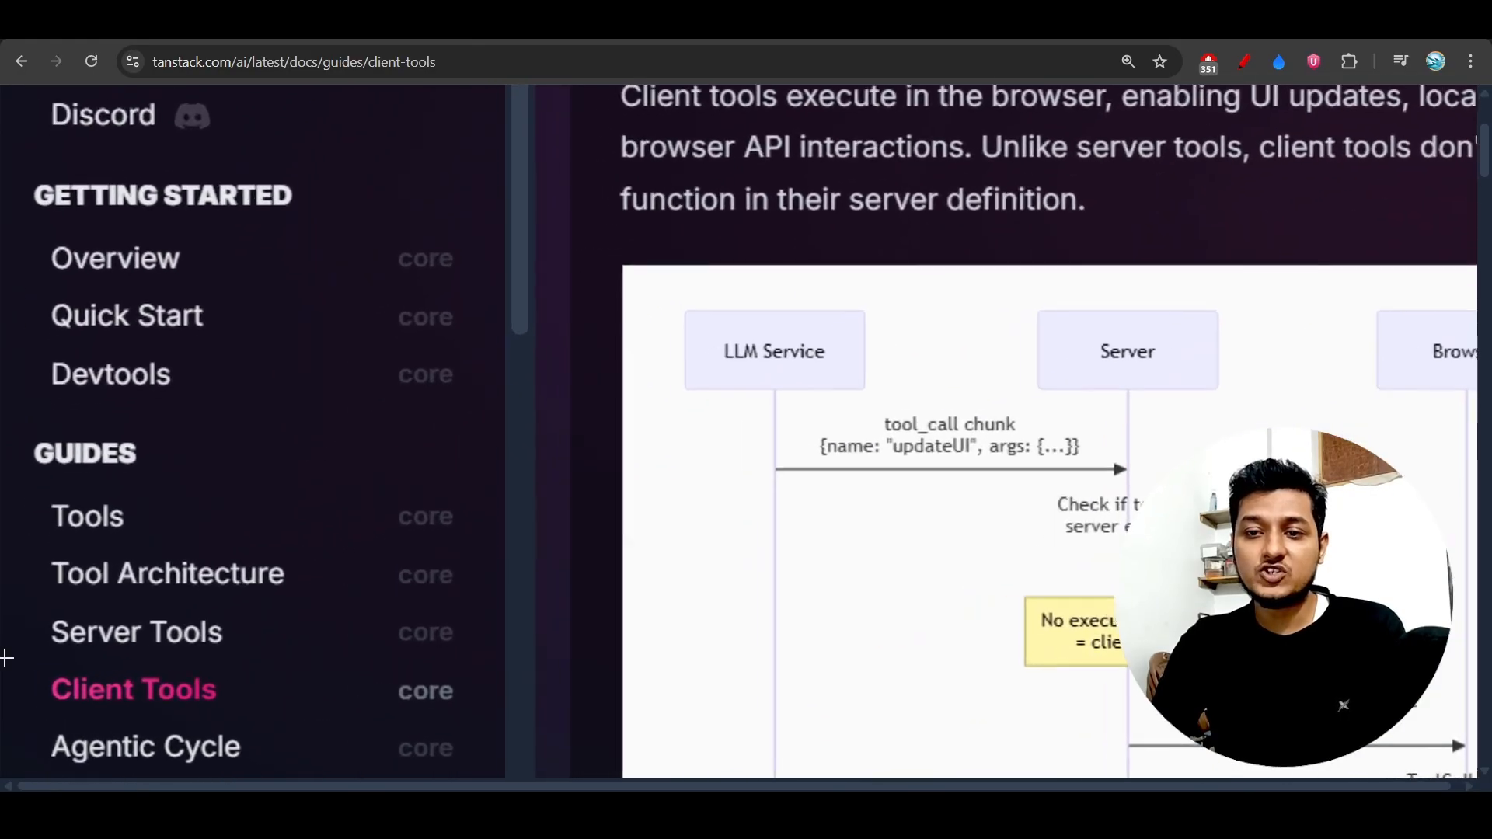
scroll(down, 3)
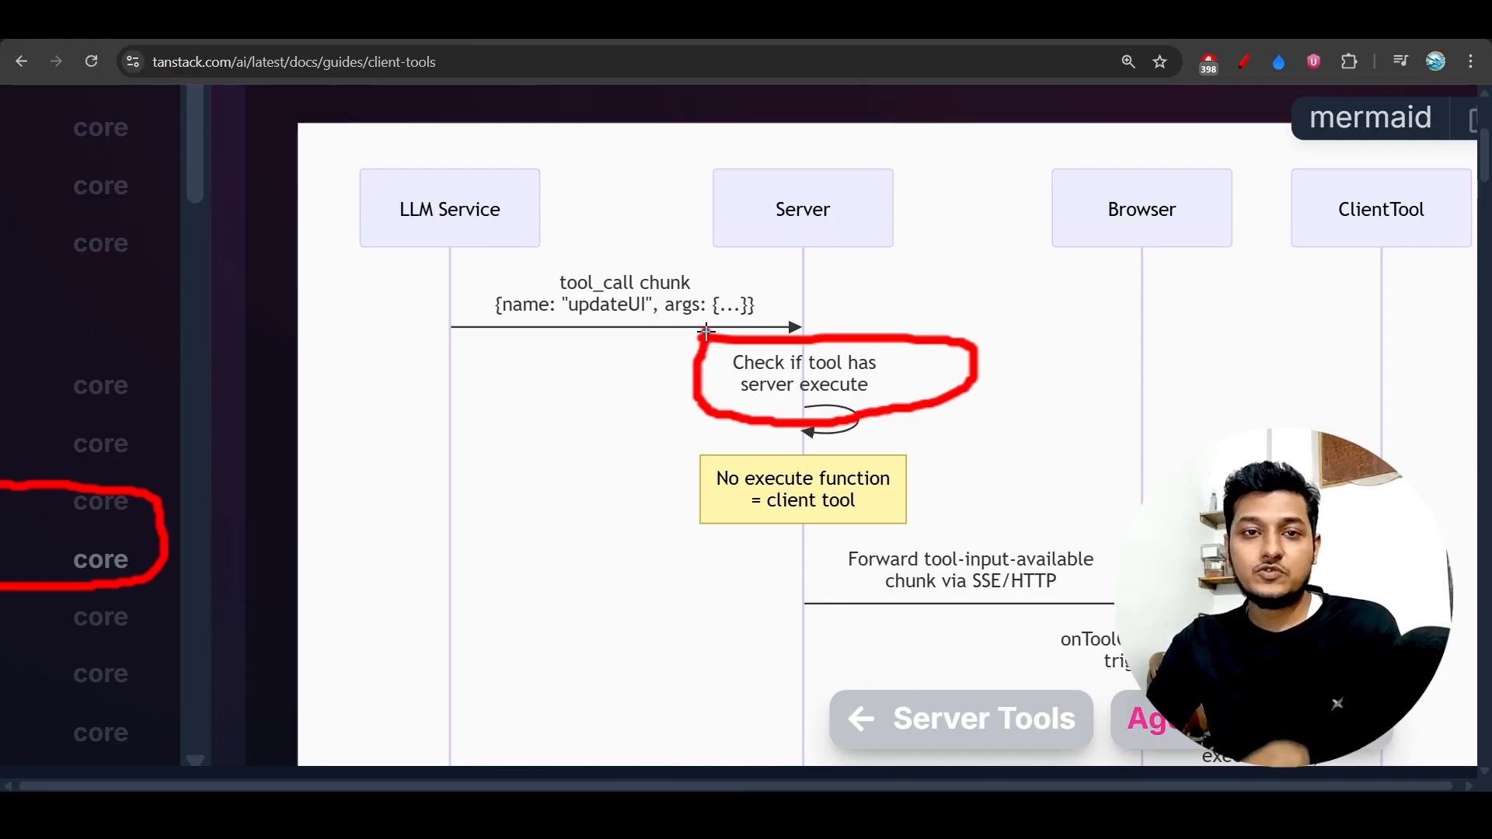
mouse_move(429, 389)
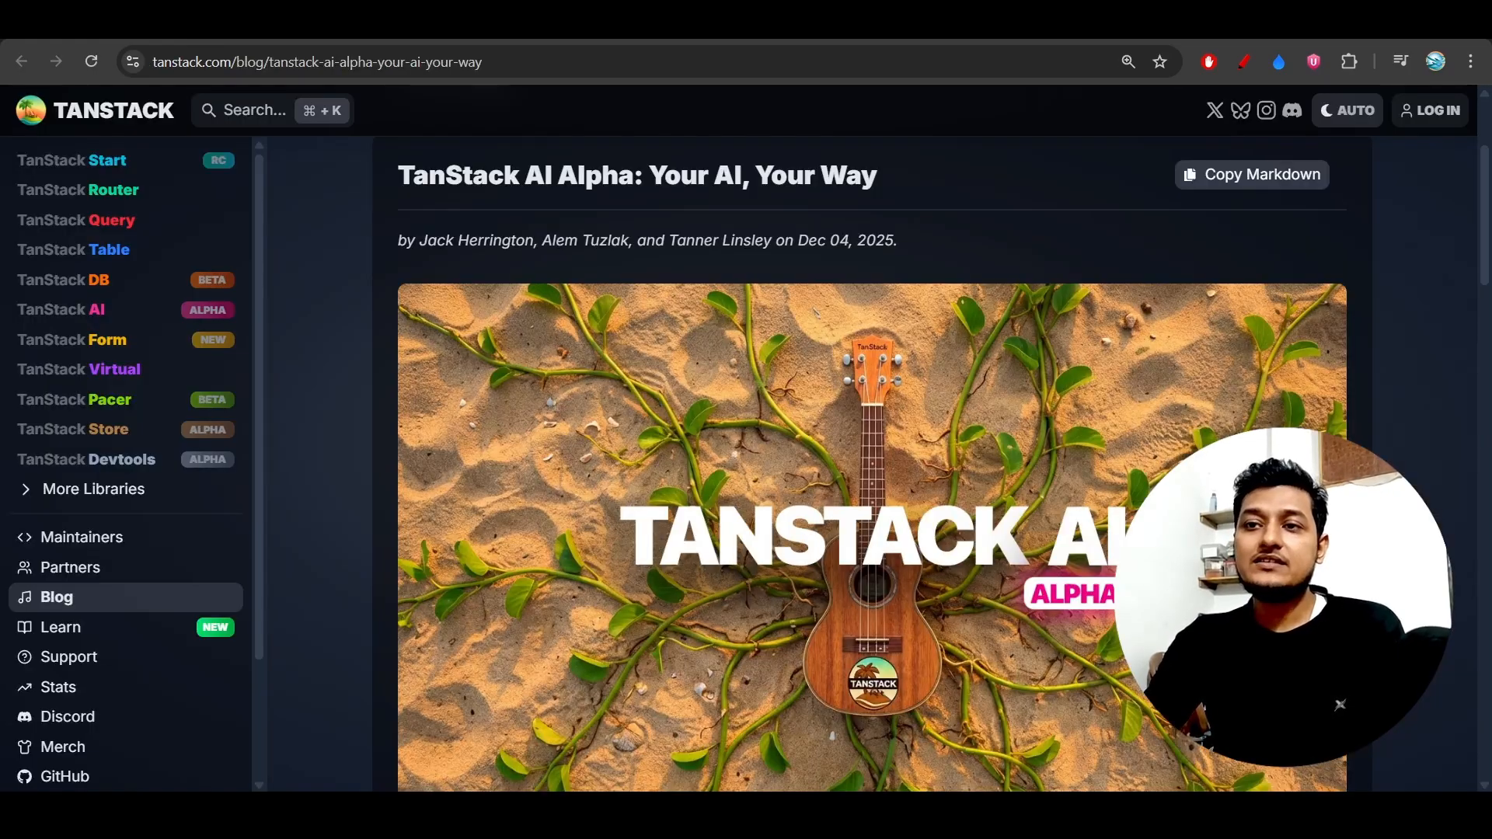
Scroll into the 'TanStack AI Alpha: Your AI, Your Way' post's intro
scroll(down, 3)
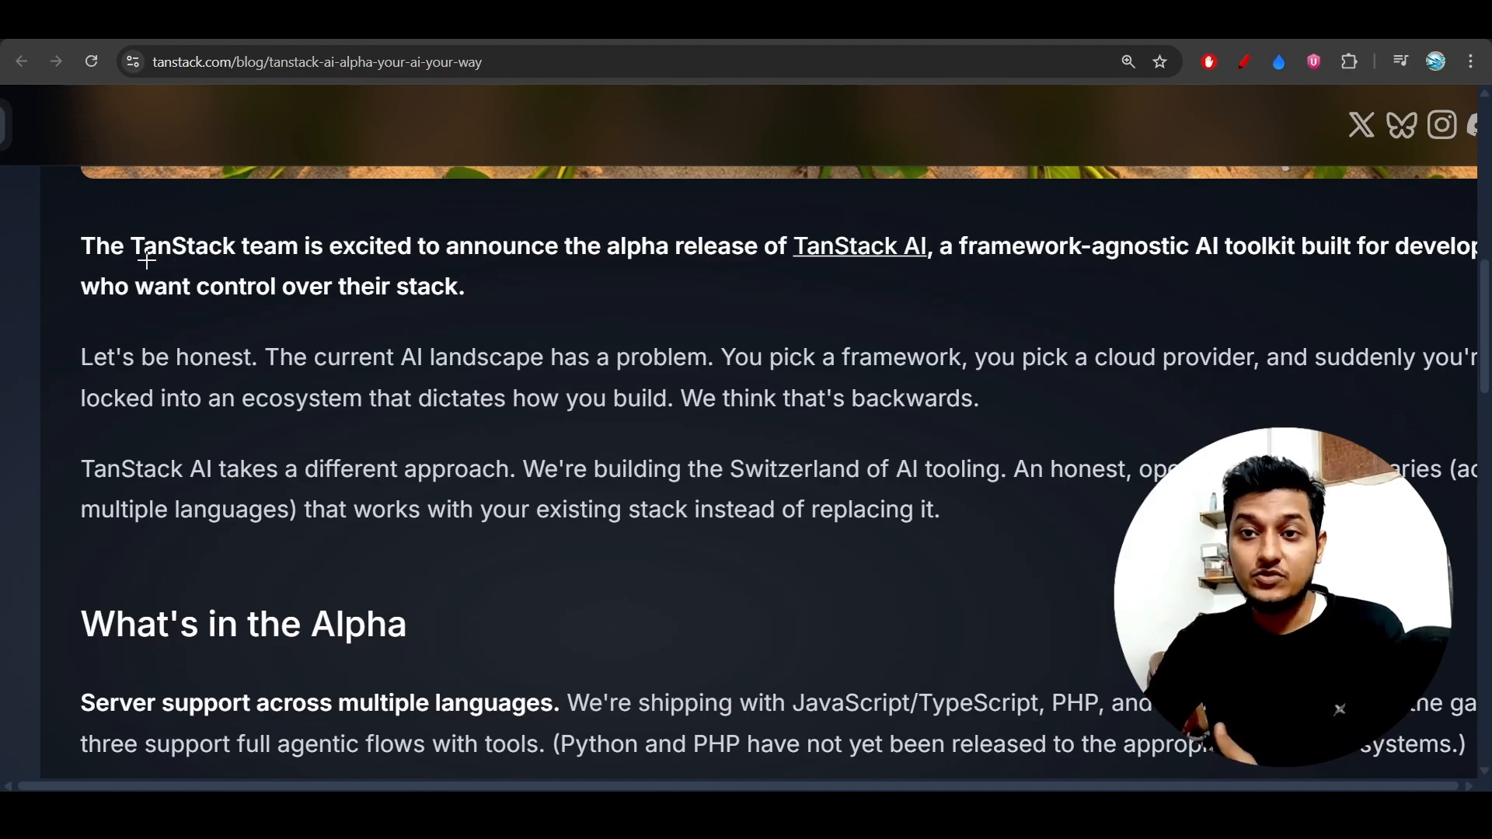
Underline the alpha release announcement sentence, the toolkit description and the AI-landscape-problem phrase in red
drag(143, 264, 306, 267)
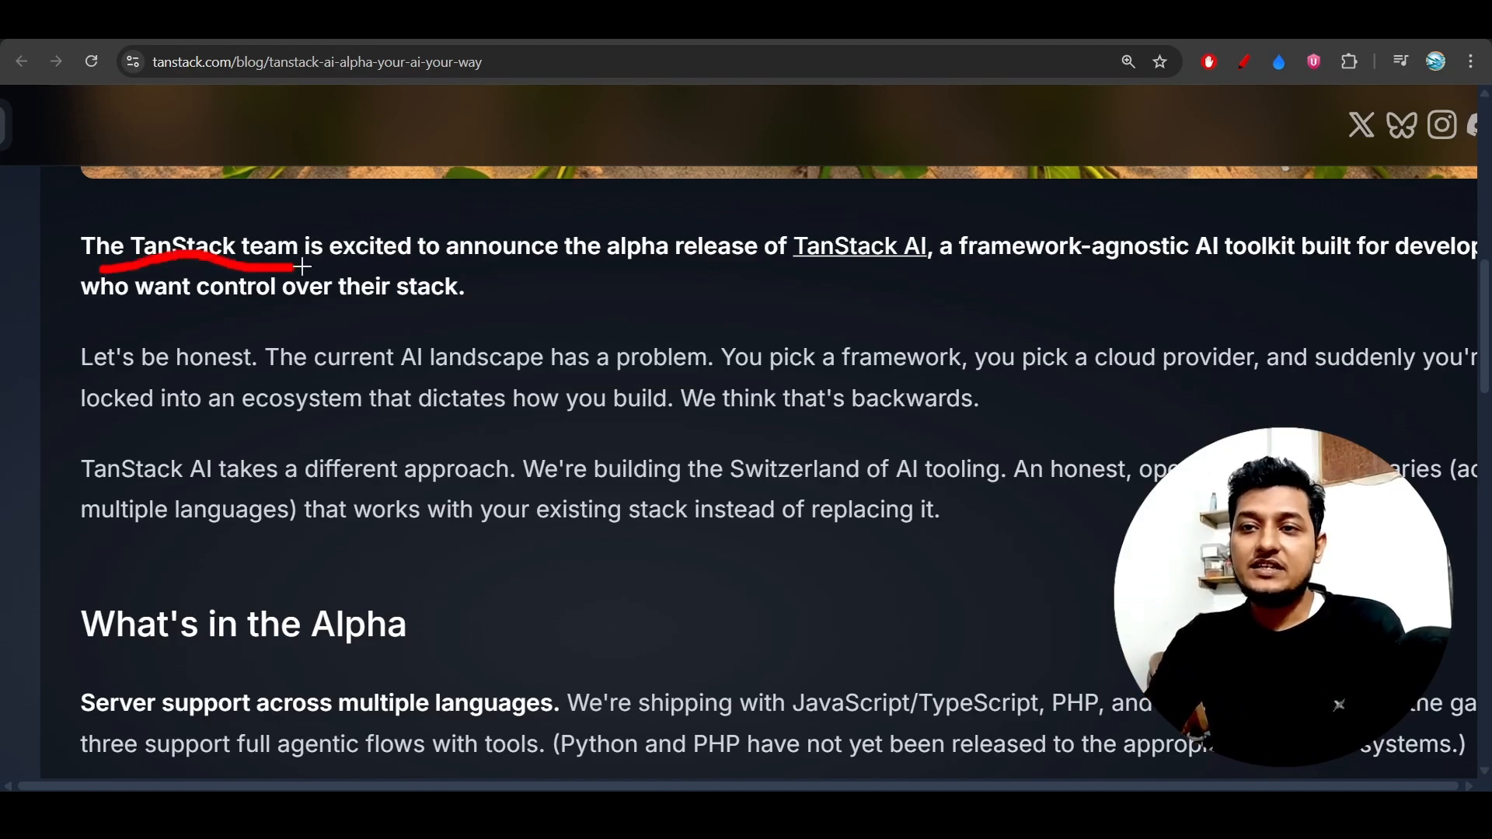
drag(302, 268, 700, 272)
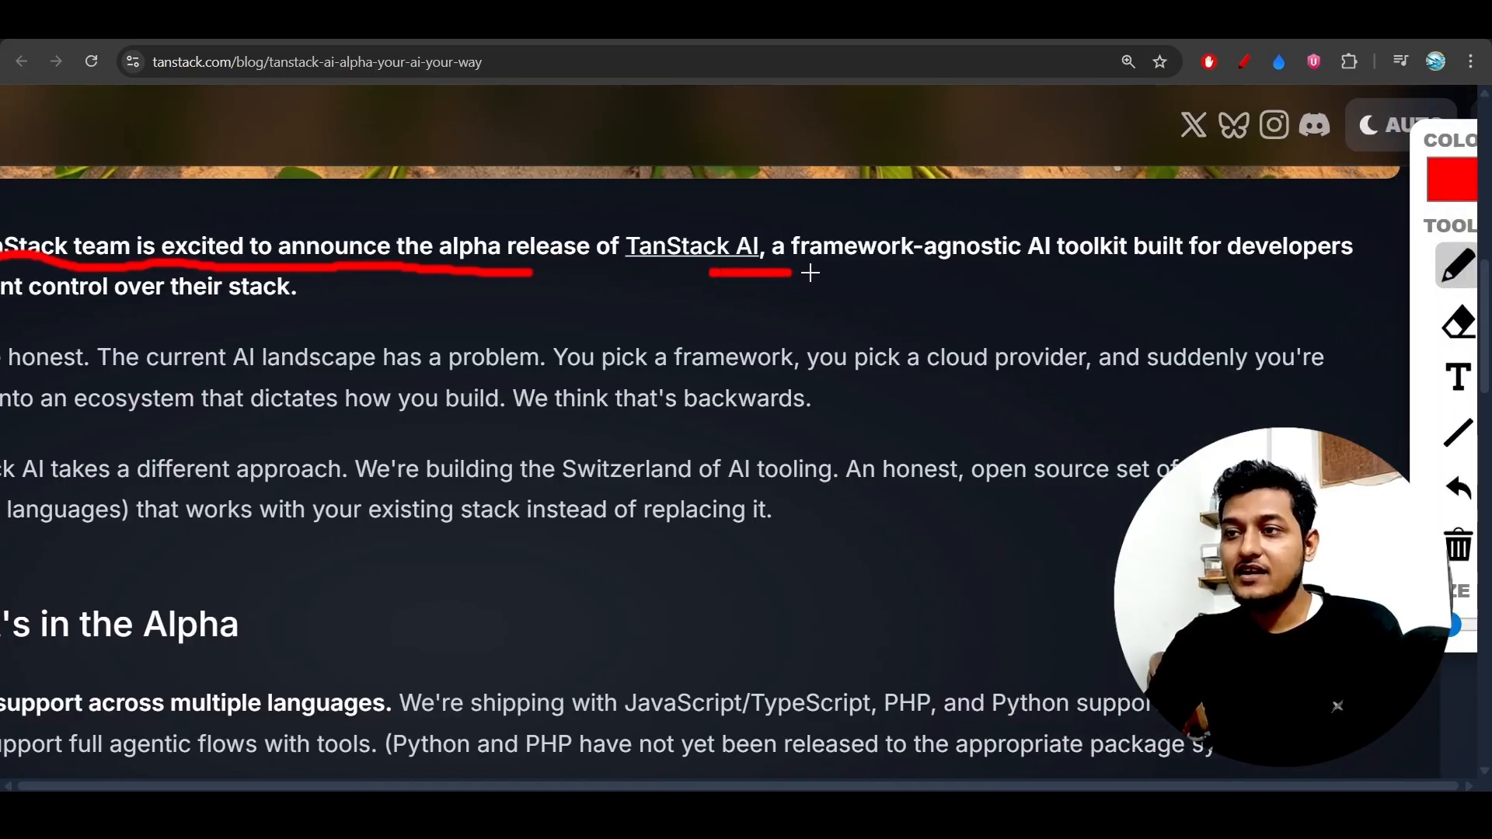
drag(809, 274, 1190, 276)
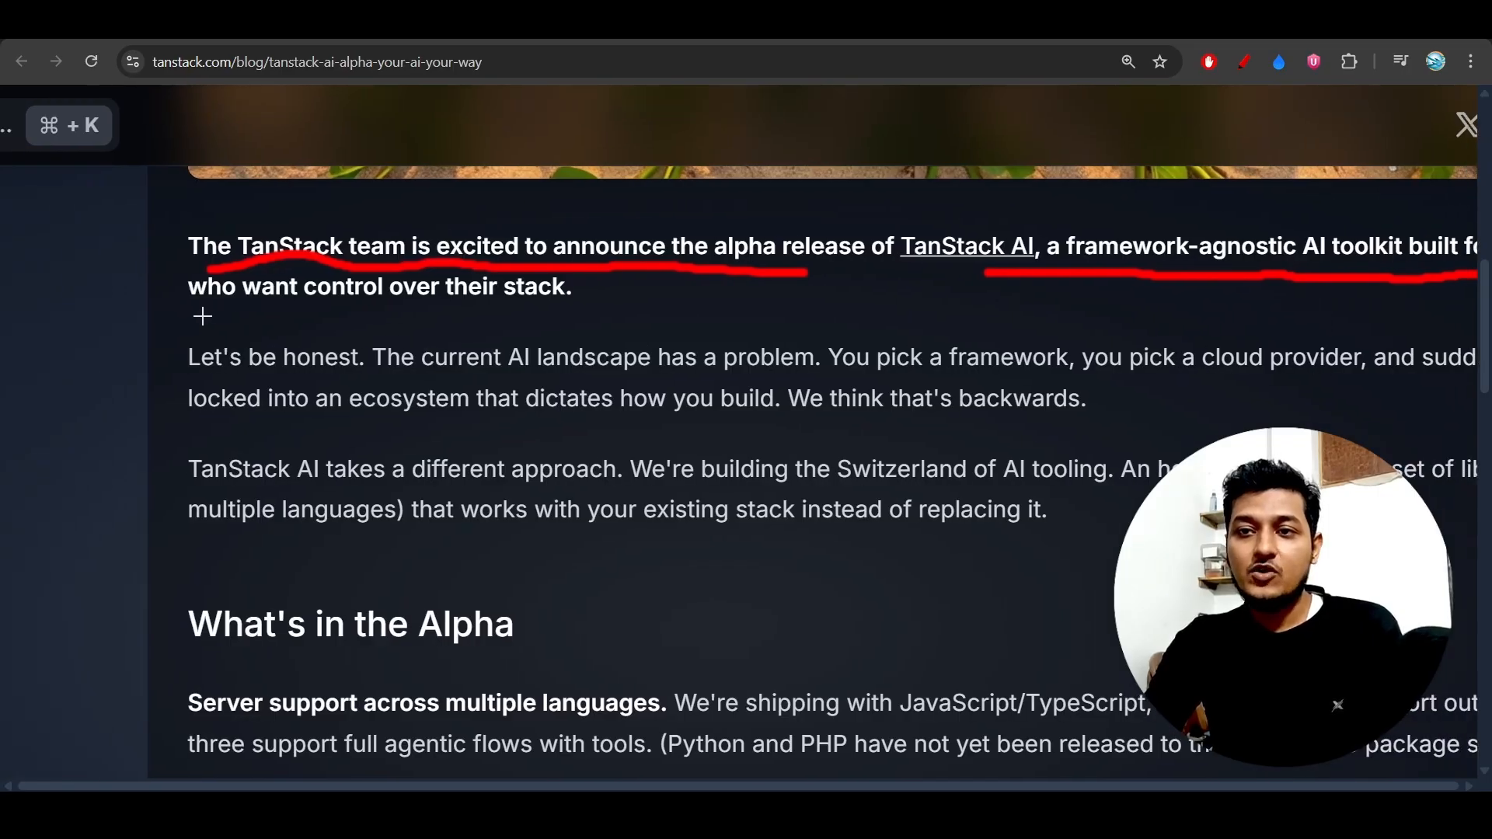
drag(200, 315, 594, 308)
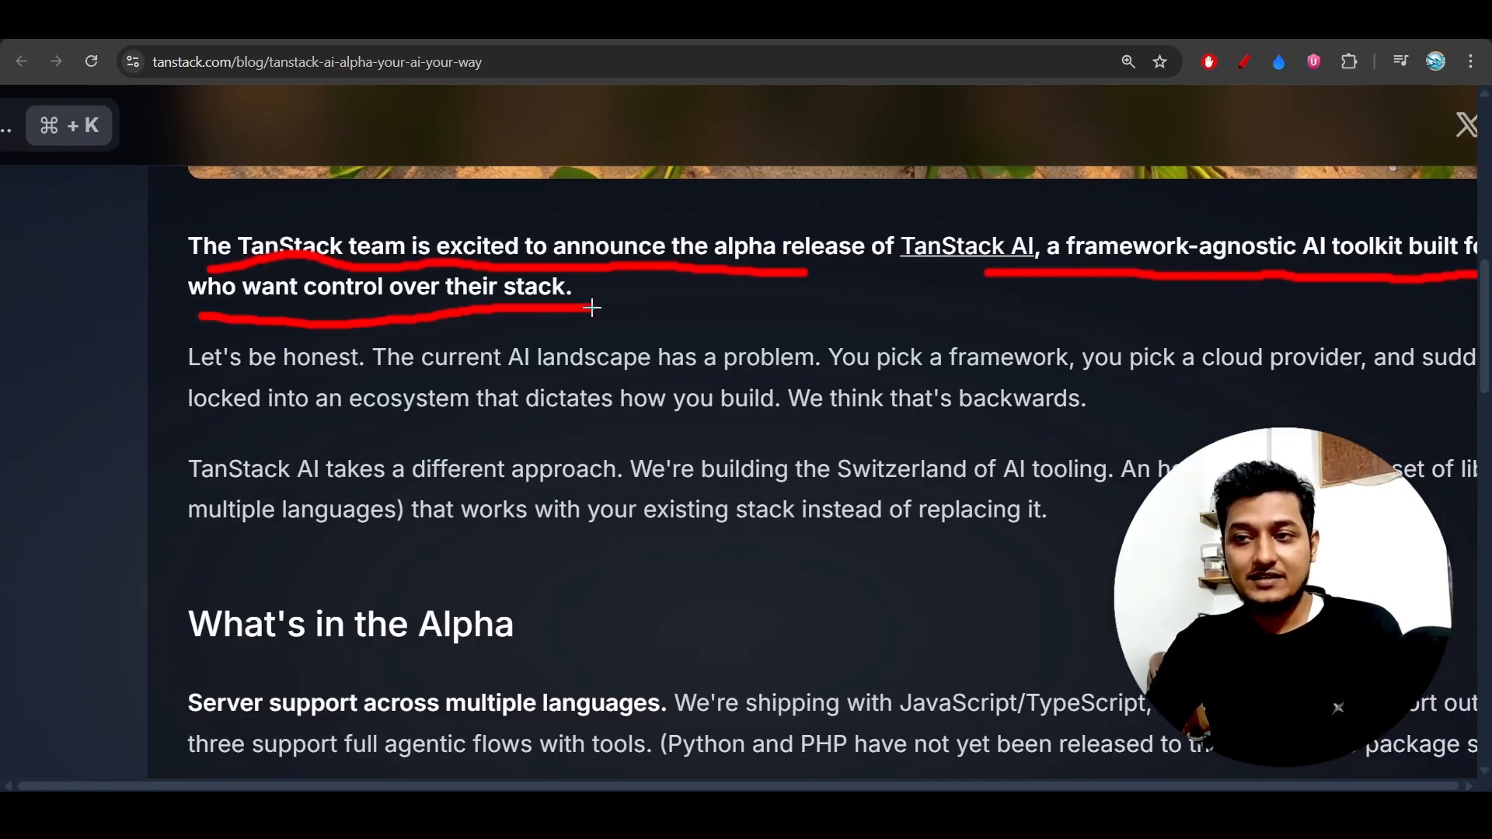
mouse_move(387, 382)
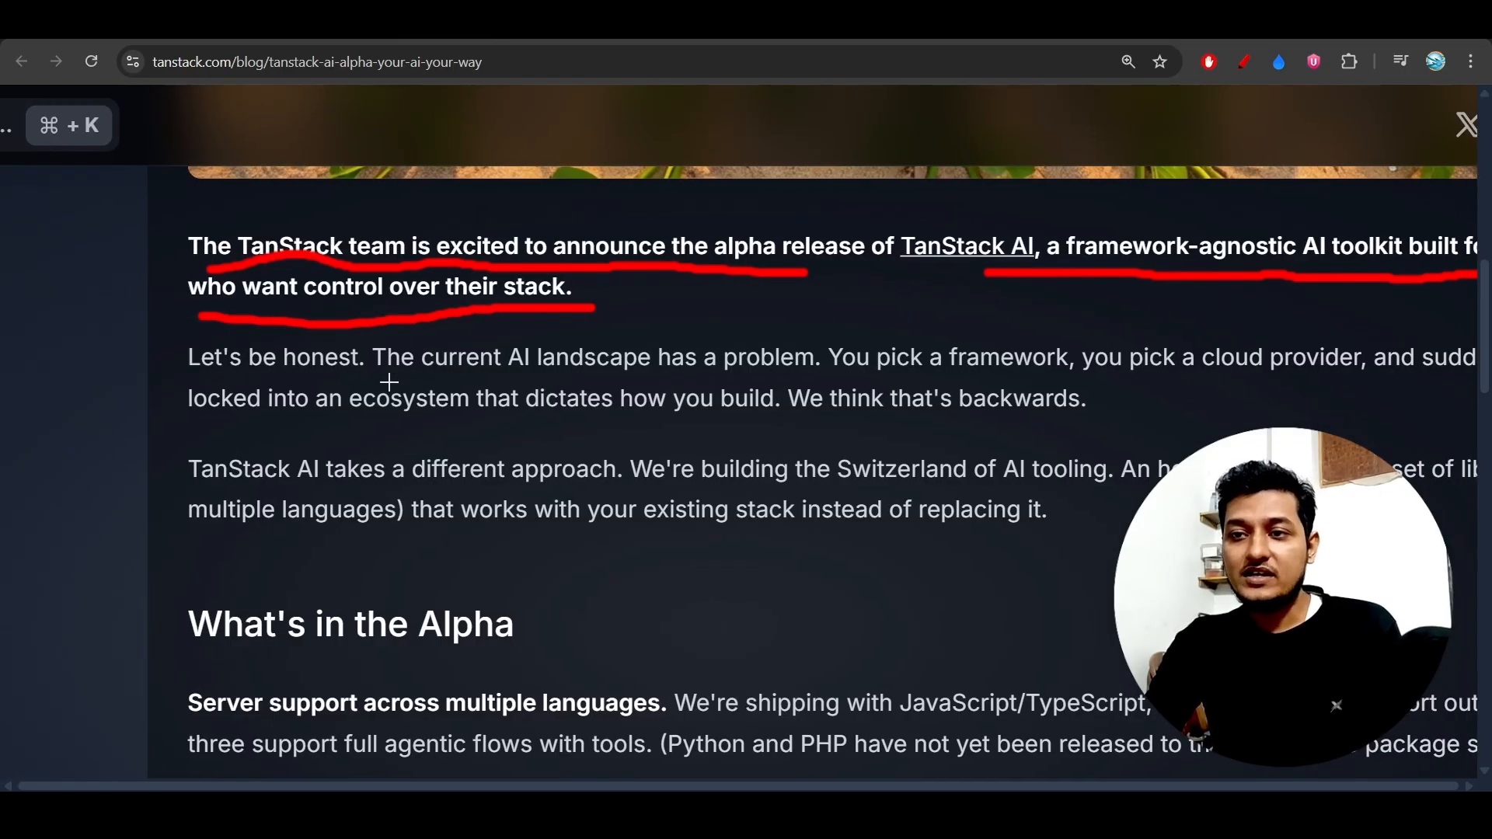
drag(390, 382, 804, 379)
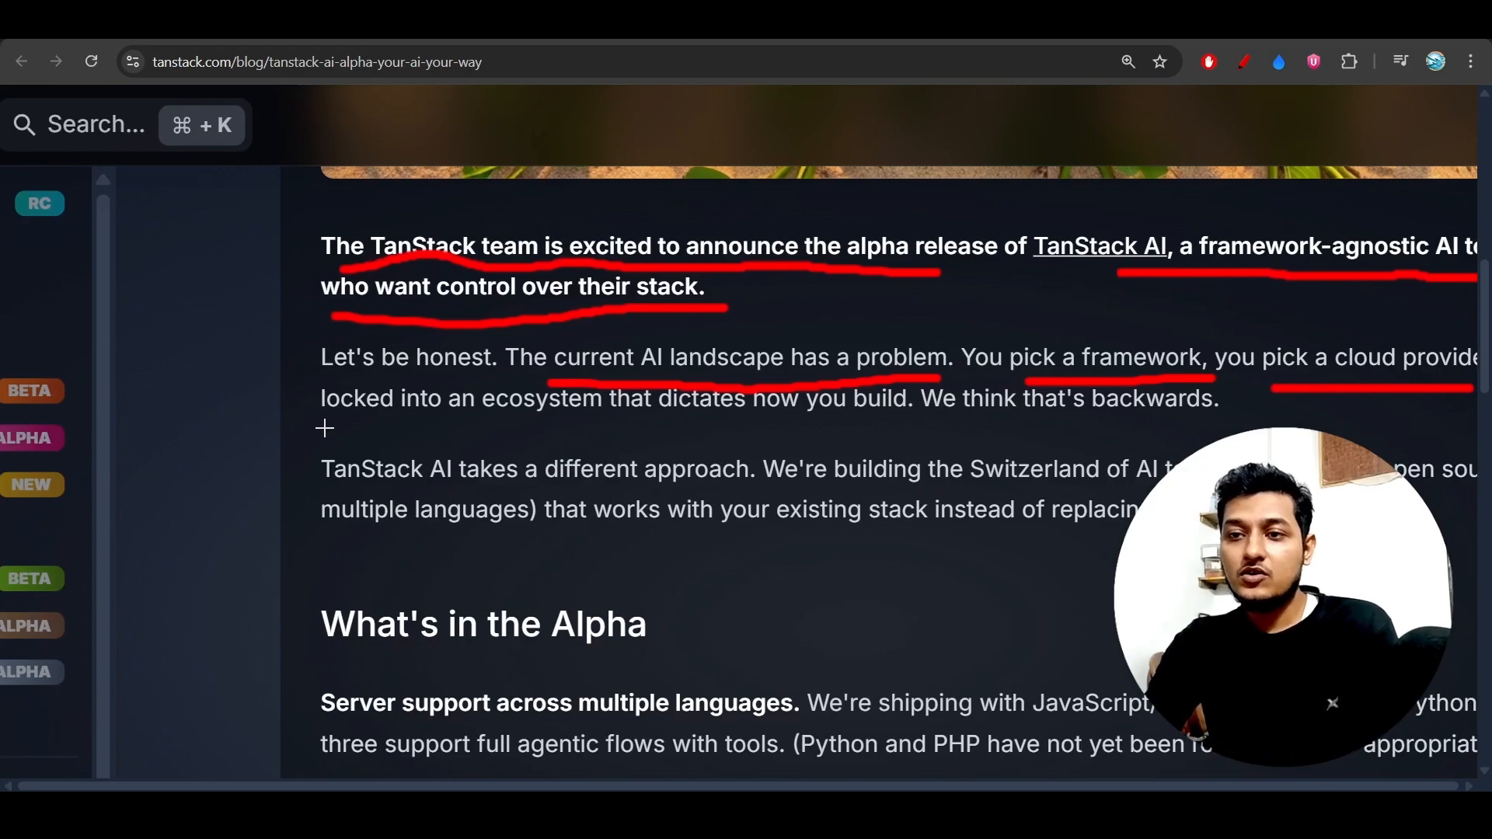
Underline 'locked into an ecosystem', 'takes a different approach' and 'works with your existing stack' in red
drag(321, 429, 631, 429)
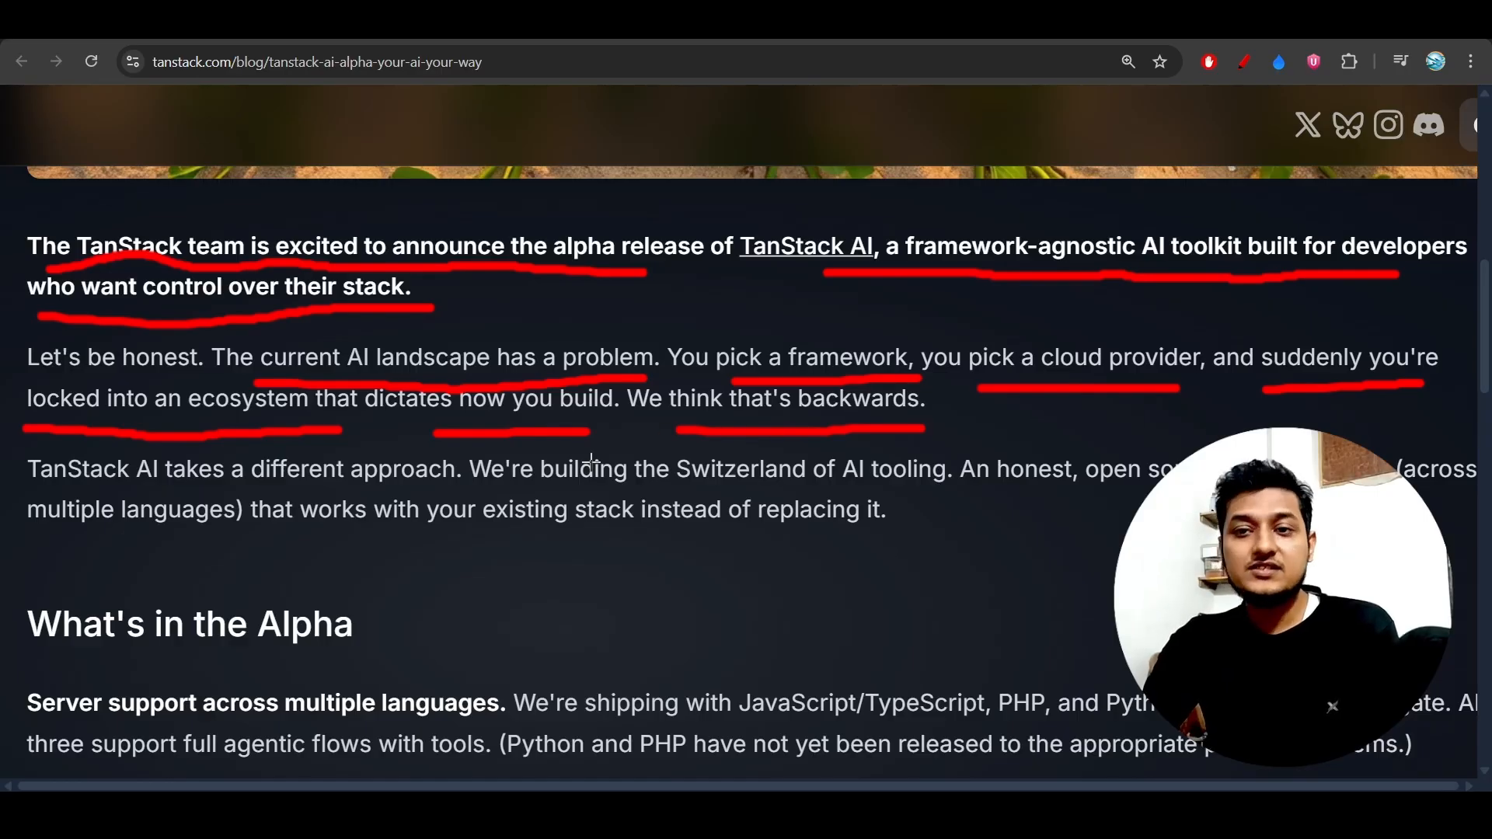
mouse_move(80, 492)
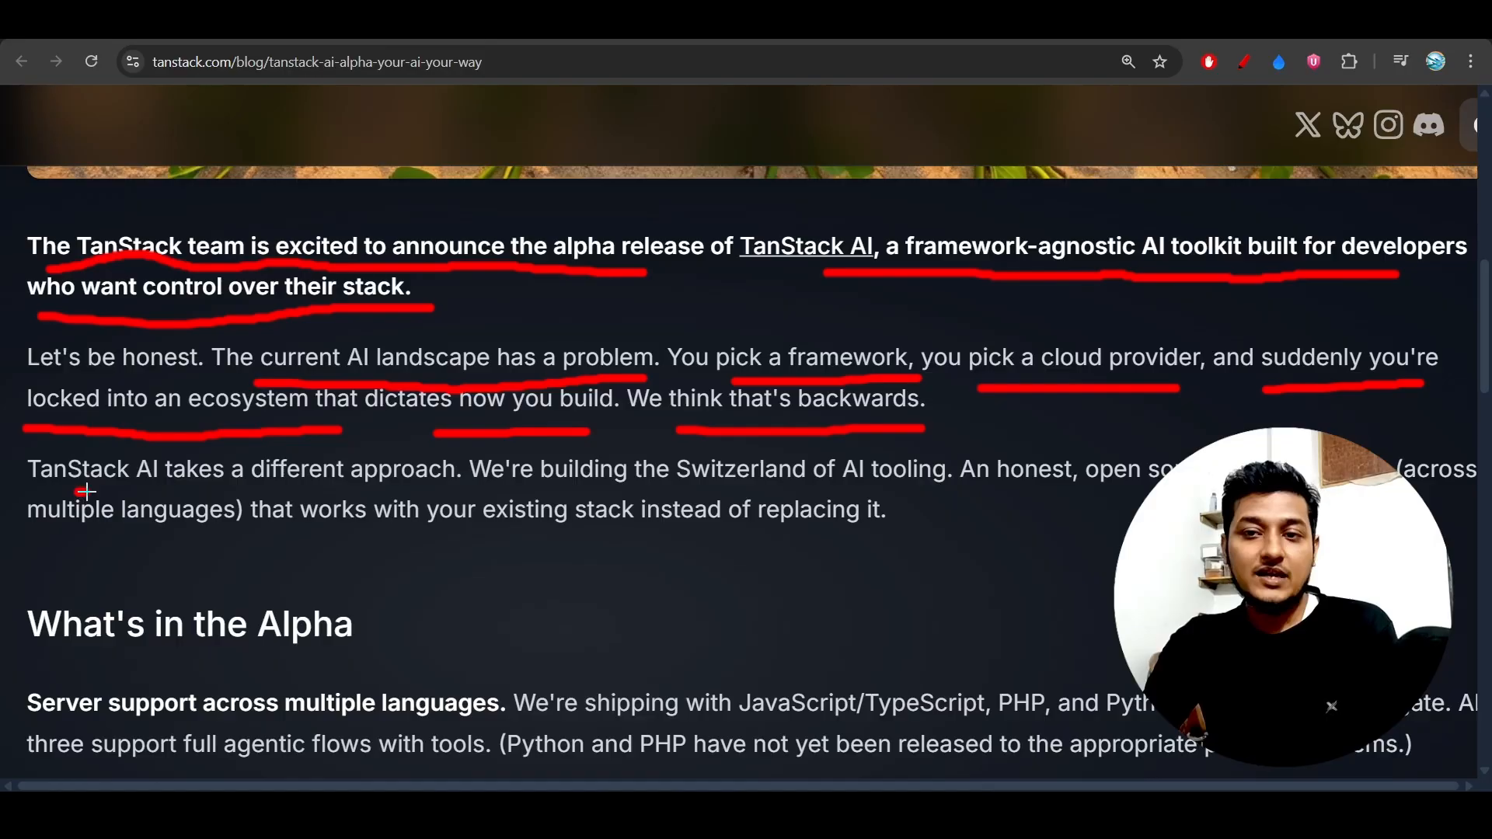
drag(81, 490, 423, 491)
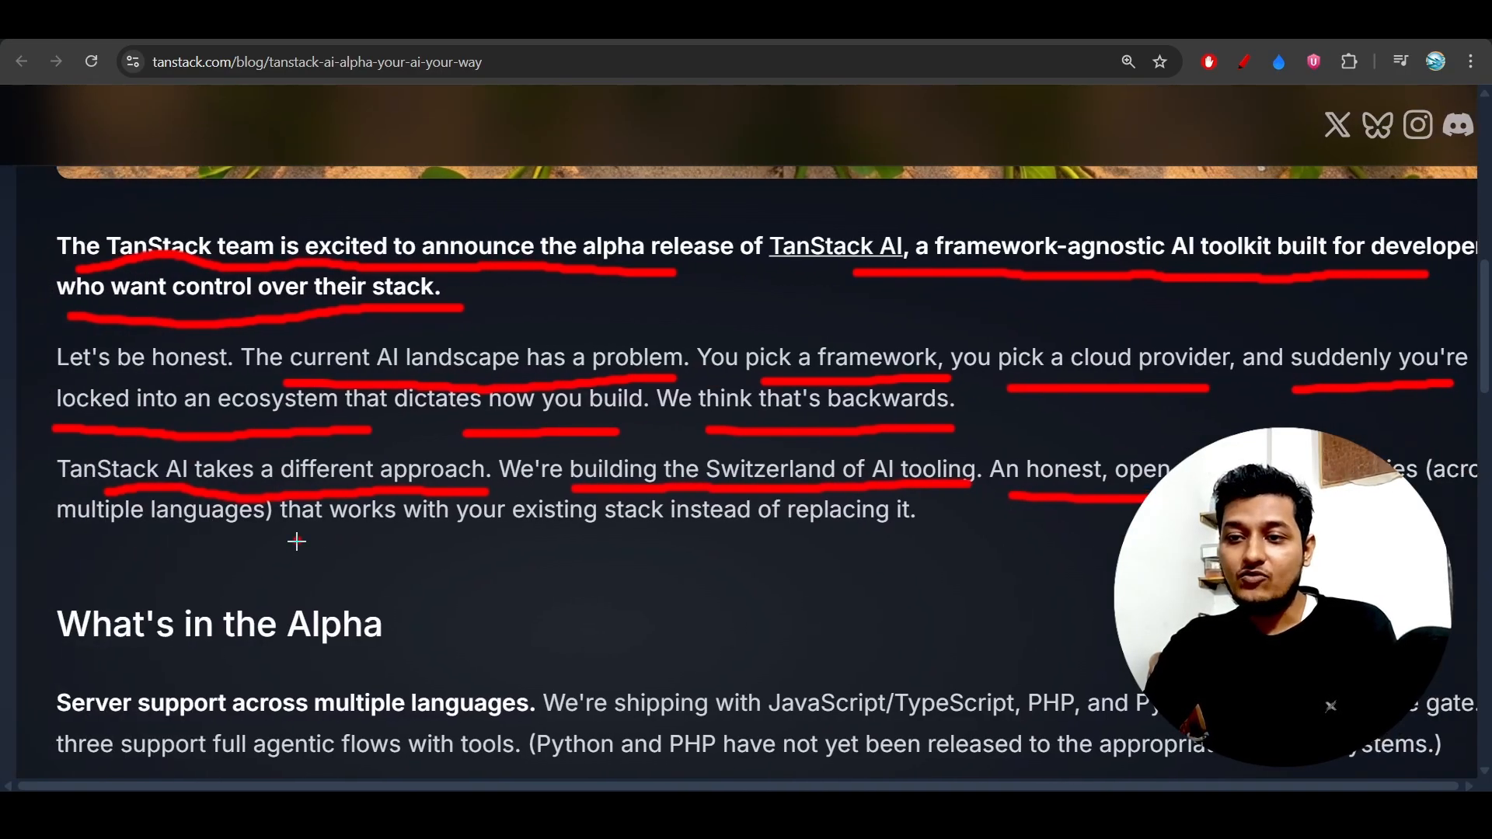
drag(297, 543, 847, 552)
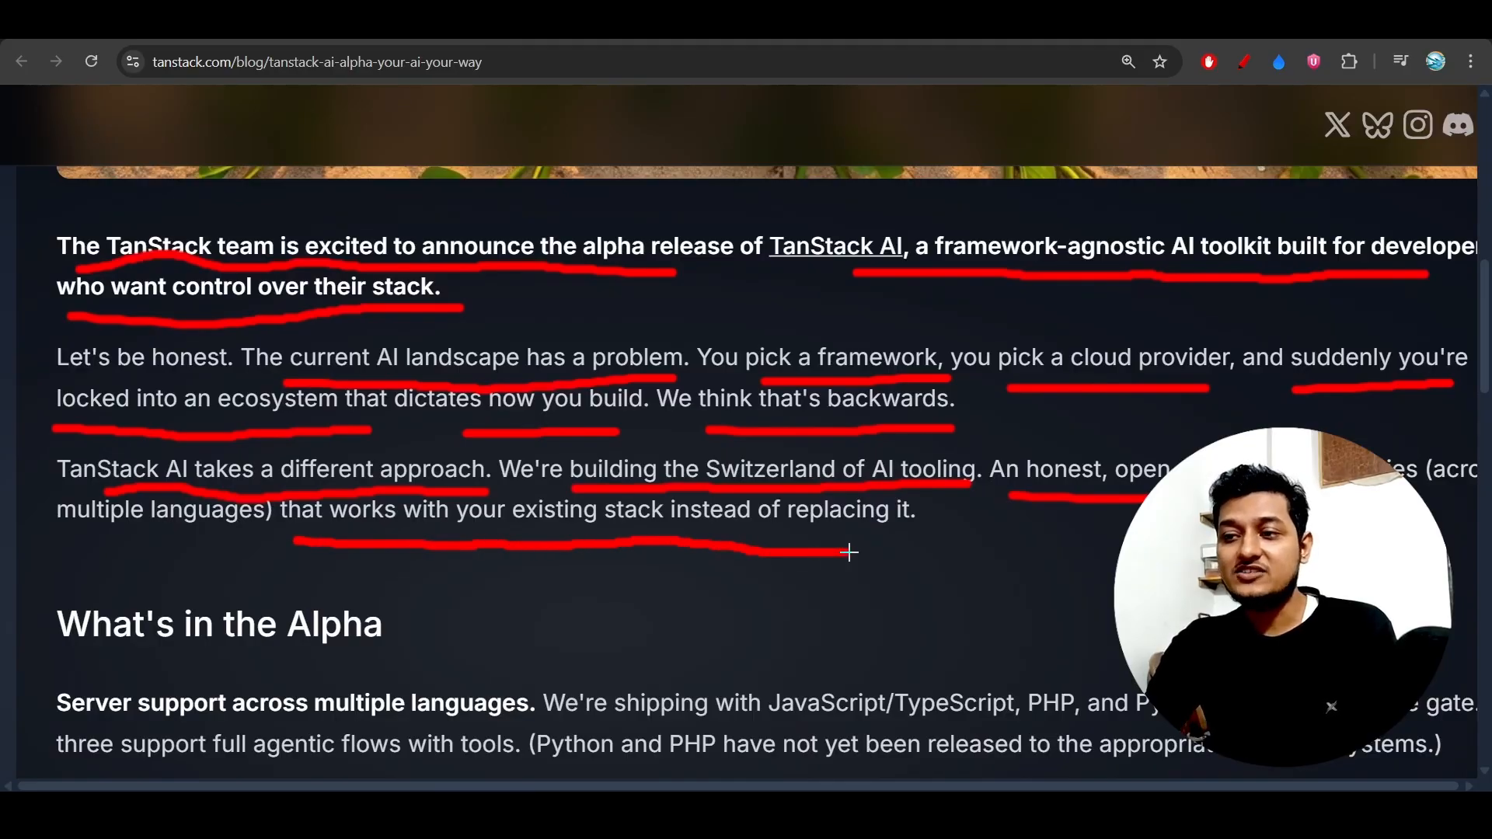
scroll(down, 3)
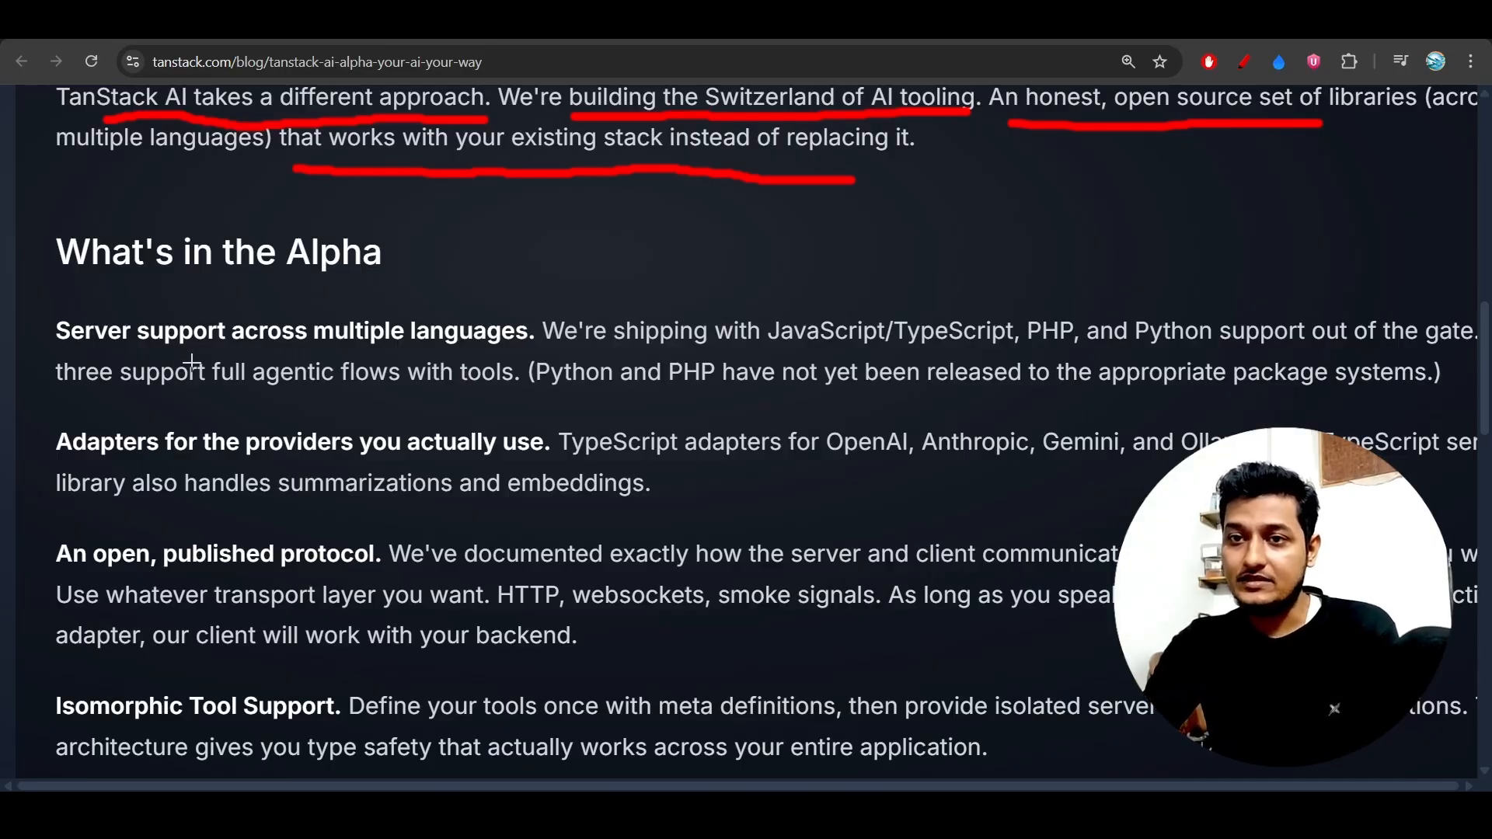
Underline the multi-language server support item in the What's in the Alpha list
drag(181, 354, 495, 354)
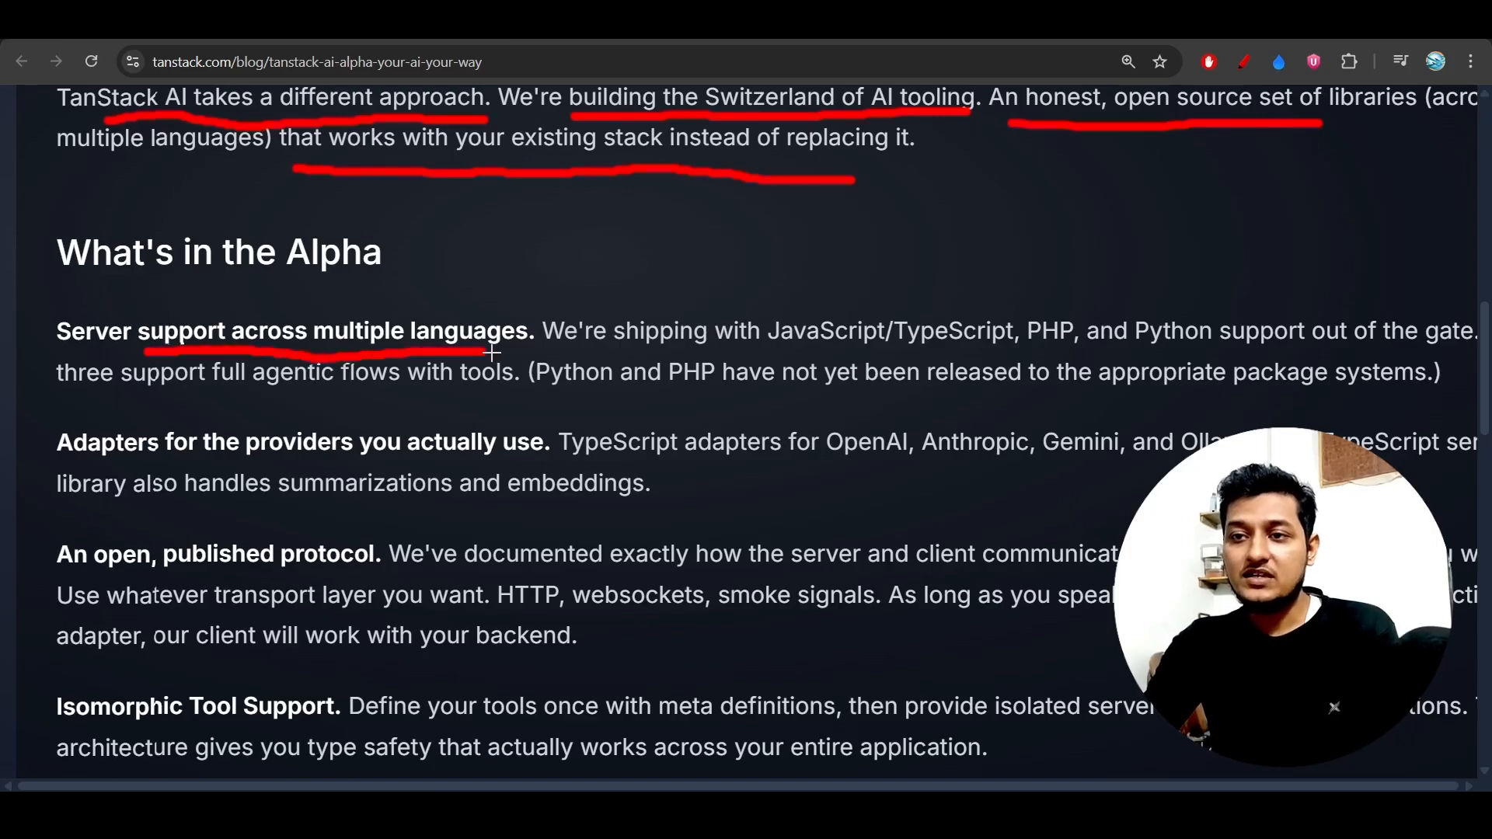
drag(485, 353, 966, 352)
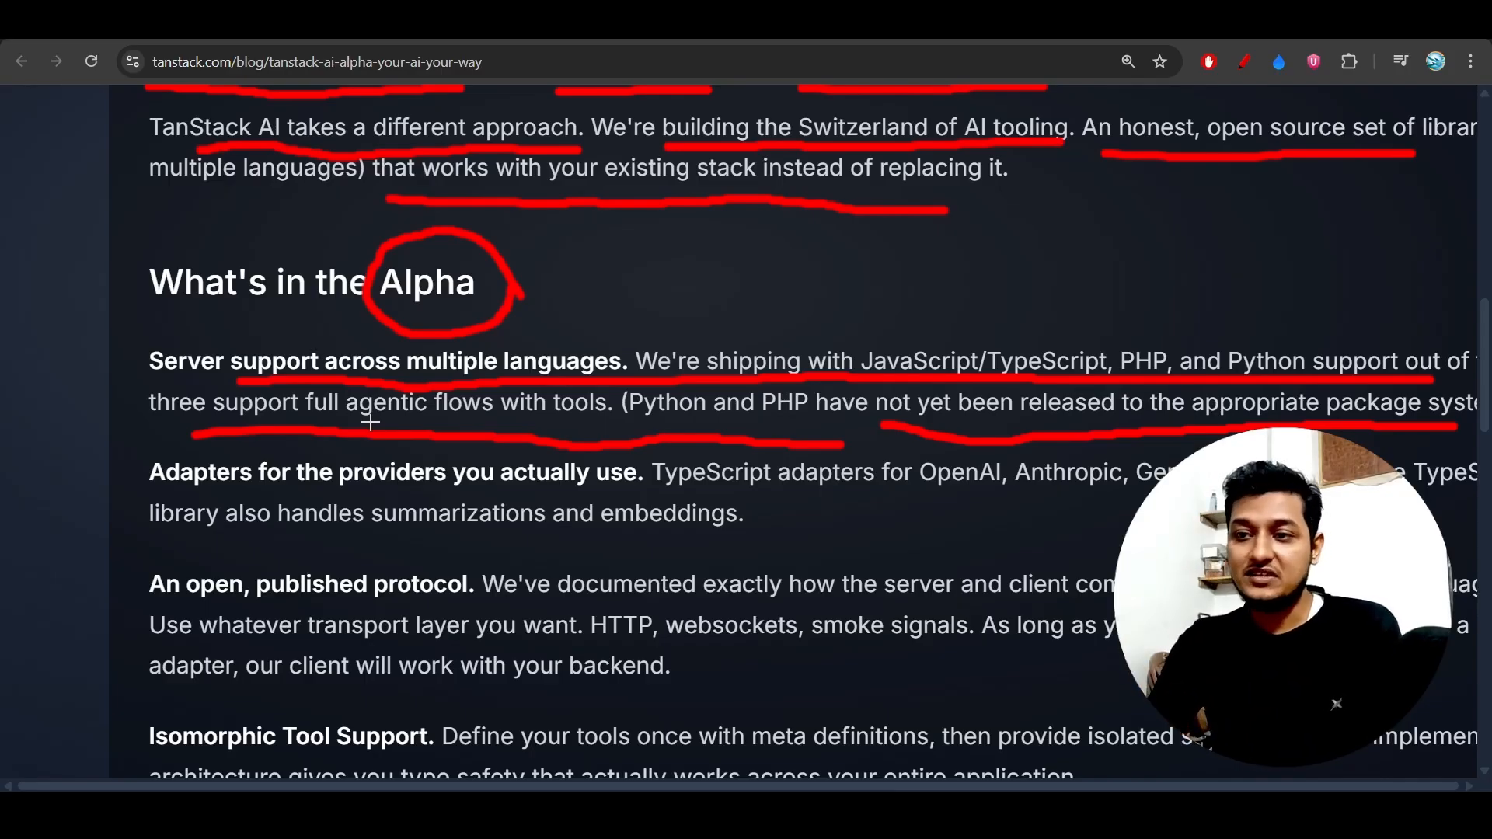
mouse_move(310, 596)
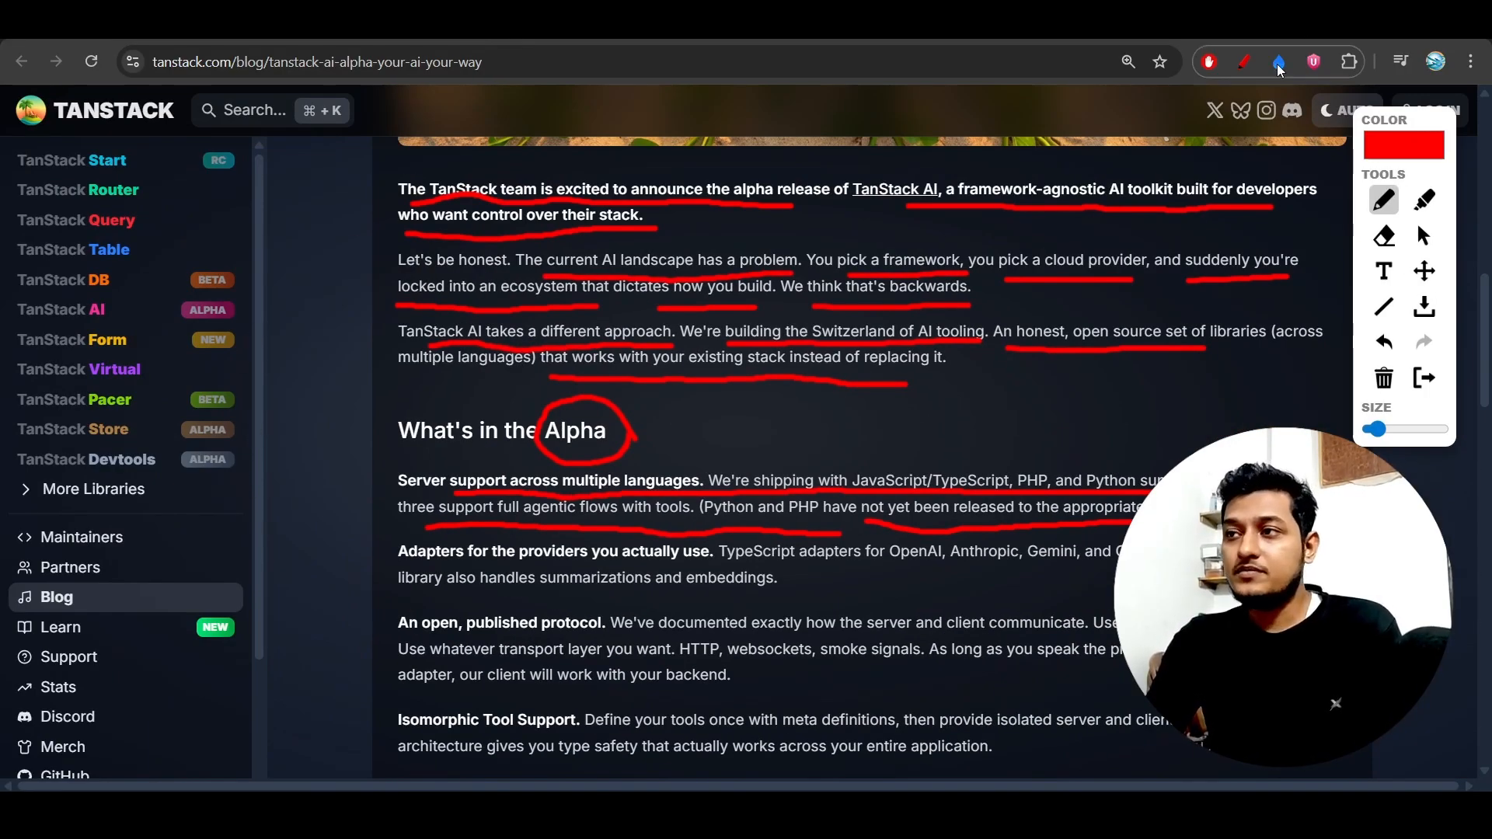
Clear the red markup and go to the TanStack AI library page from the sidebar
click(1383, 378)
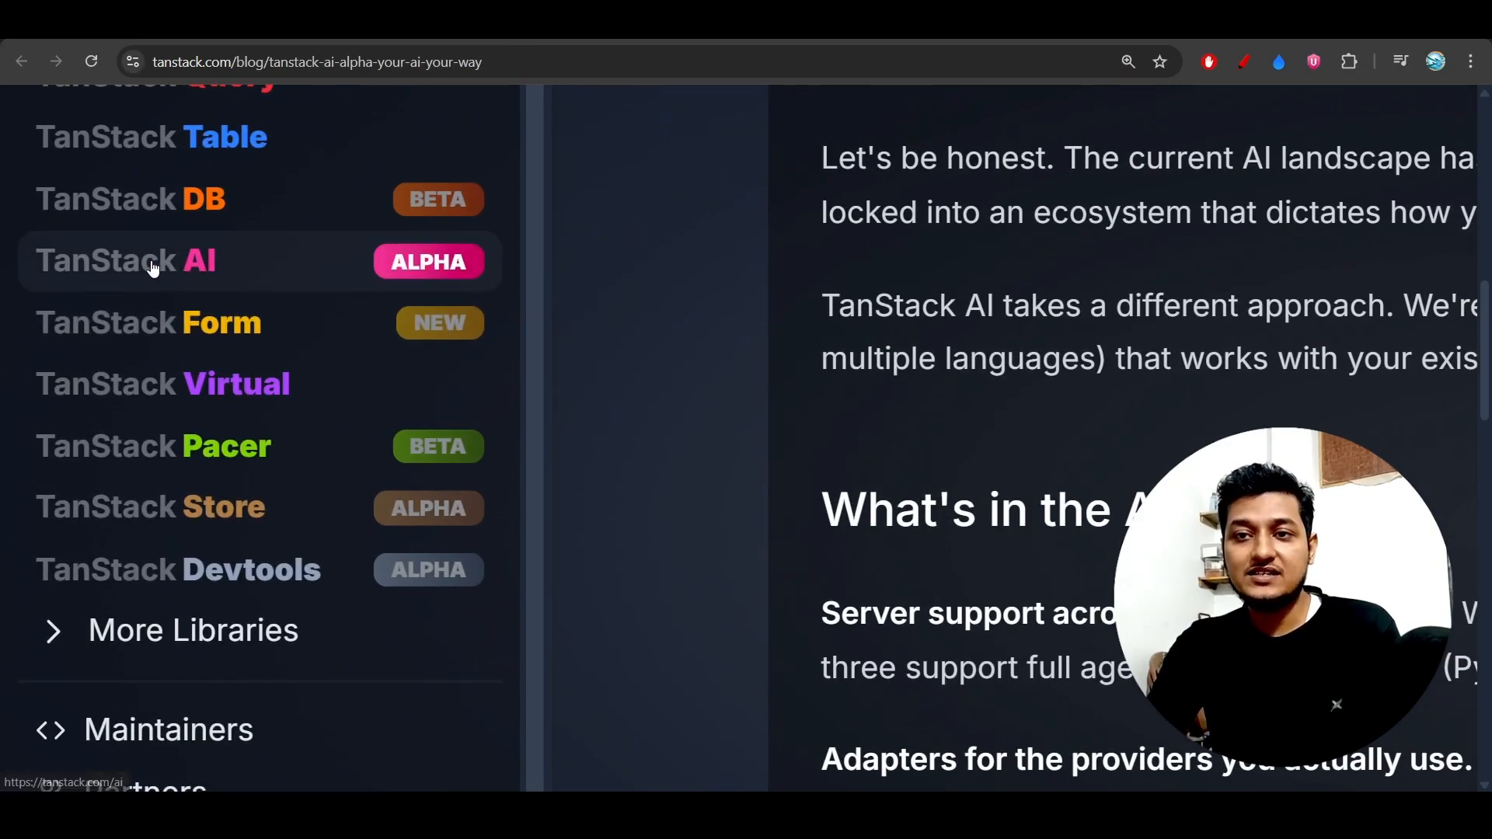
click(124, 261)
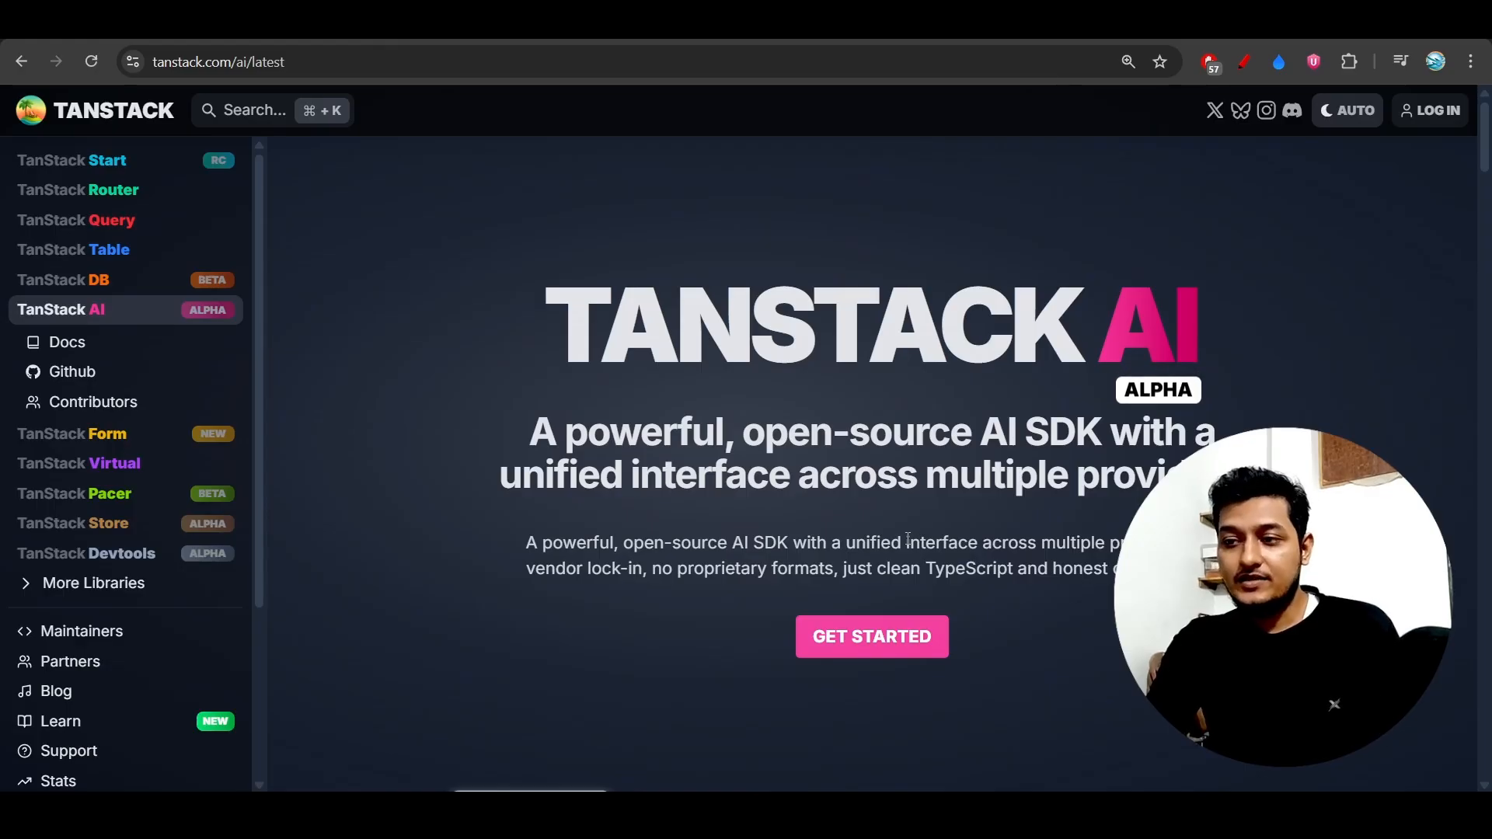
Scroll the landing page down to the architecture diagram and chat demo
scroll(down, 3)
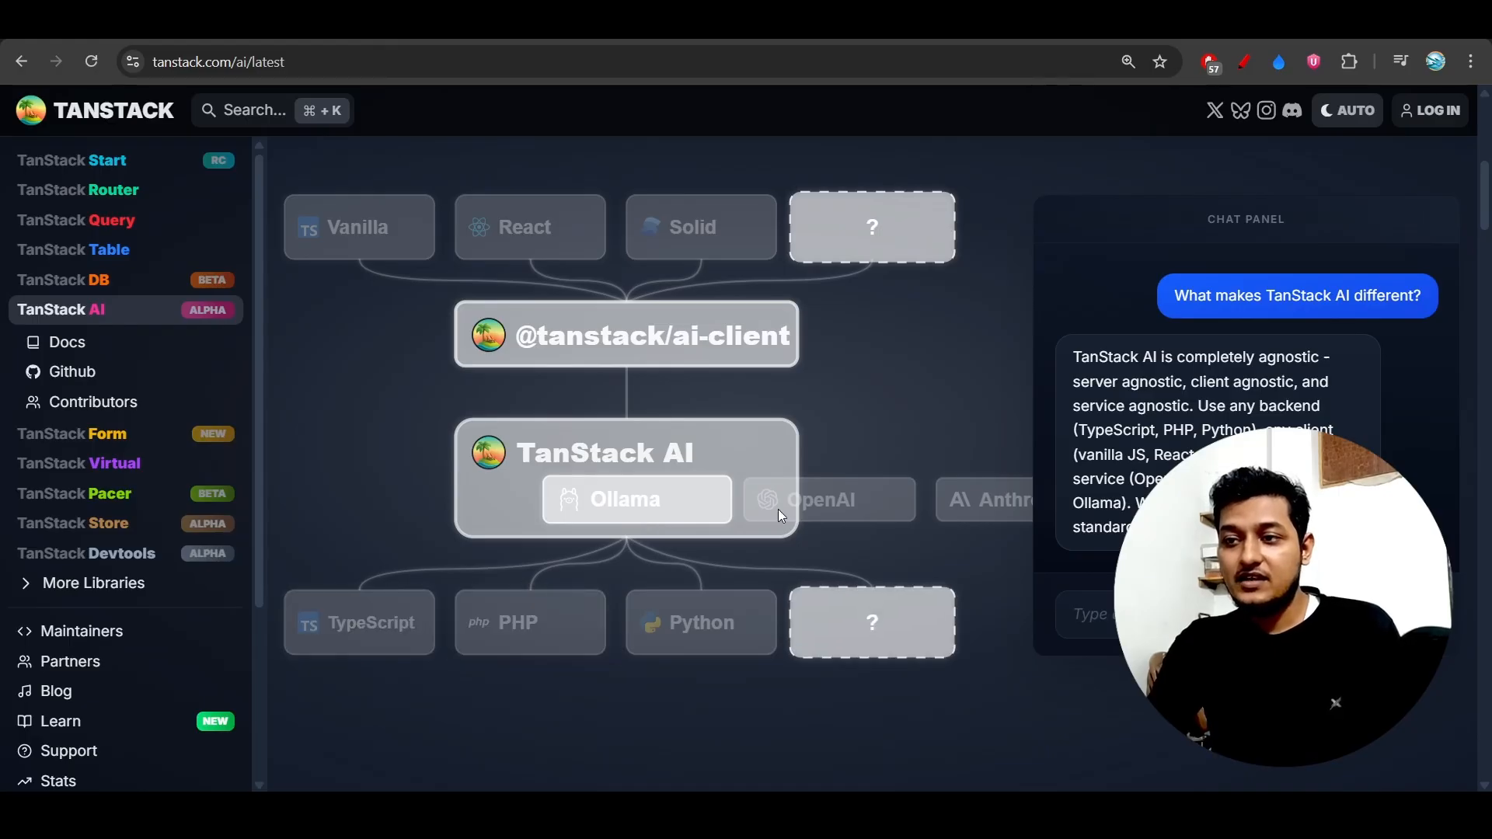
scroll(down, 3)
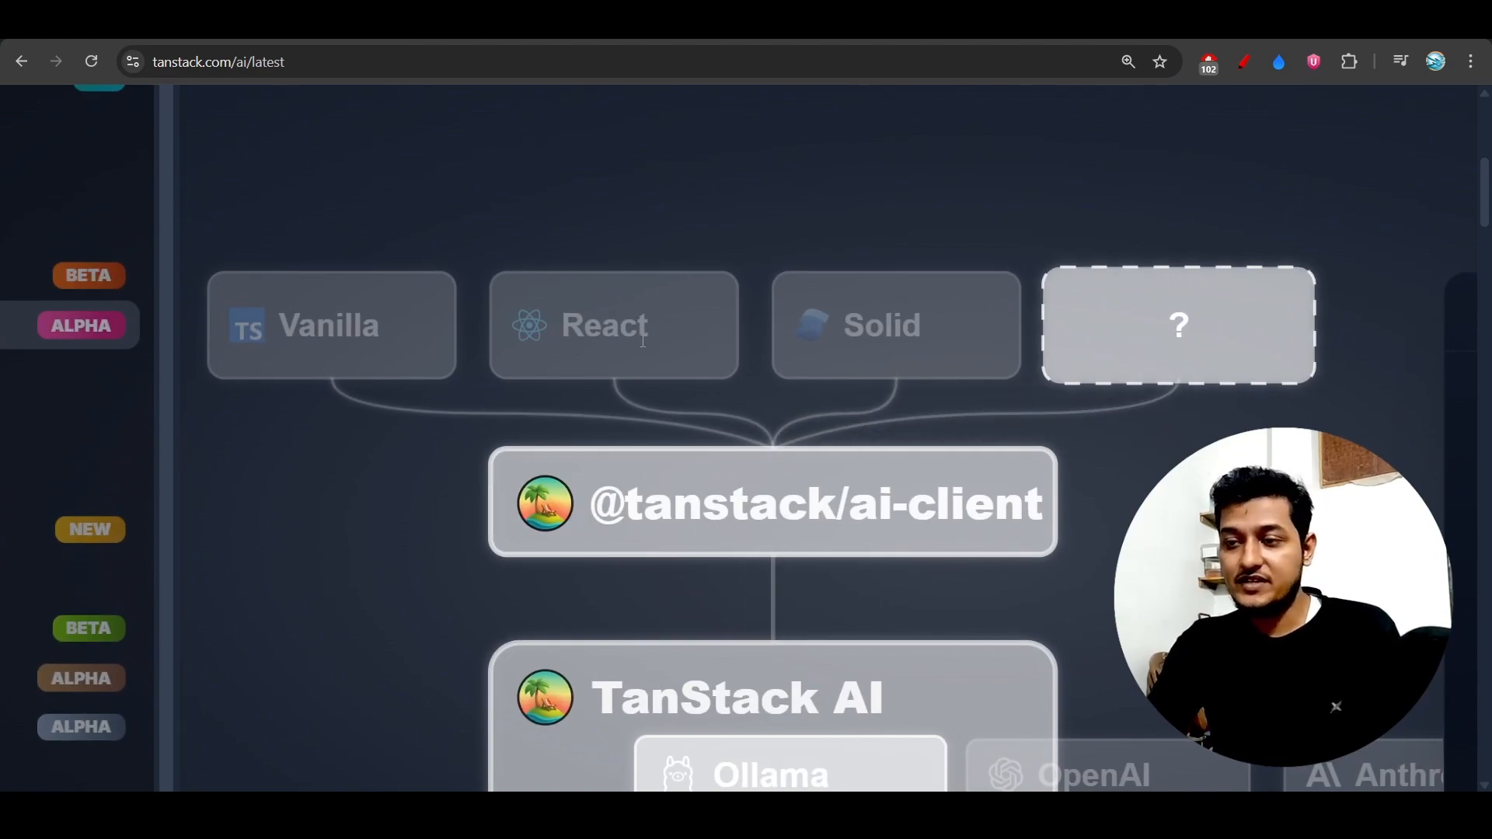
scroll(down, 3)
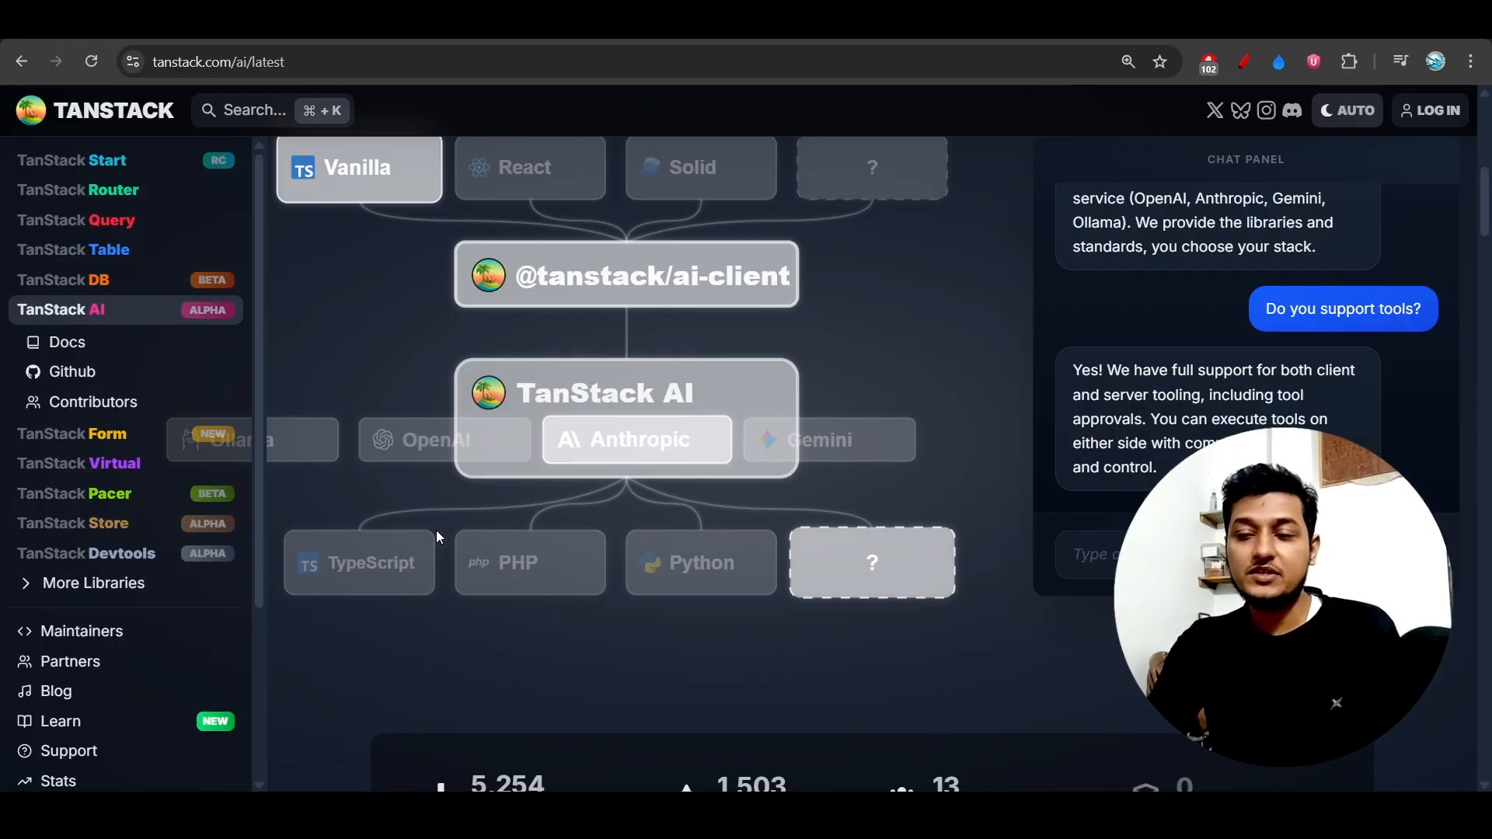
scroll(down, 3)
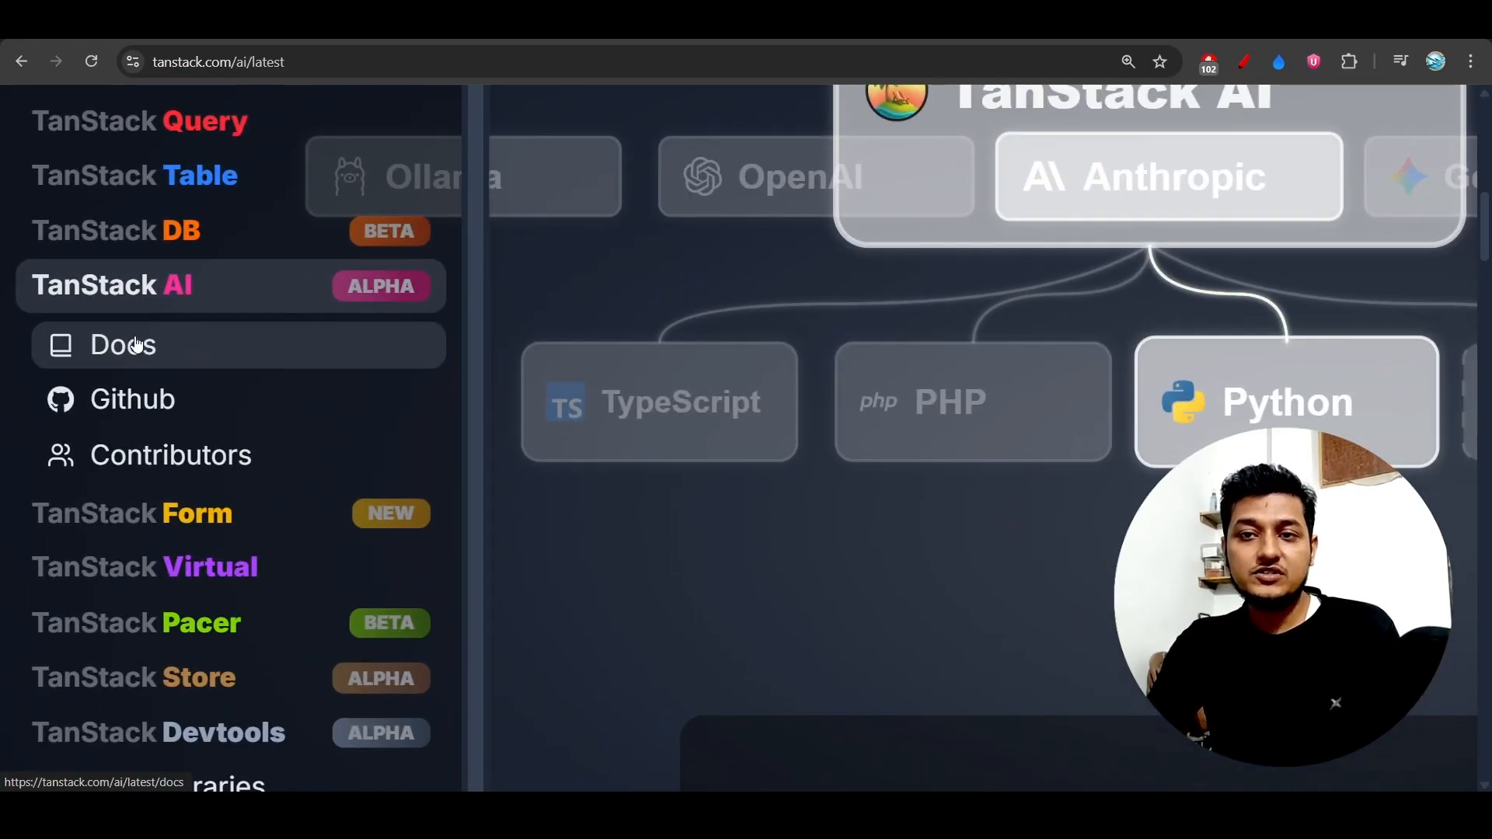
Go to the TanStack AI docs and scroll through the Overview's key features
click(123, 344)
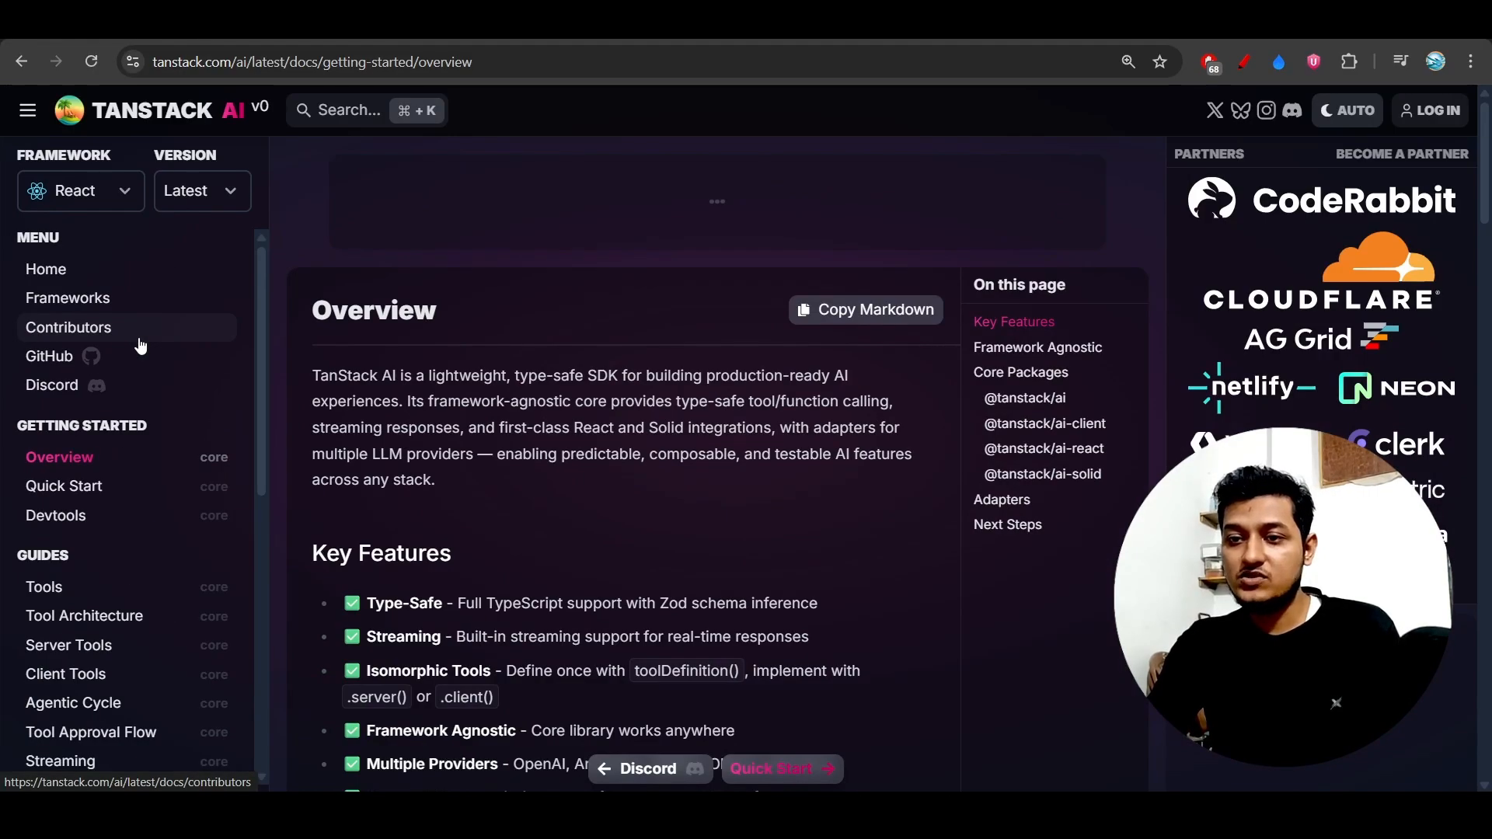
scroll(down, 3)
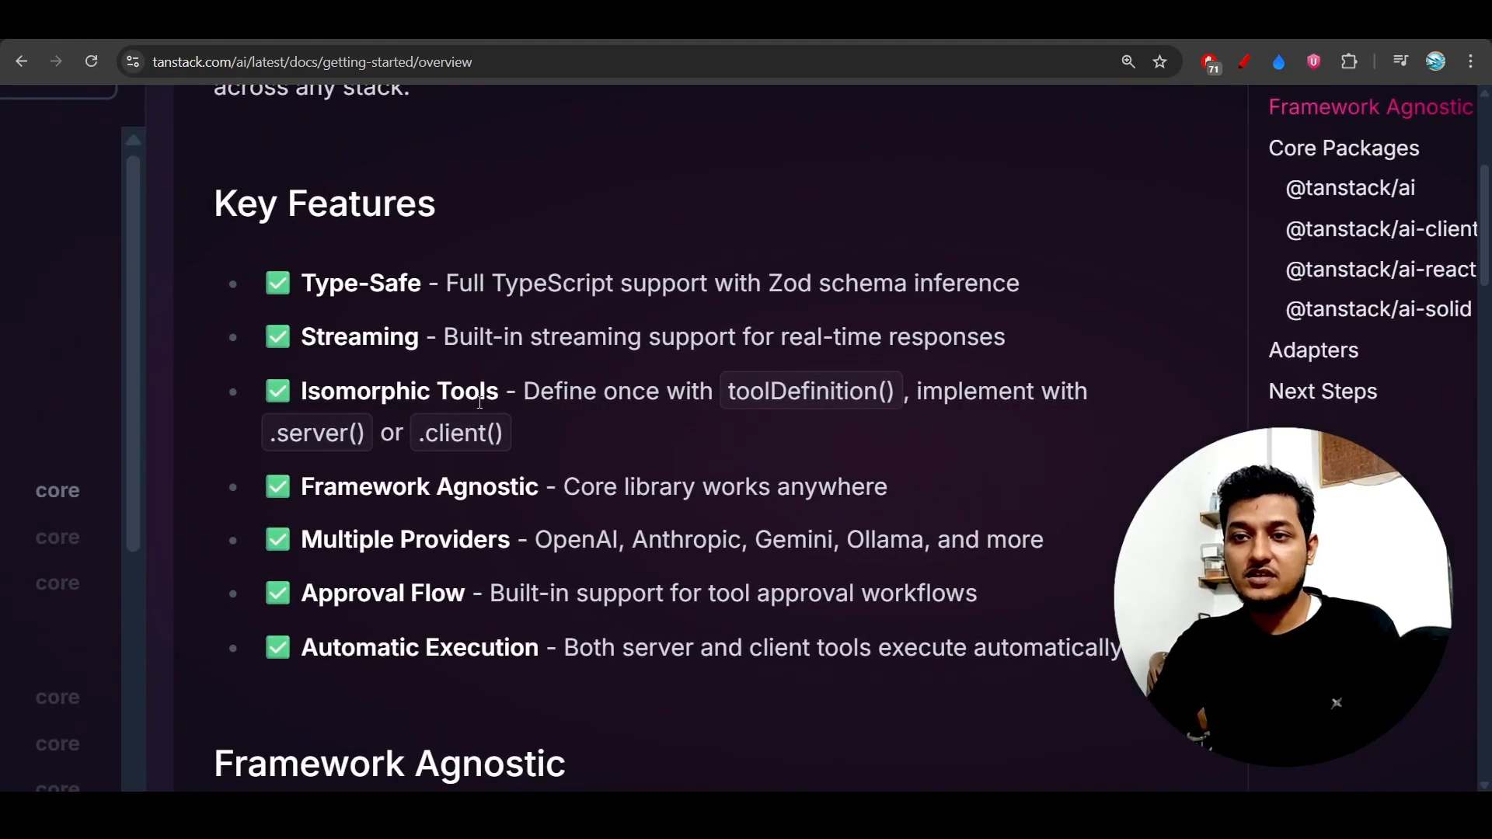
drag(300, 283, 547, 283)
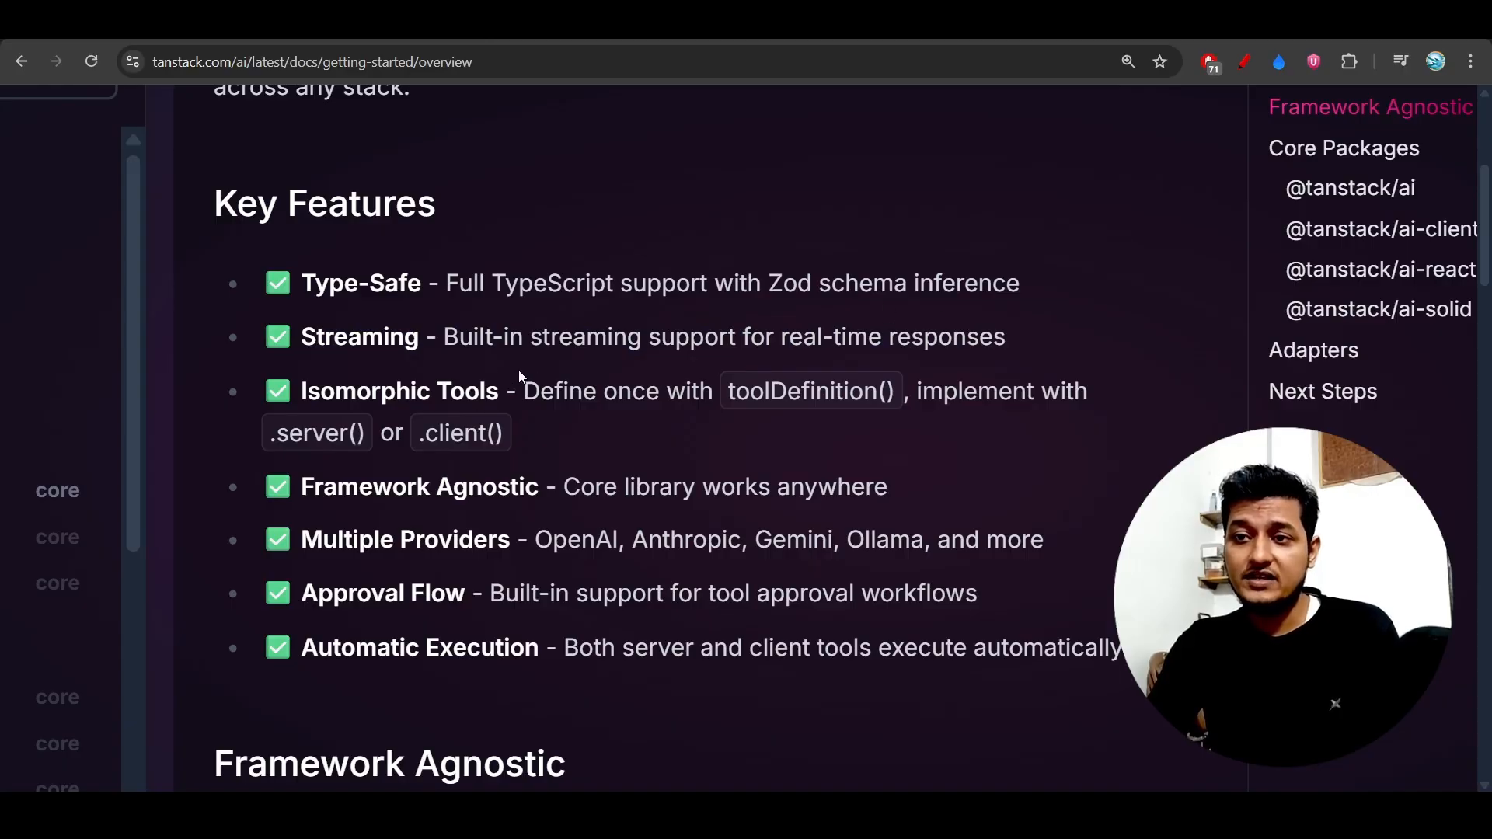
scroll(down, 3)
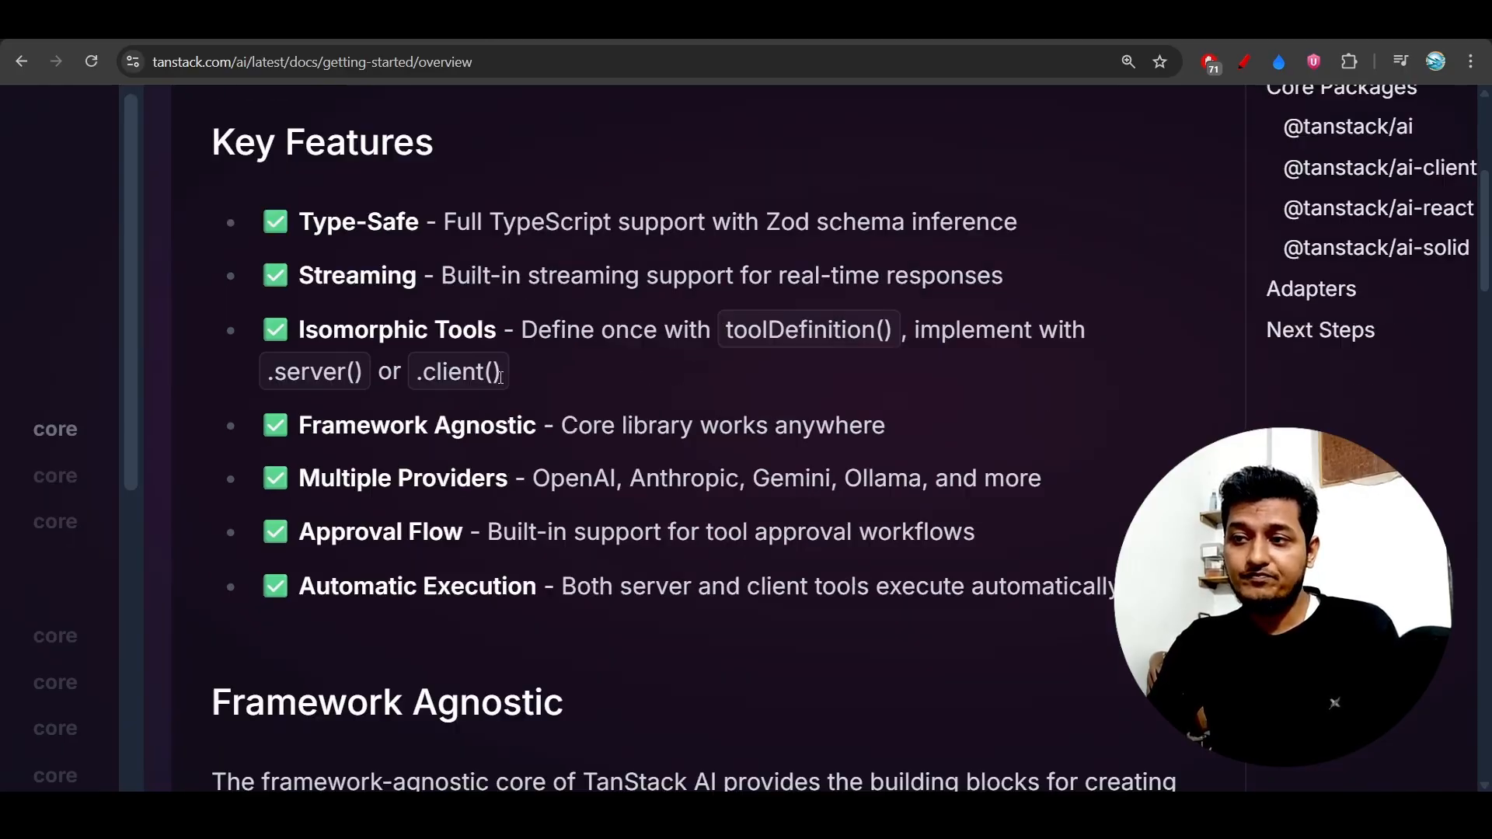
scroll(down, 3)
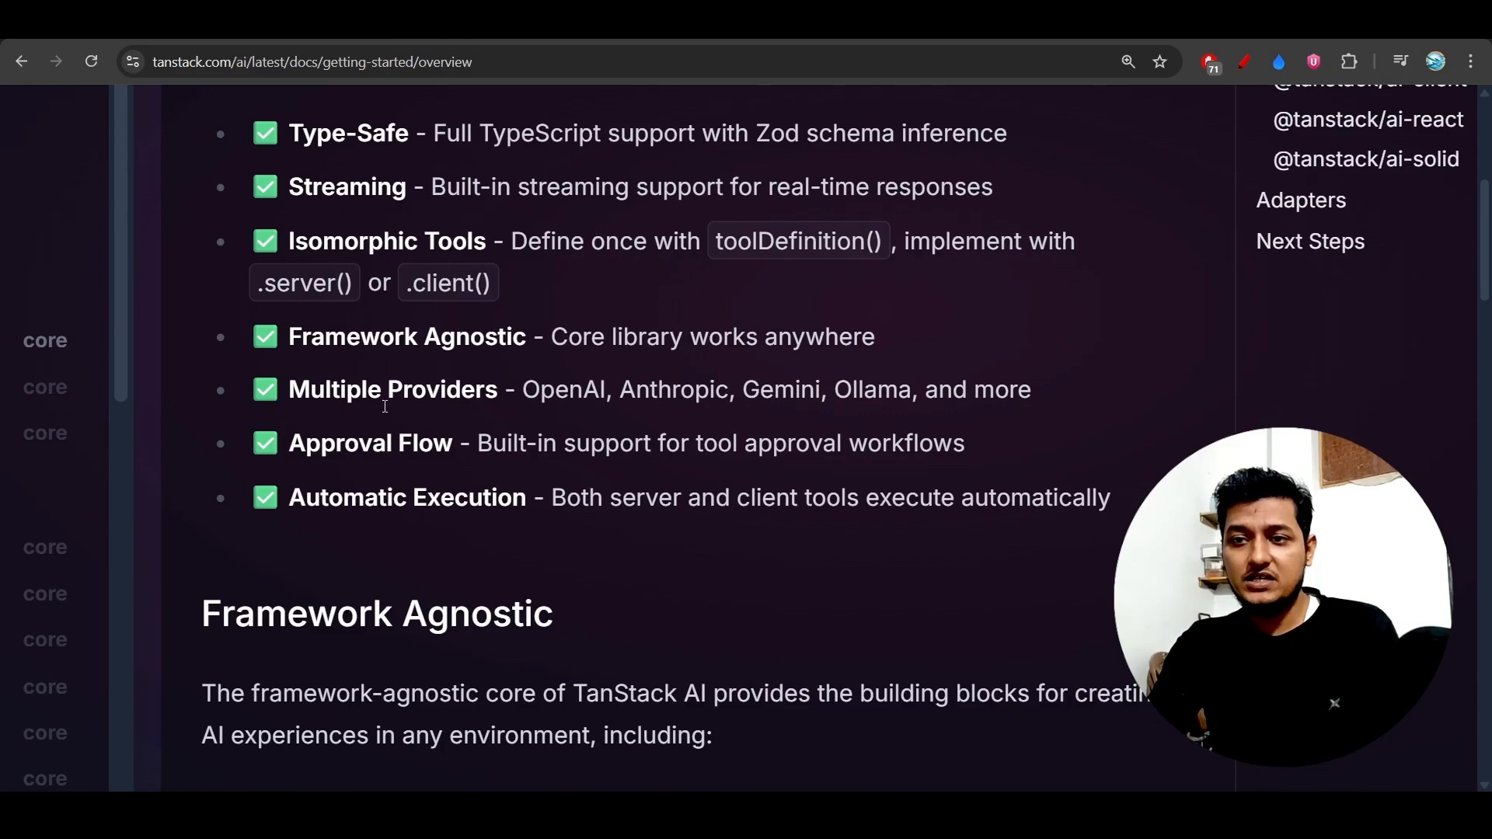
mouse_move(448, 446)
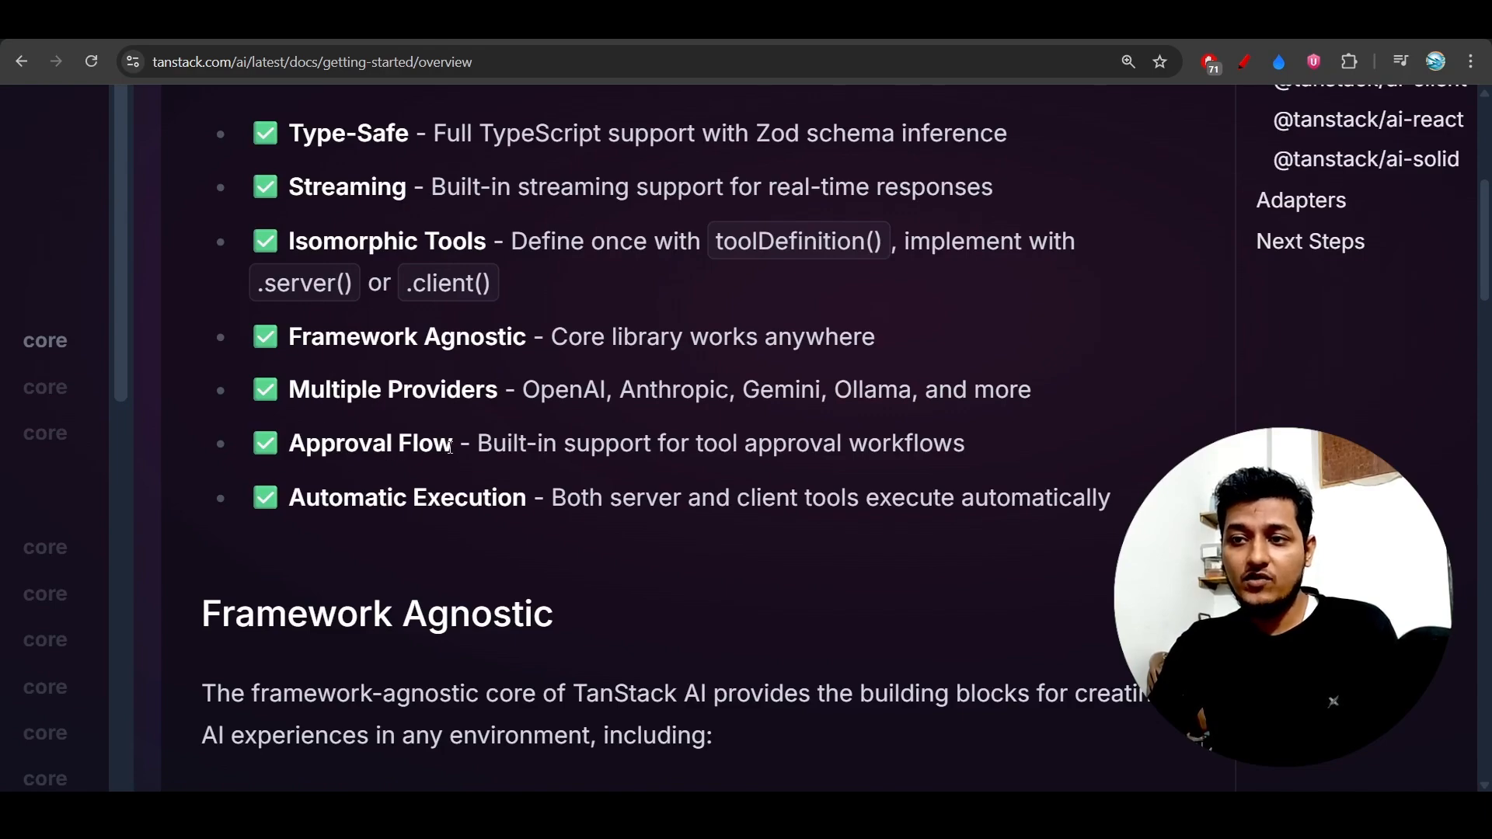
Highlight the tool approval support wording, then move on to the Tools guide
drag(521, 444, 841, 444)
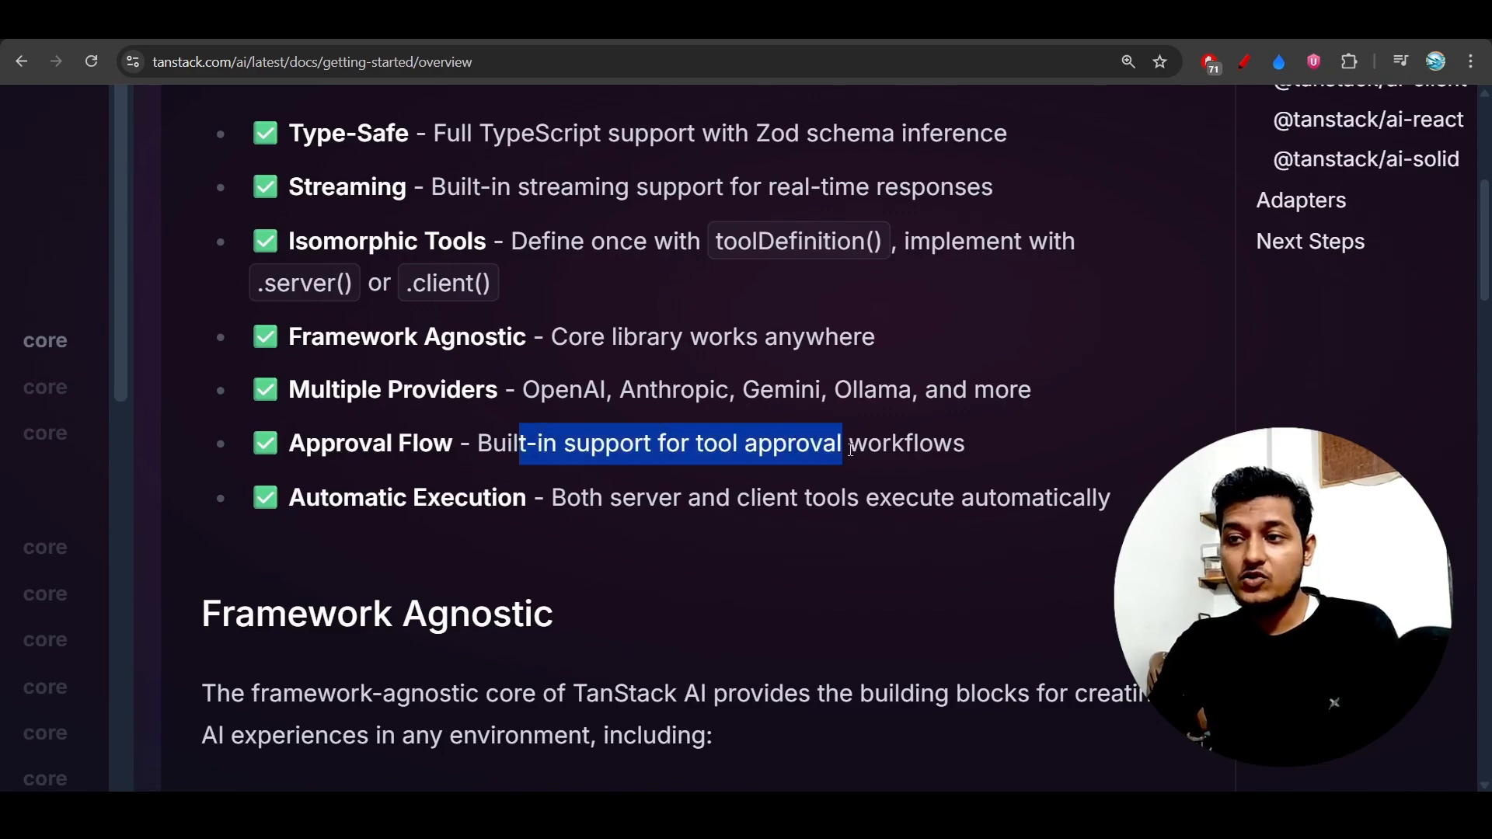
click(695, 442)
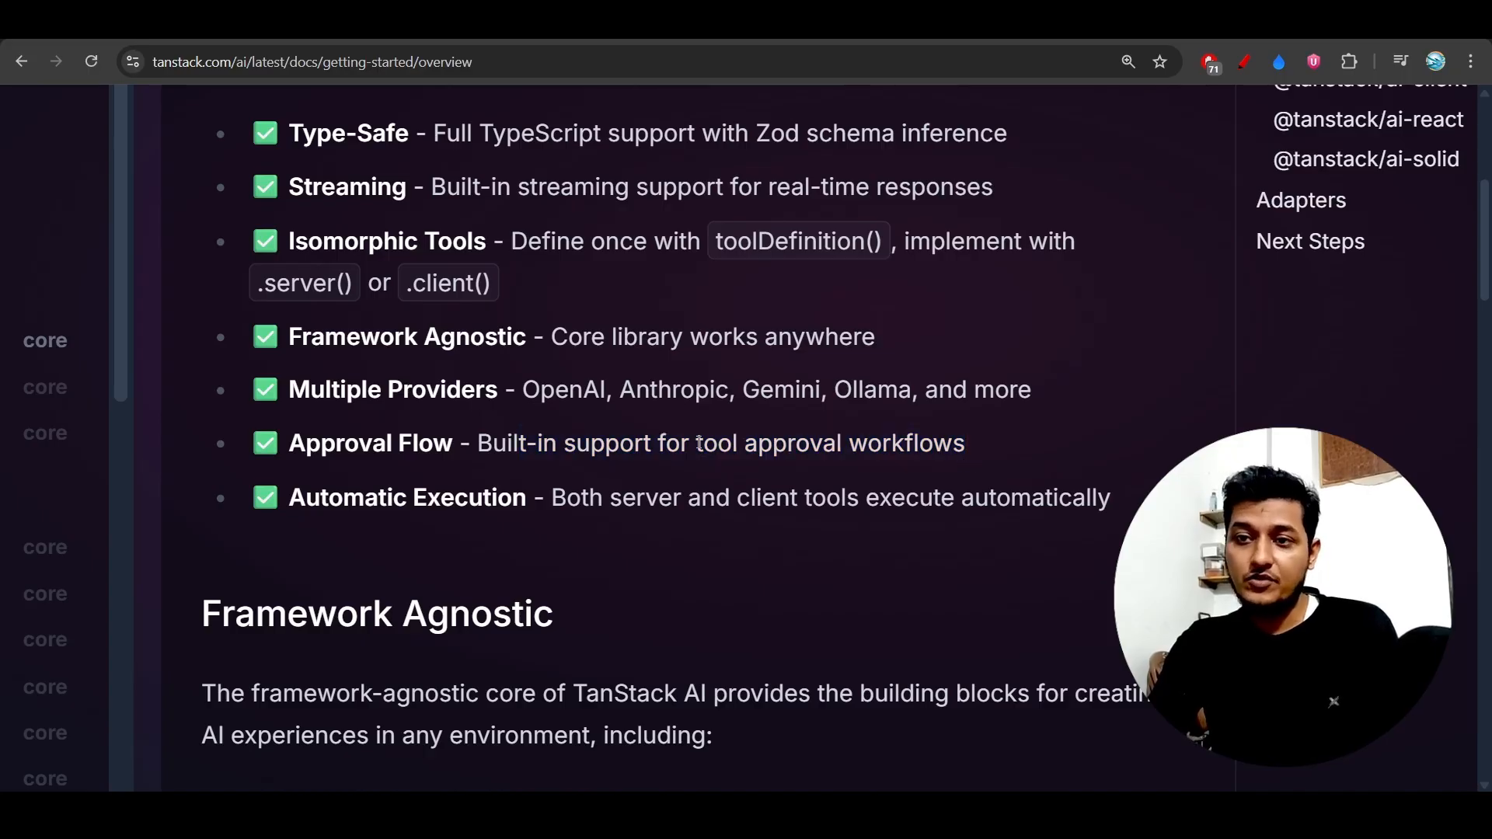
double_click(406, 497)
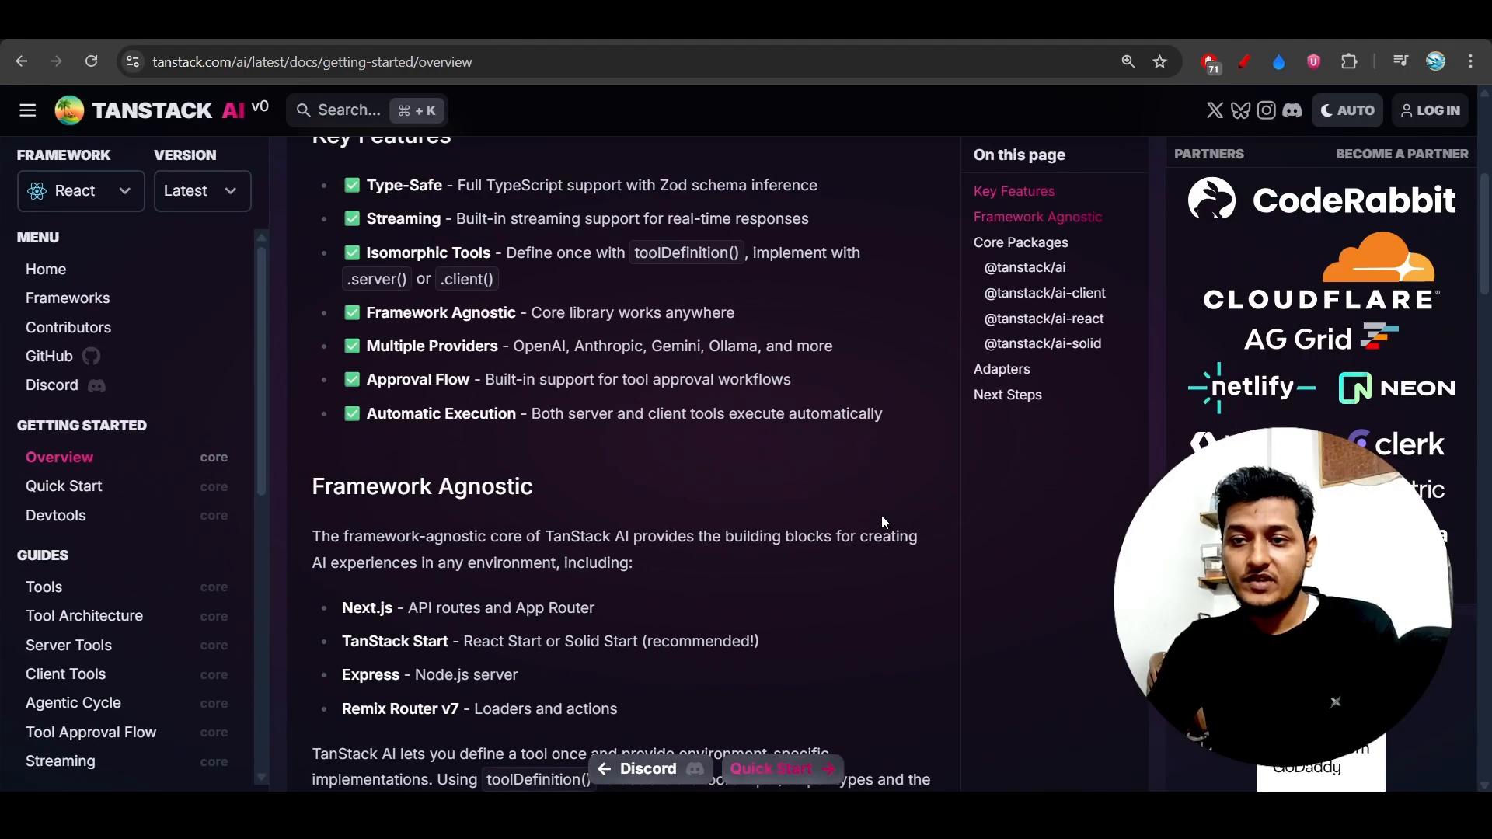
scroll(down, 3)
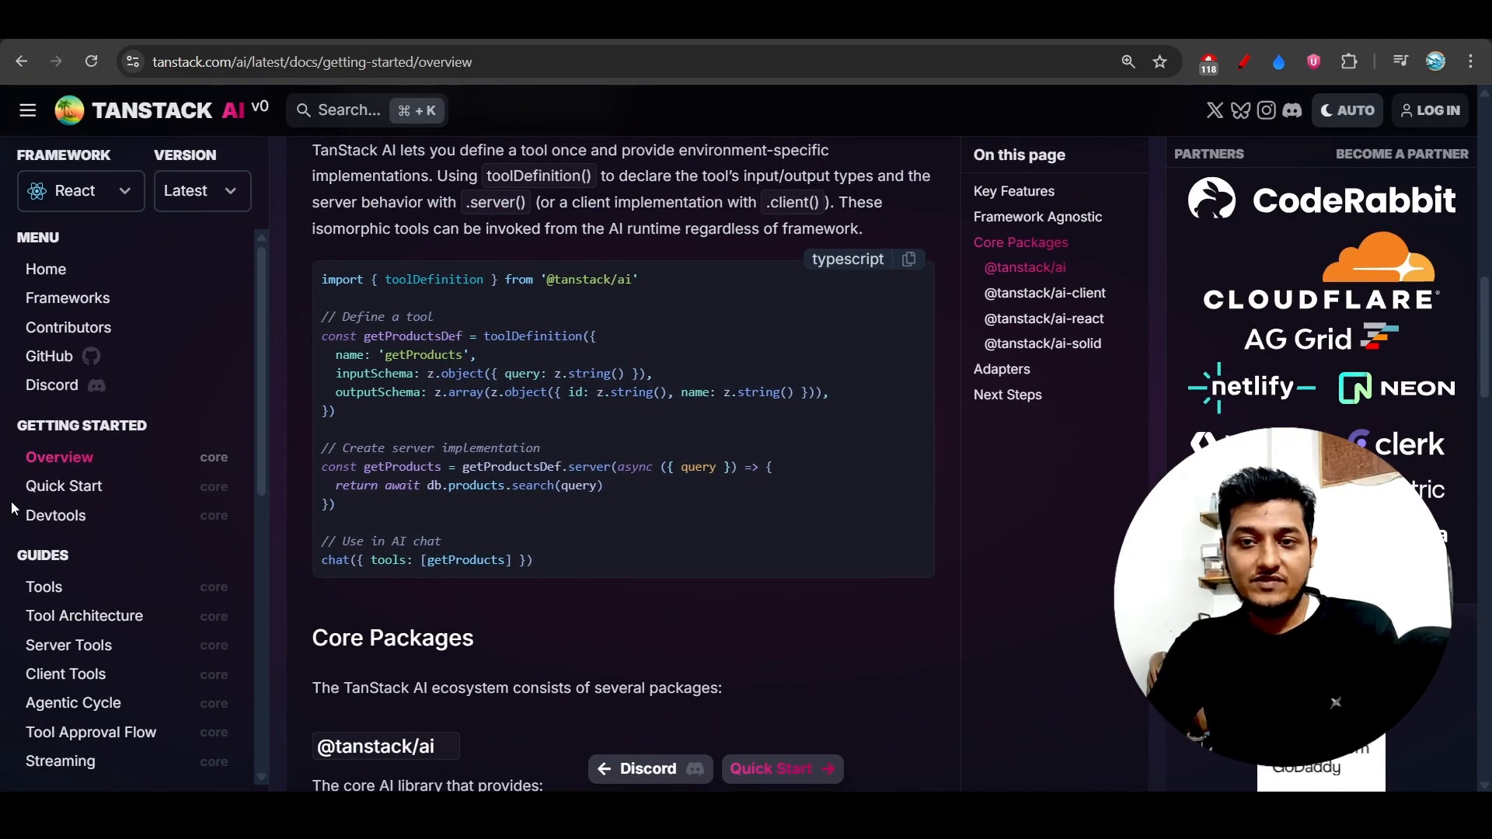
mouse_move(43, 587)
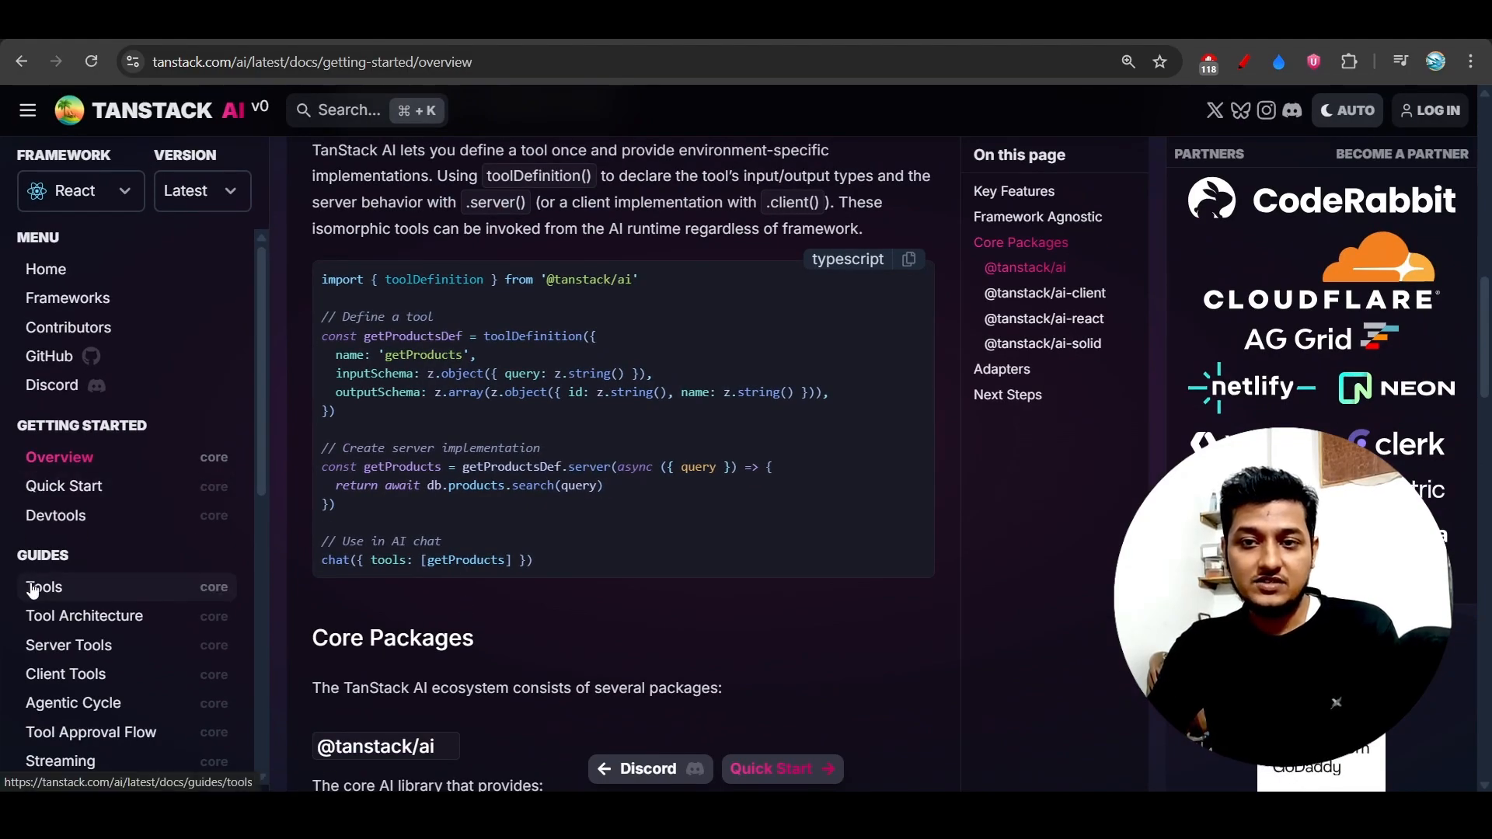
click(43, 586)
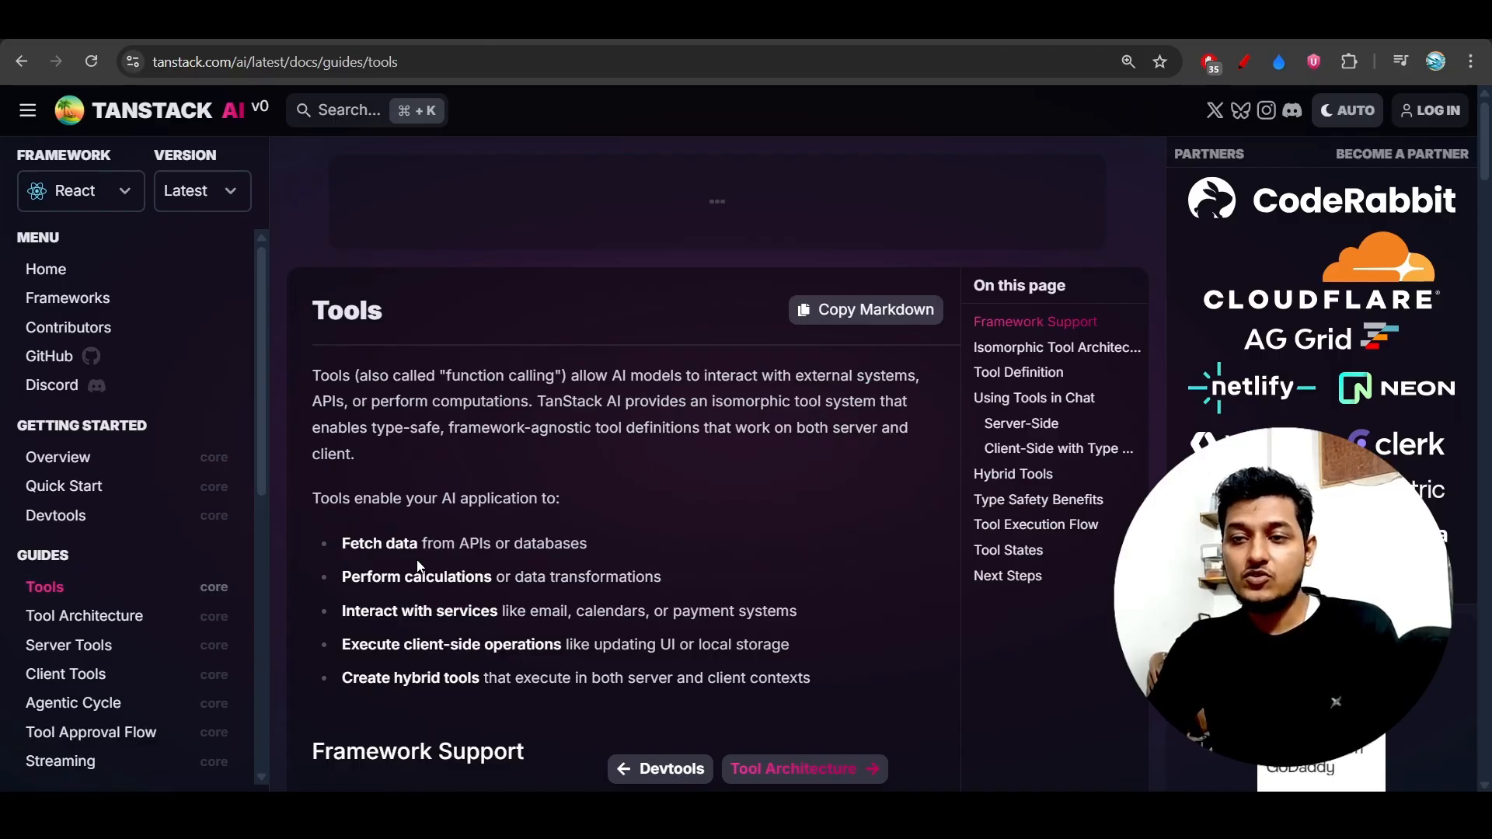
Read down to the Step 1 tool definition and highlight the get_weather tool name
scroll(down, 3)
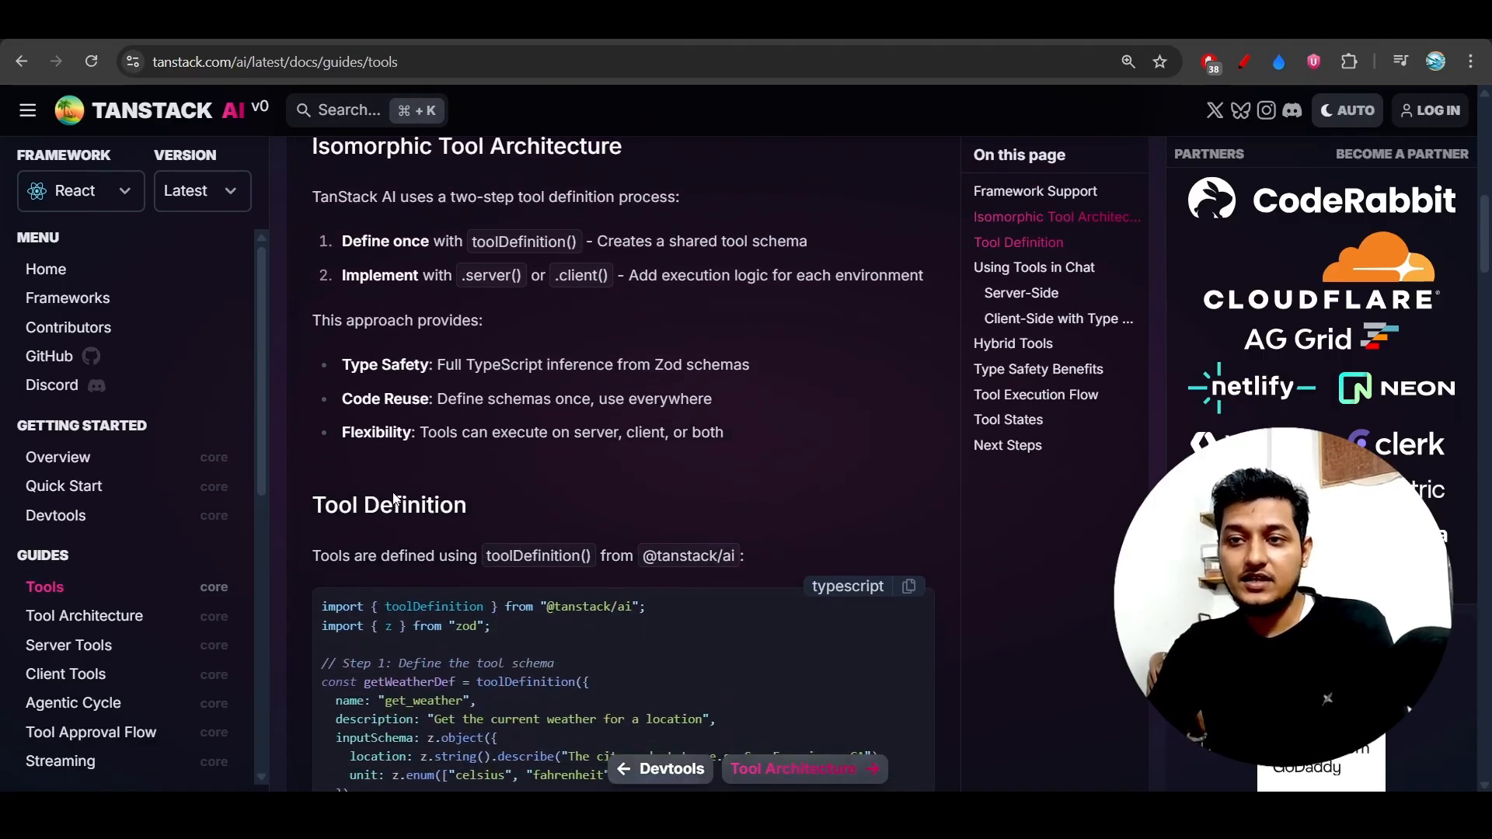
scroll(down, 3)
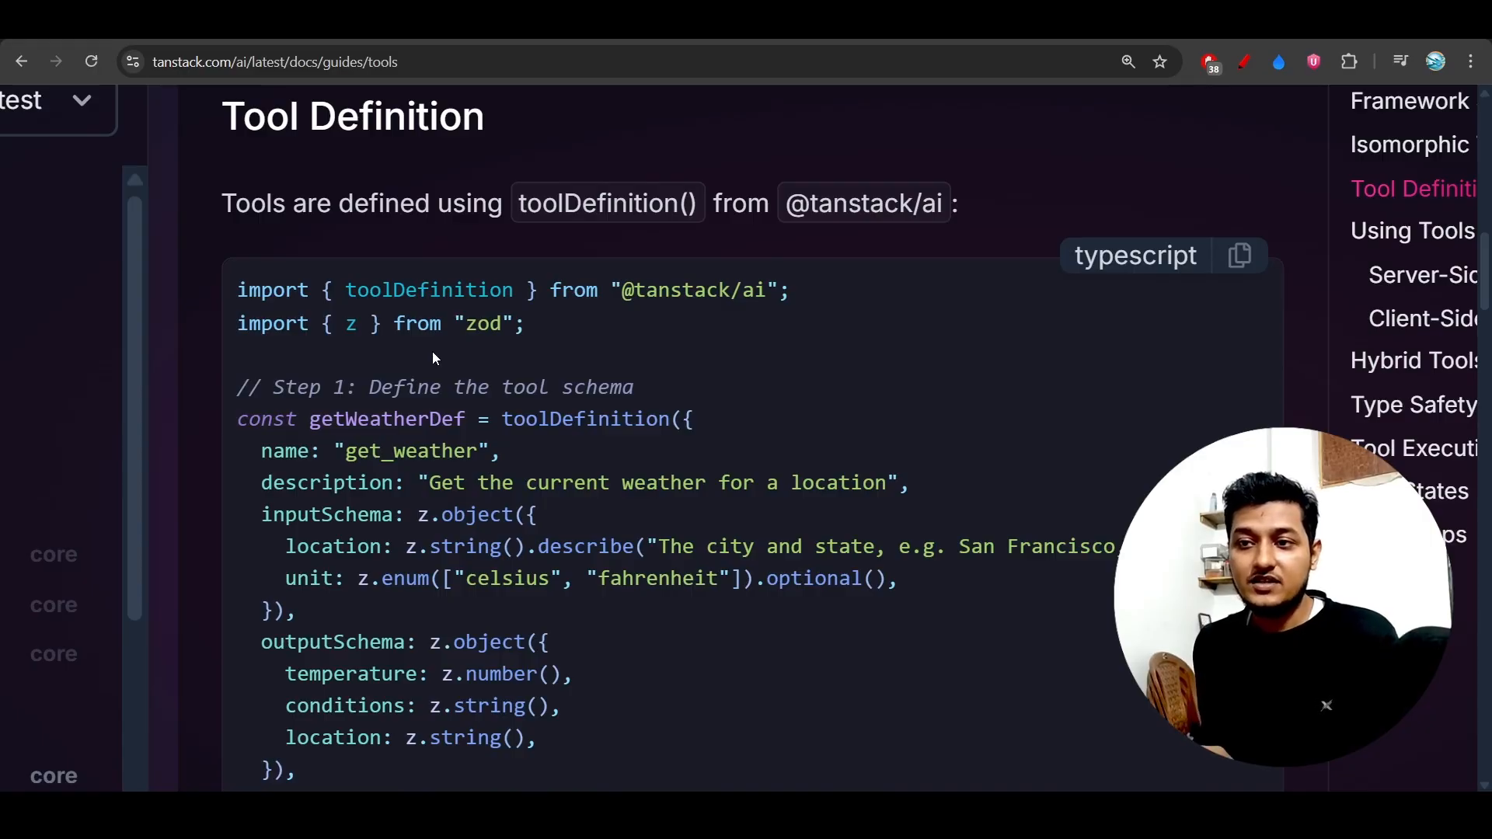
scroll(down, 3)
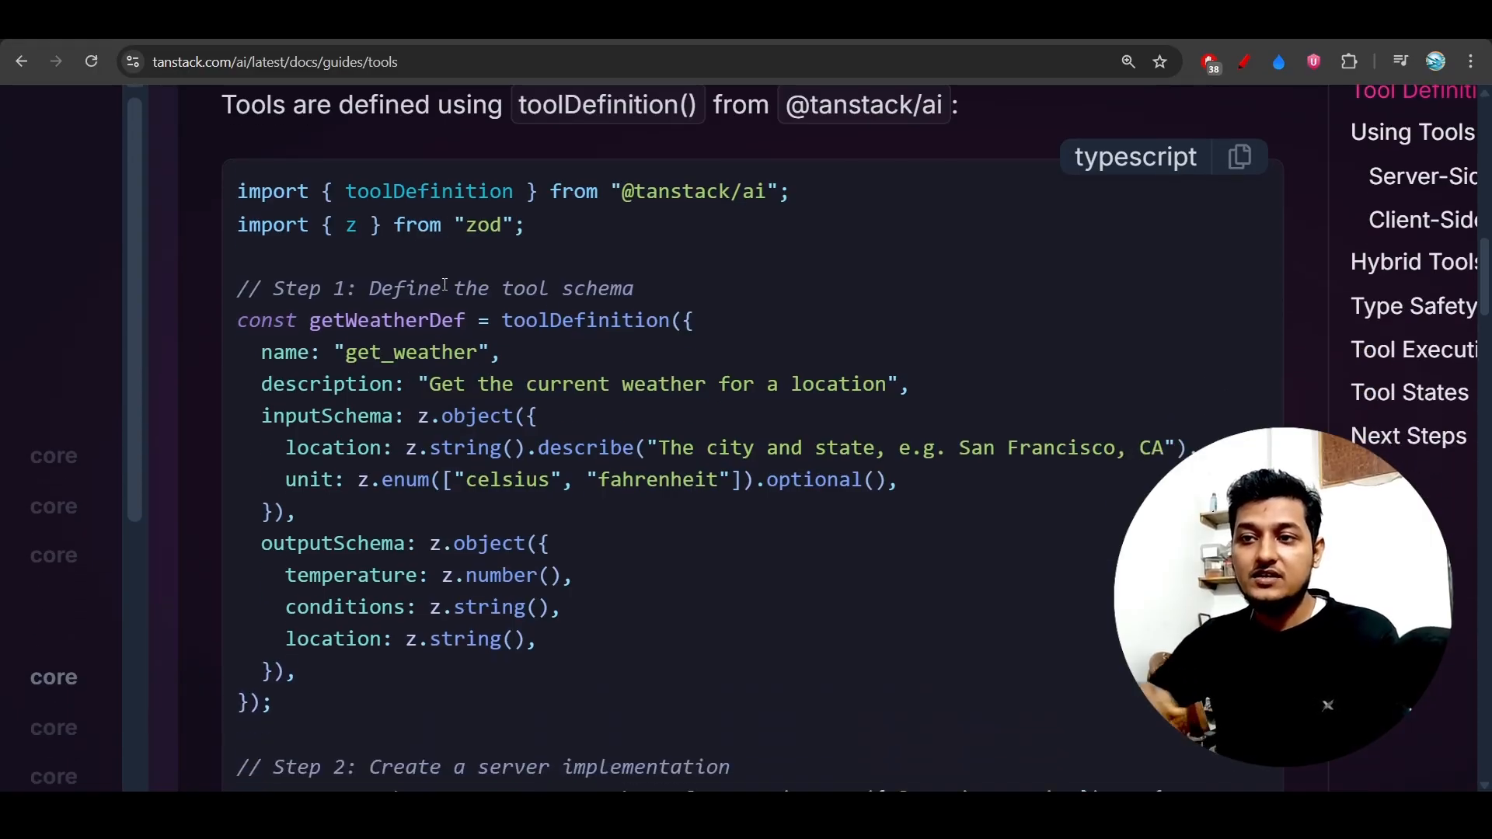
double_click(410, 352)
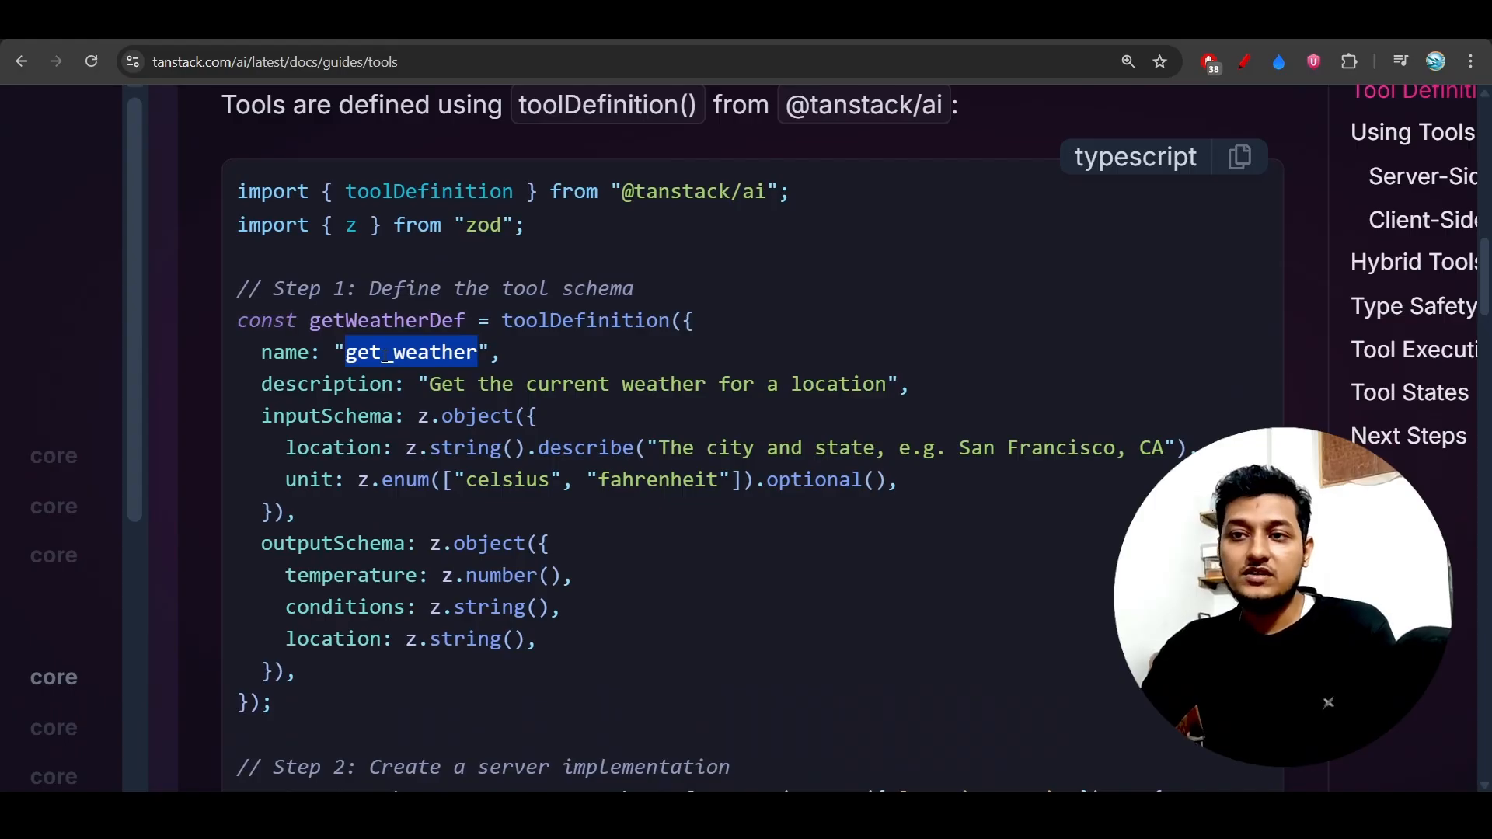
Continue through the Step 2 server implementation code to the Using Tools in Chat section
scroll(down, 3)
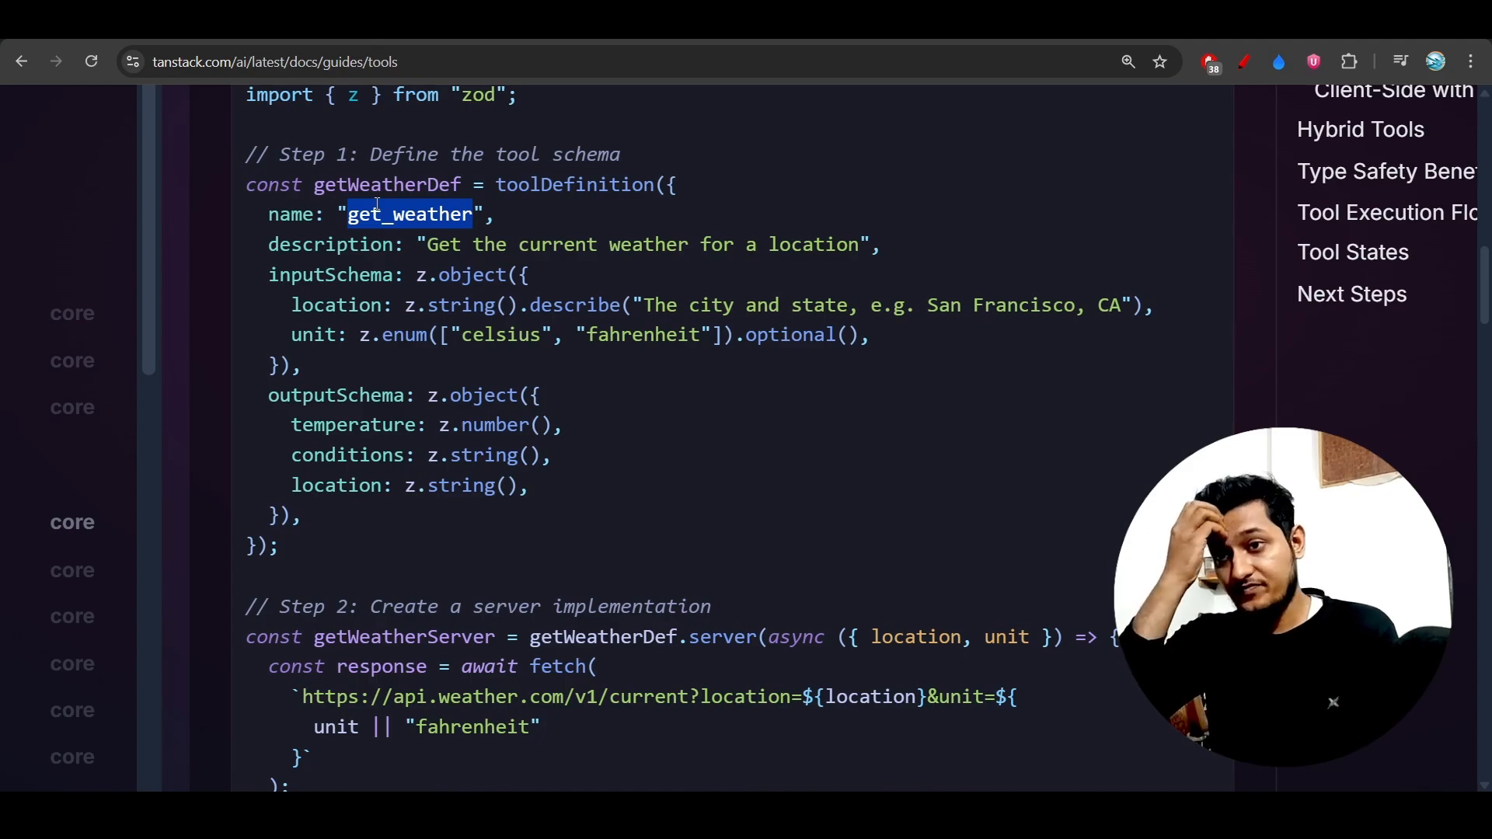
scroll(down, 3)
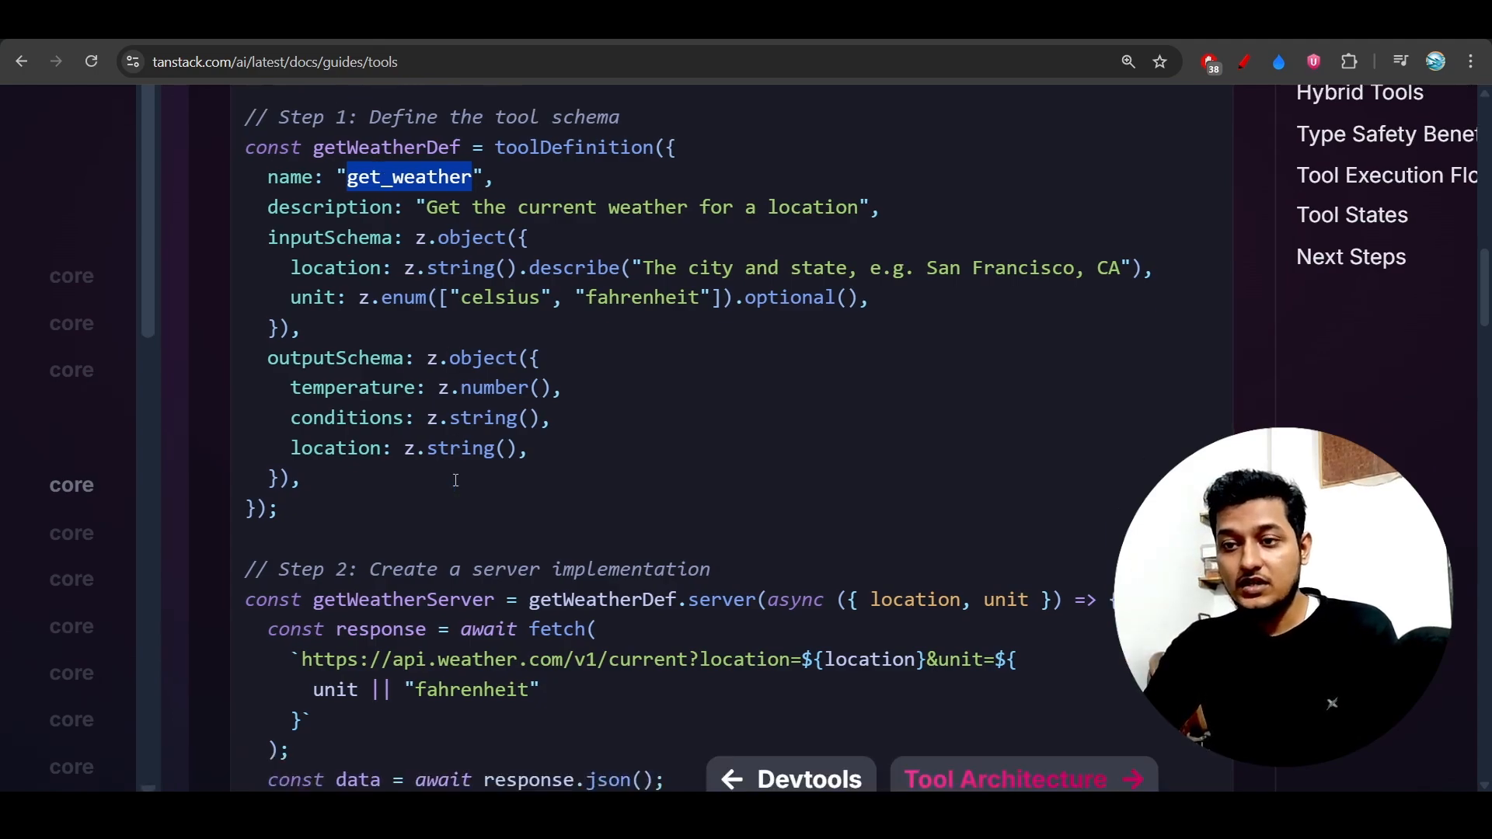
scroll(down, 3)
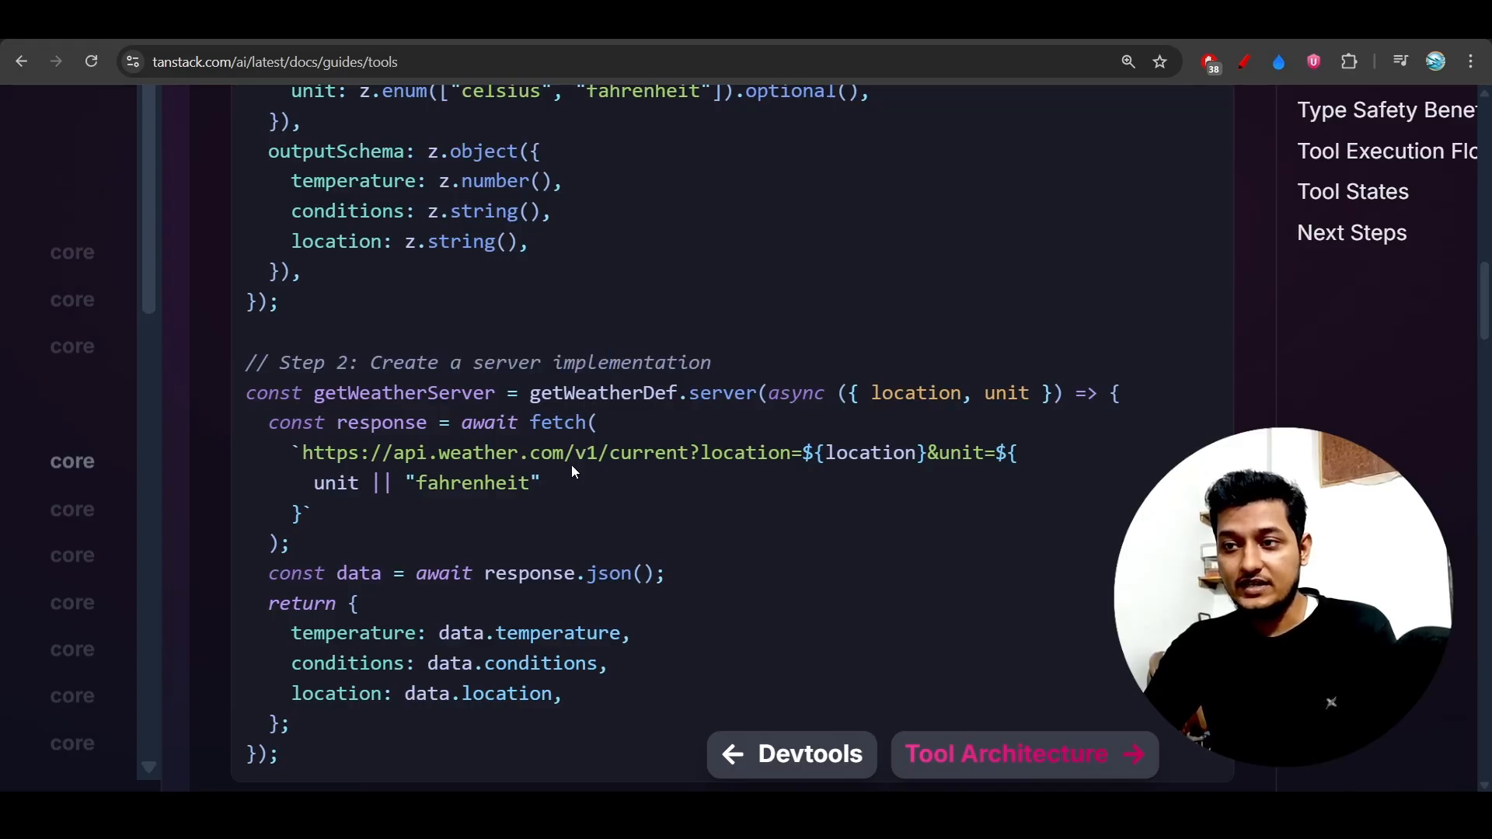
scroll(down, 3)
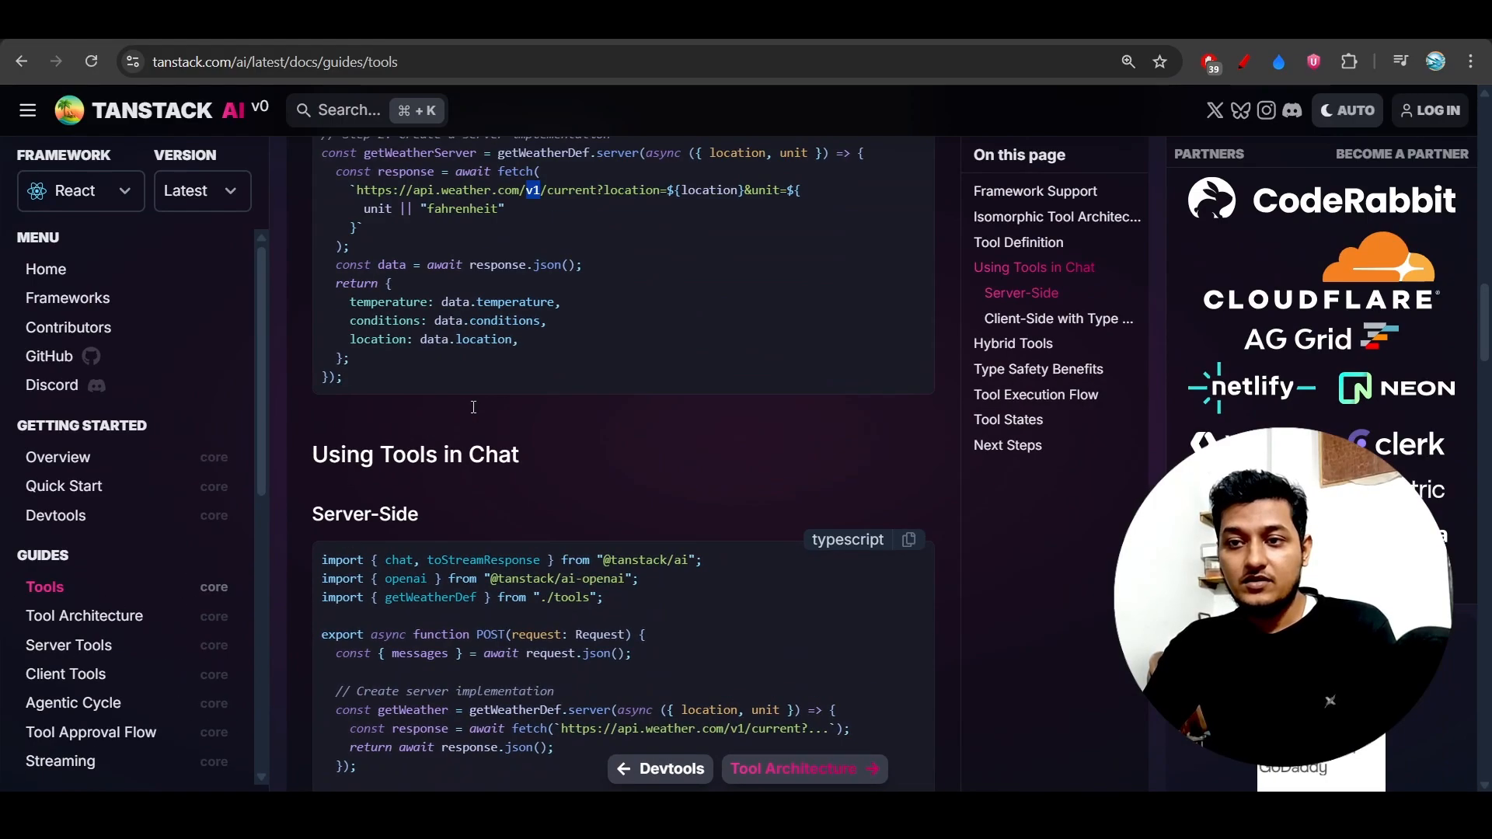
Read through Using Tools in Chat, client-side and Hybrid Tools sections of the guide
scroll(down, 3)
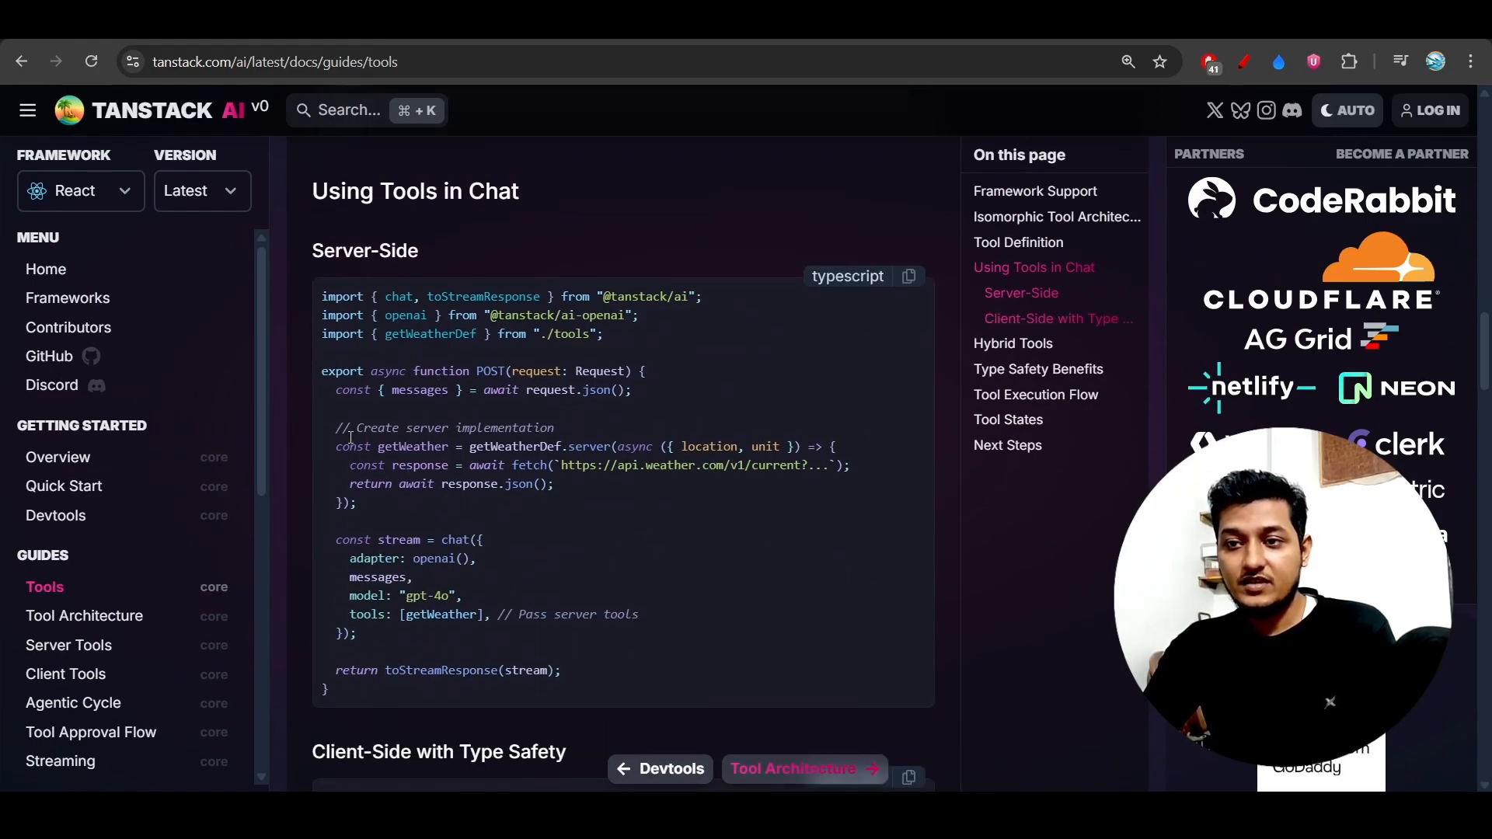
mouse_move(704, 486)
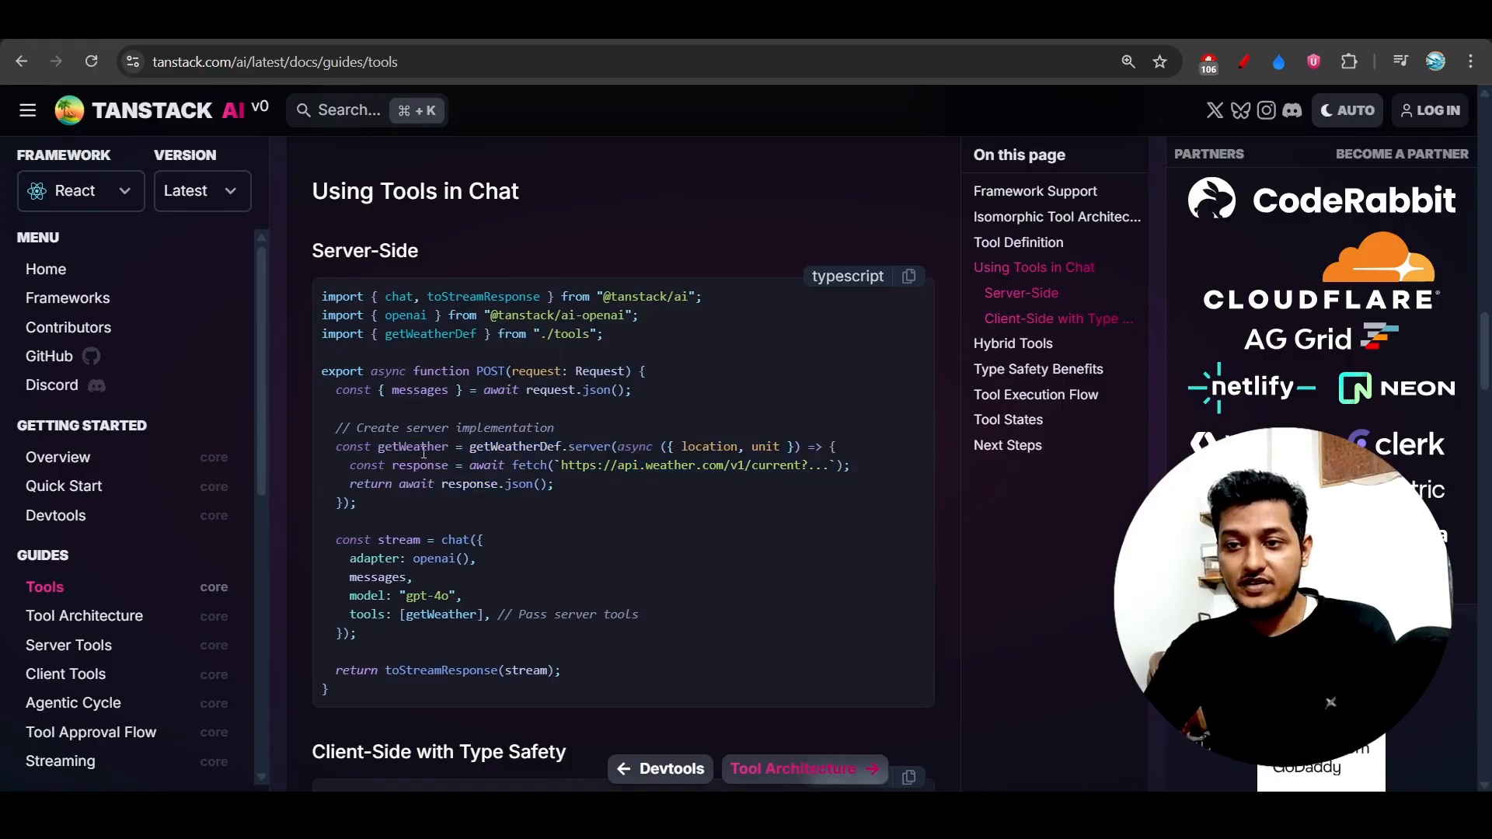
scroll(up, 3)
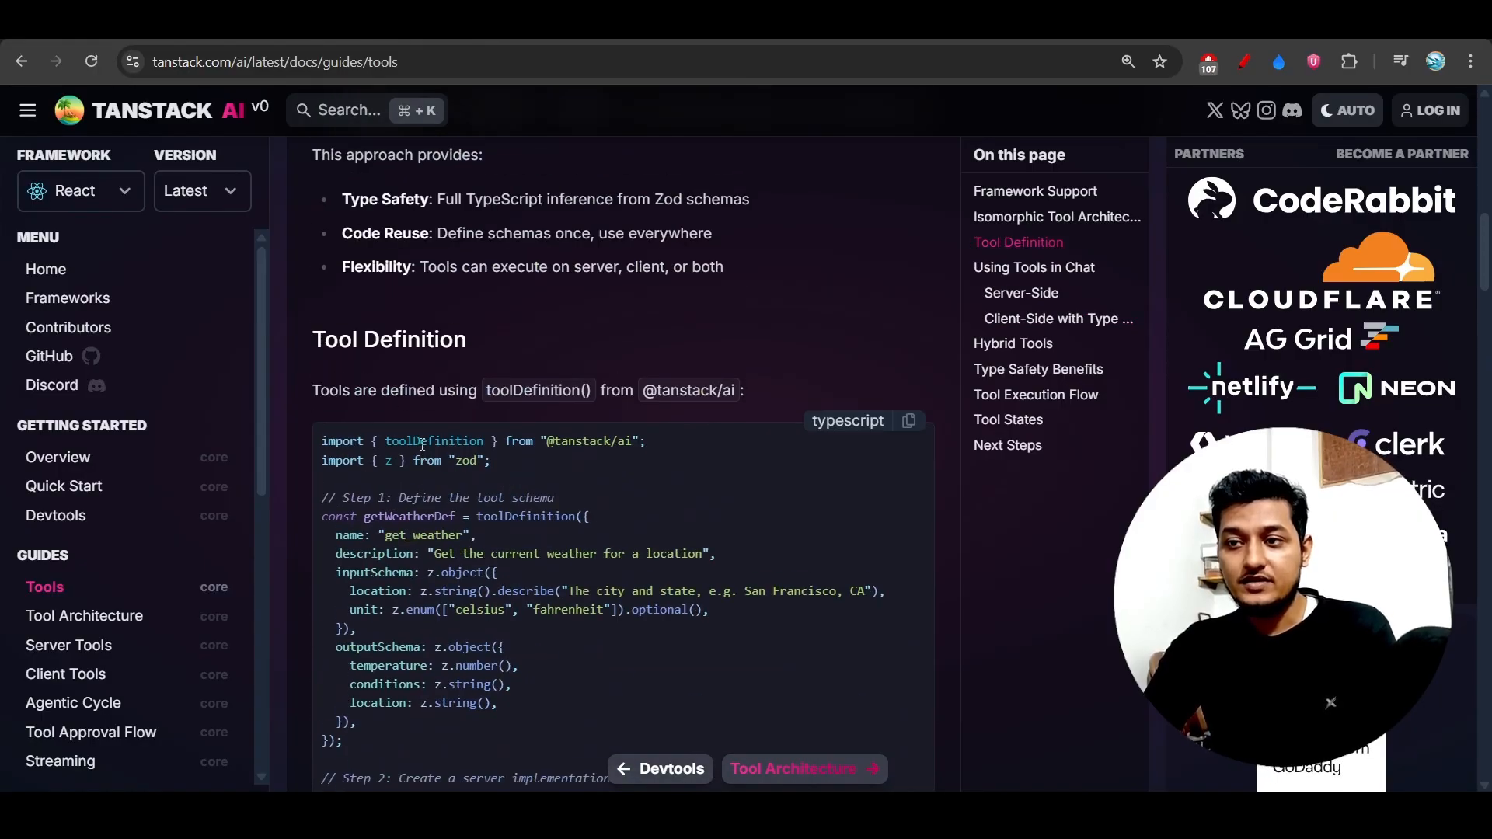
scroll(down, 3)
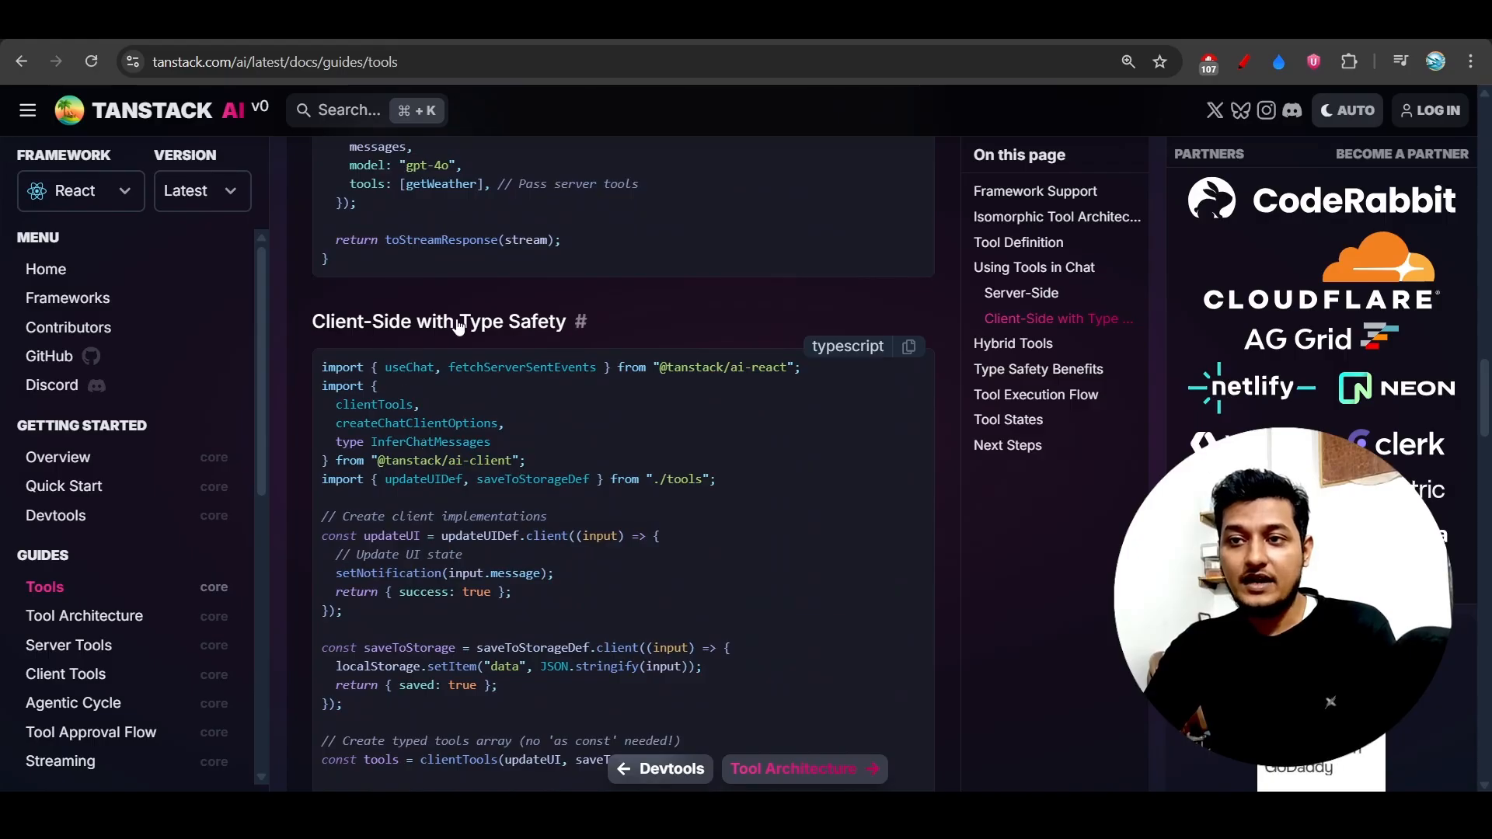
scroll(down, 3)
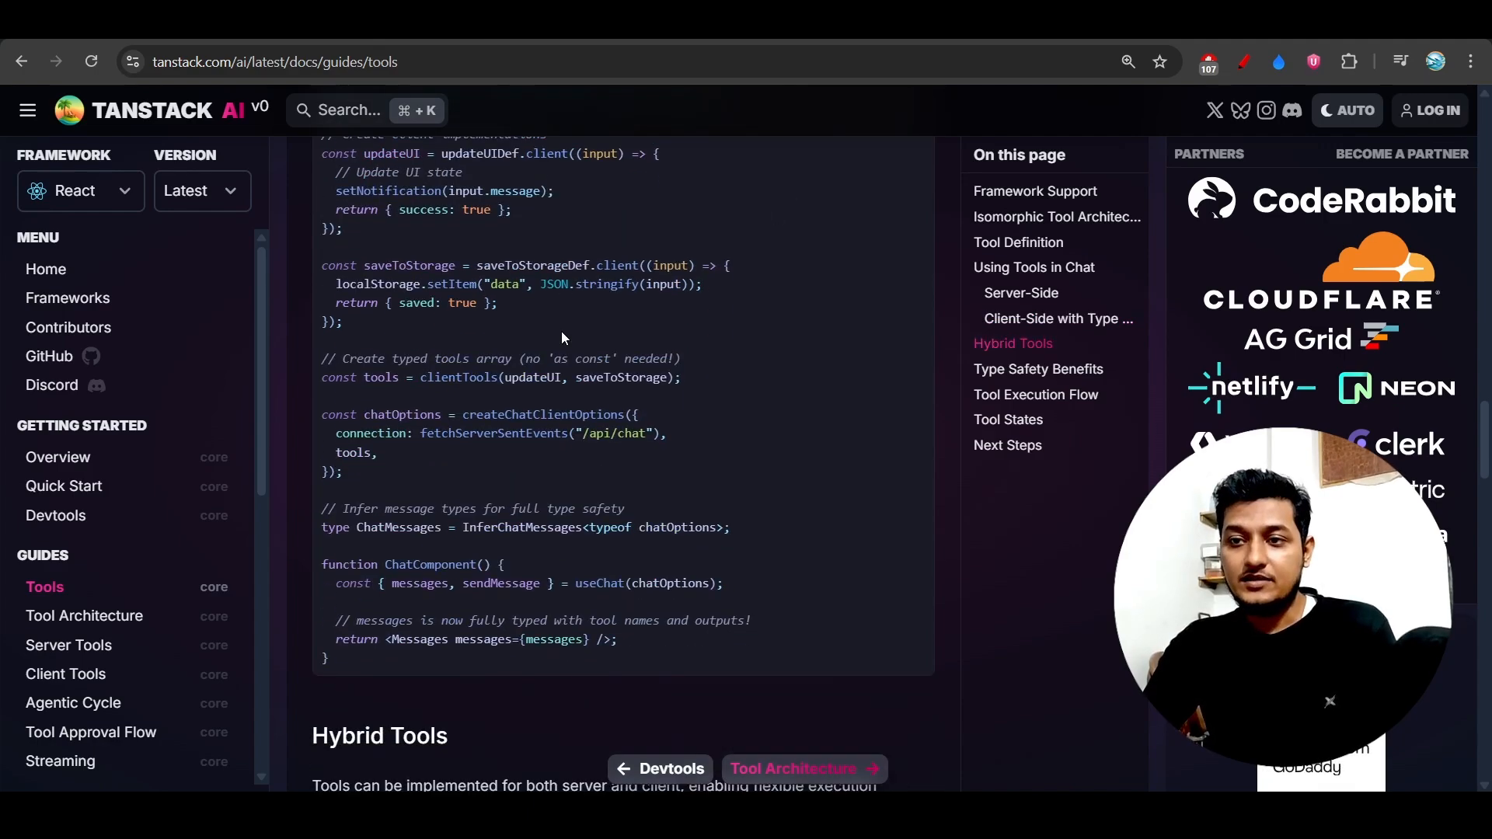
scroll(down, 3)
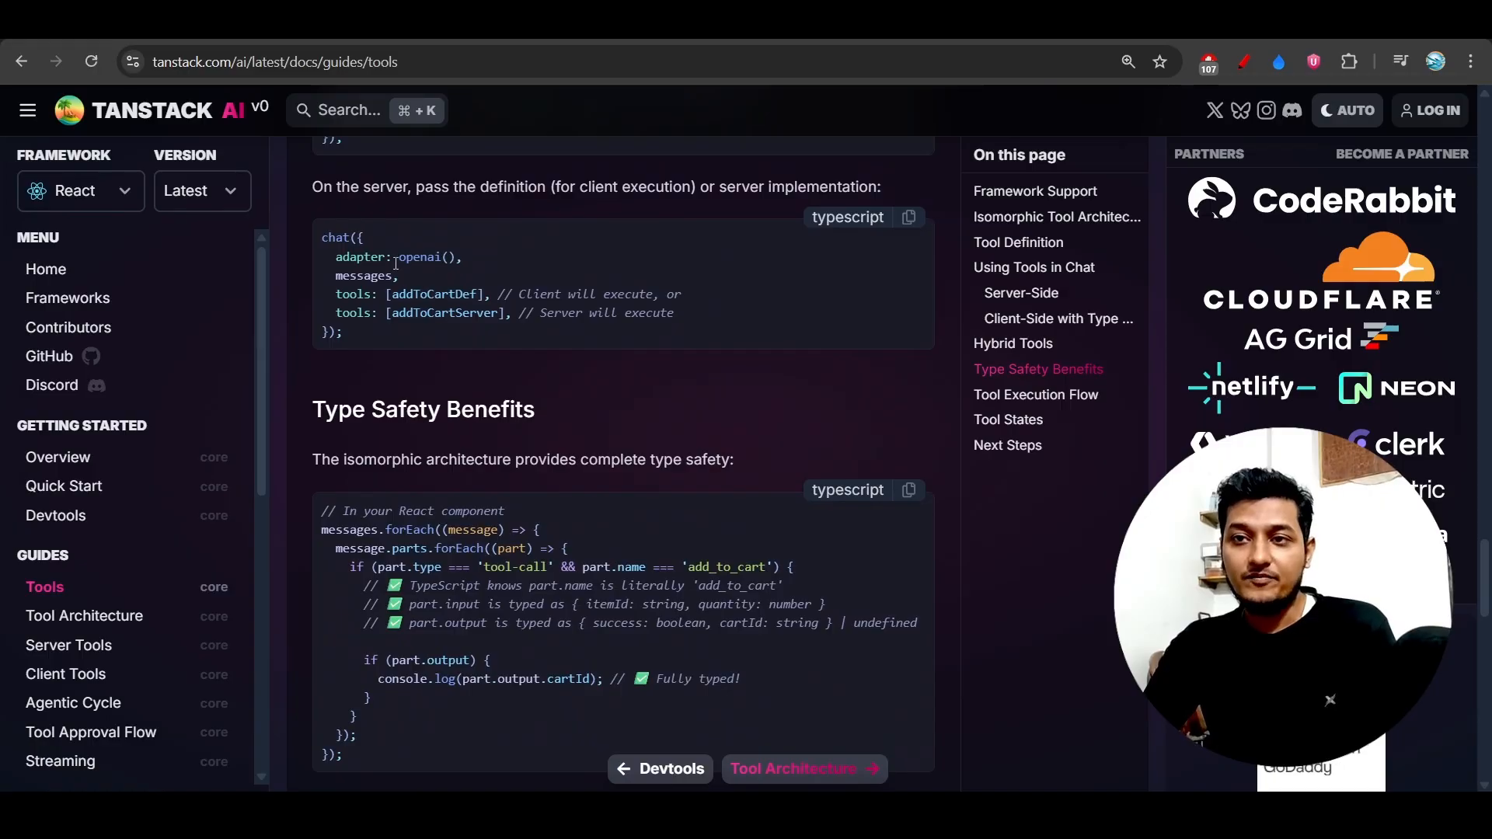
Highlight text in Type Safety Benefits, then move to the Agentic Cycle guide from the sidebar
double_click(343, 237)
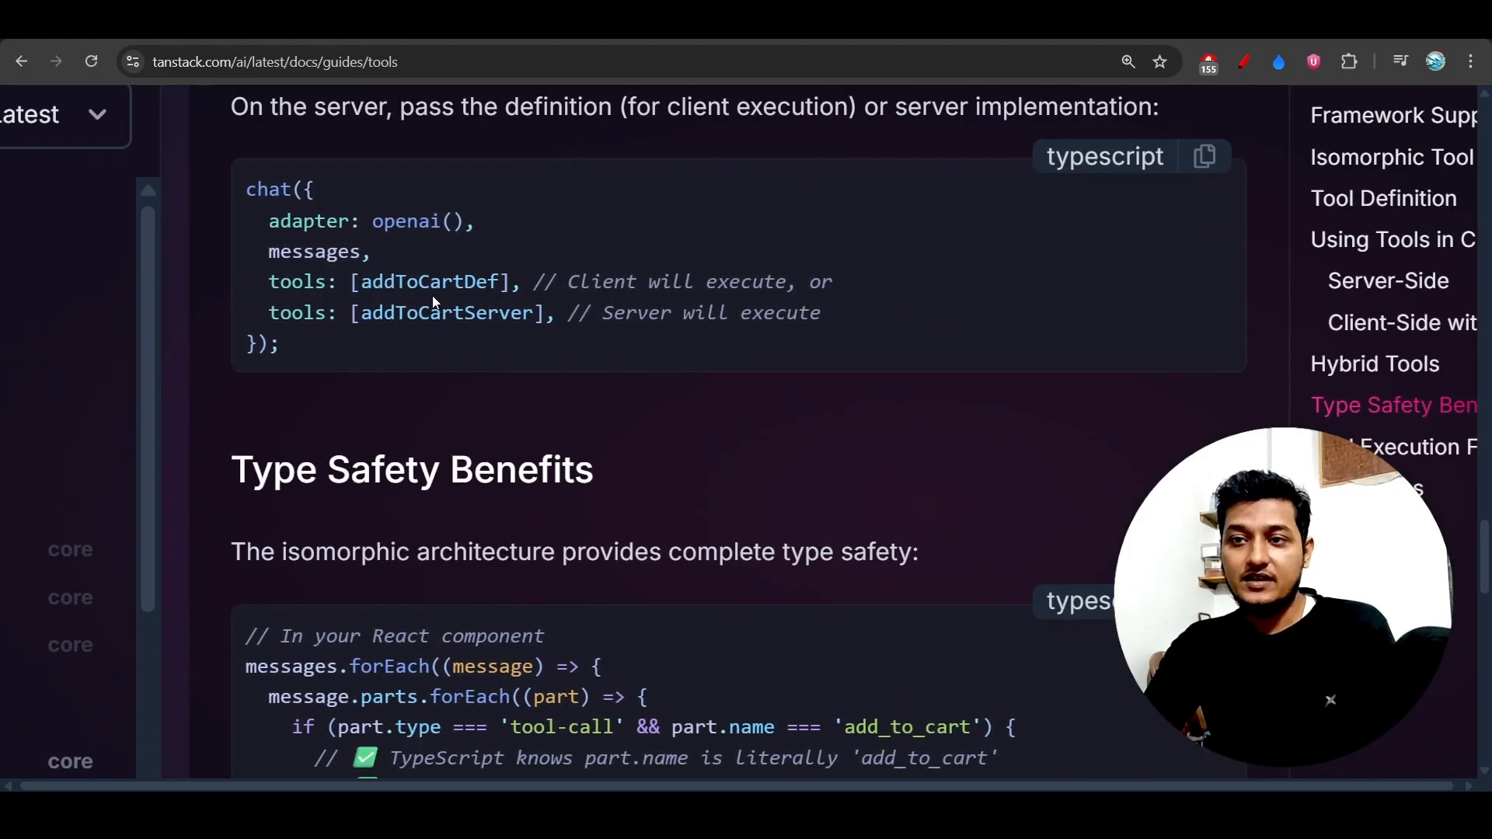
drag(390, 281, 828, 281)
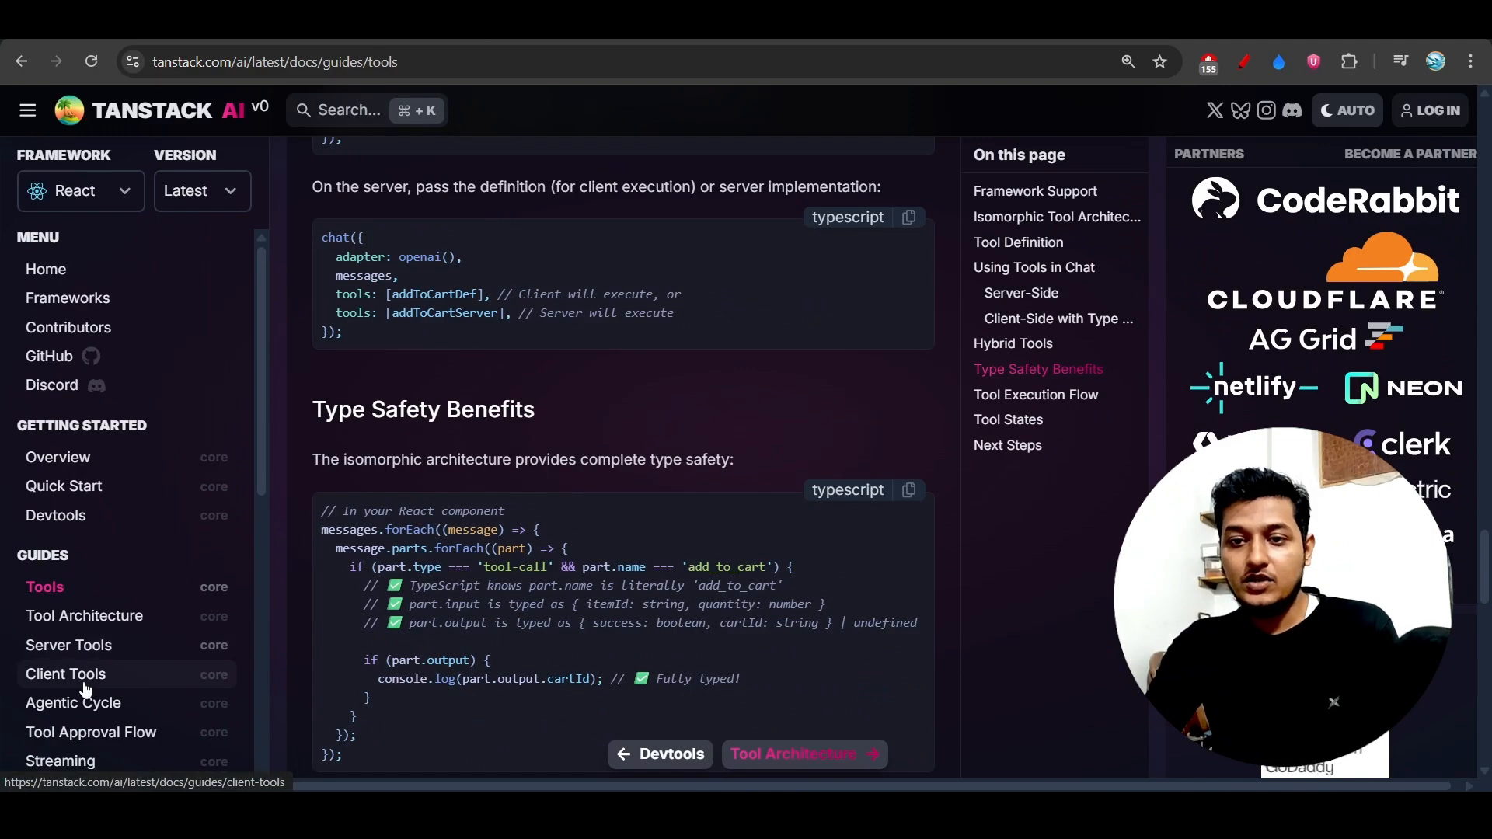
click(73, 703)
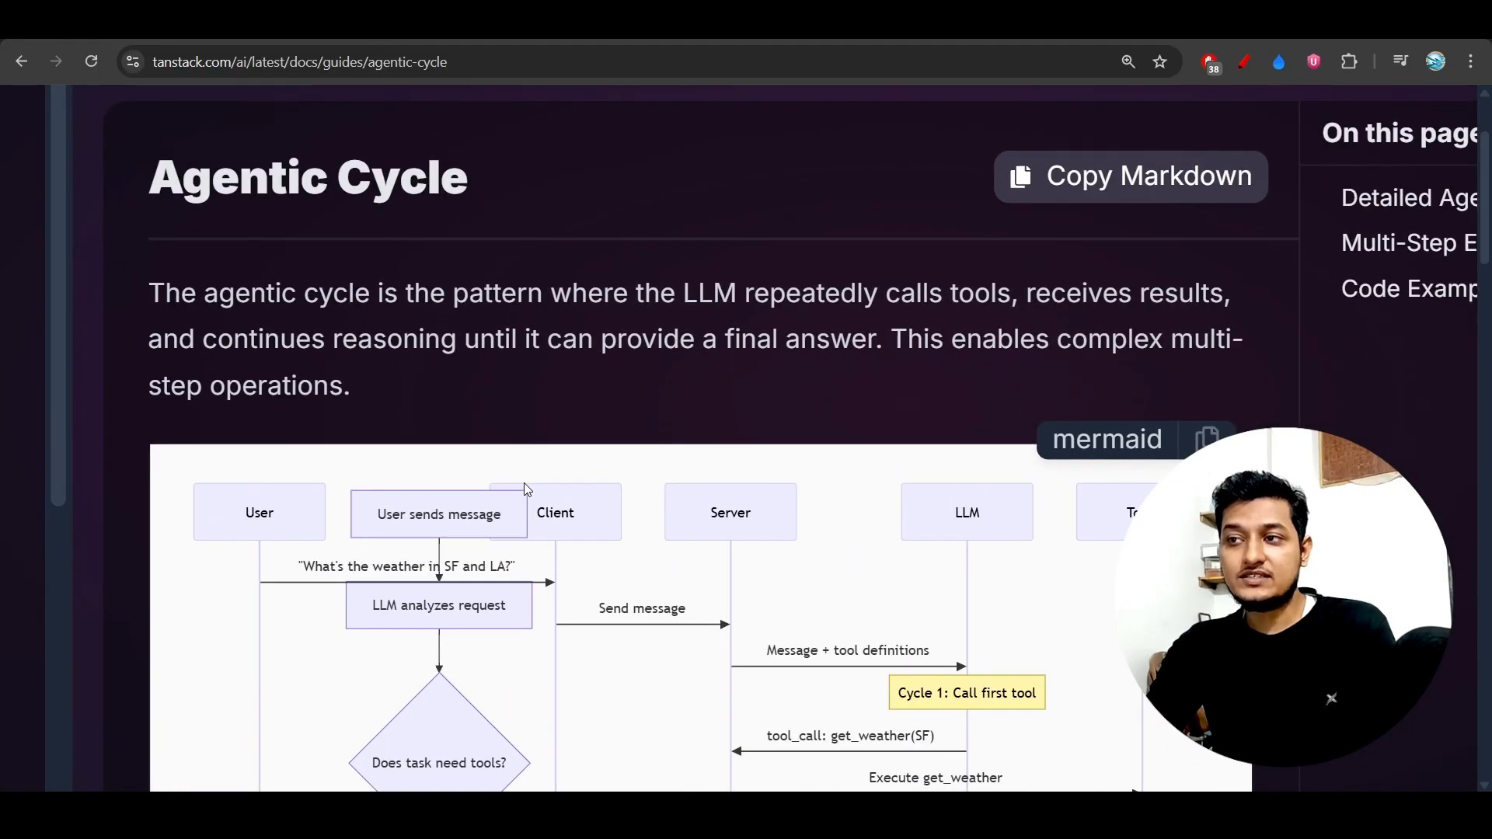
Underline 'LLM analyzes request' and circle 'Send message' in red on the Agentic Cycle diagram
scroll(down, 3)
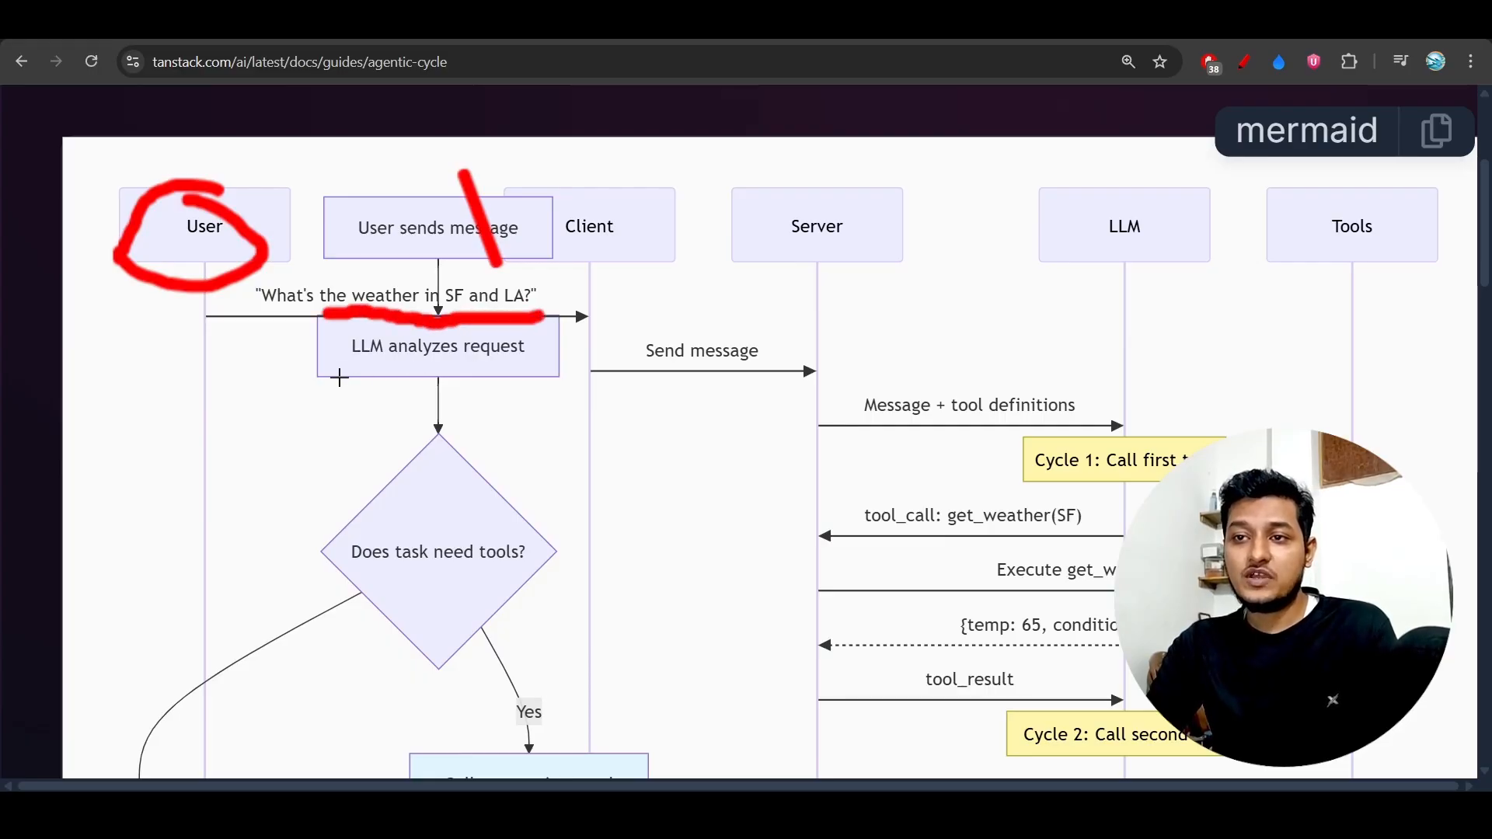
drag(338, 378, 556, 379)
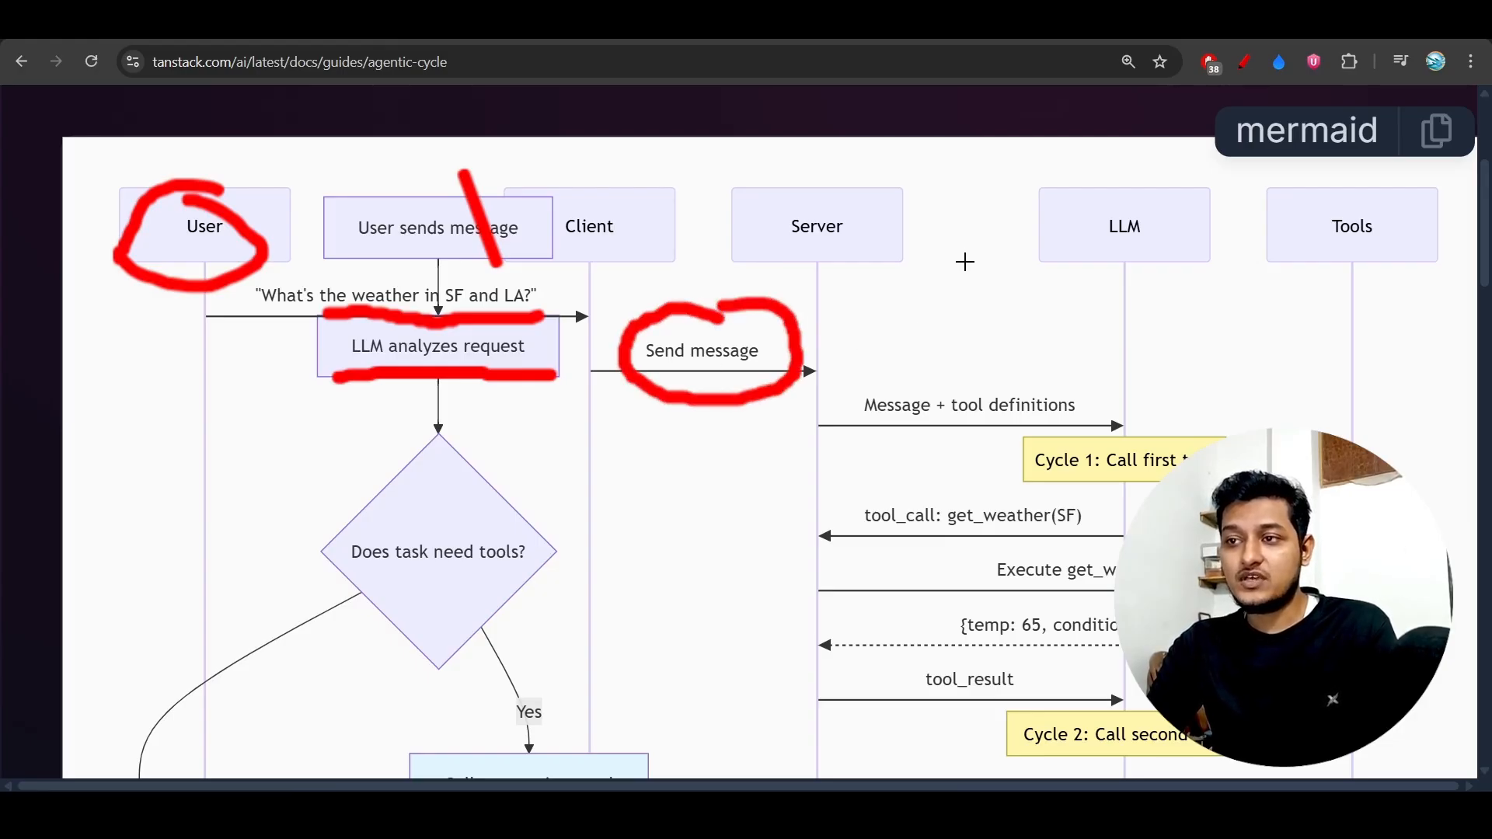
scroll(down, 3)
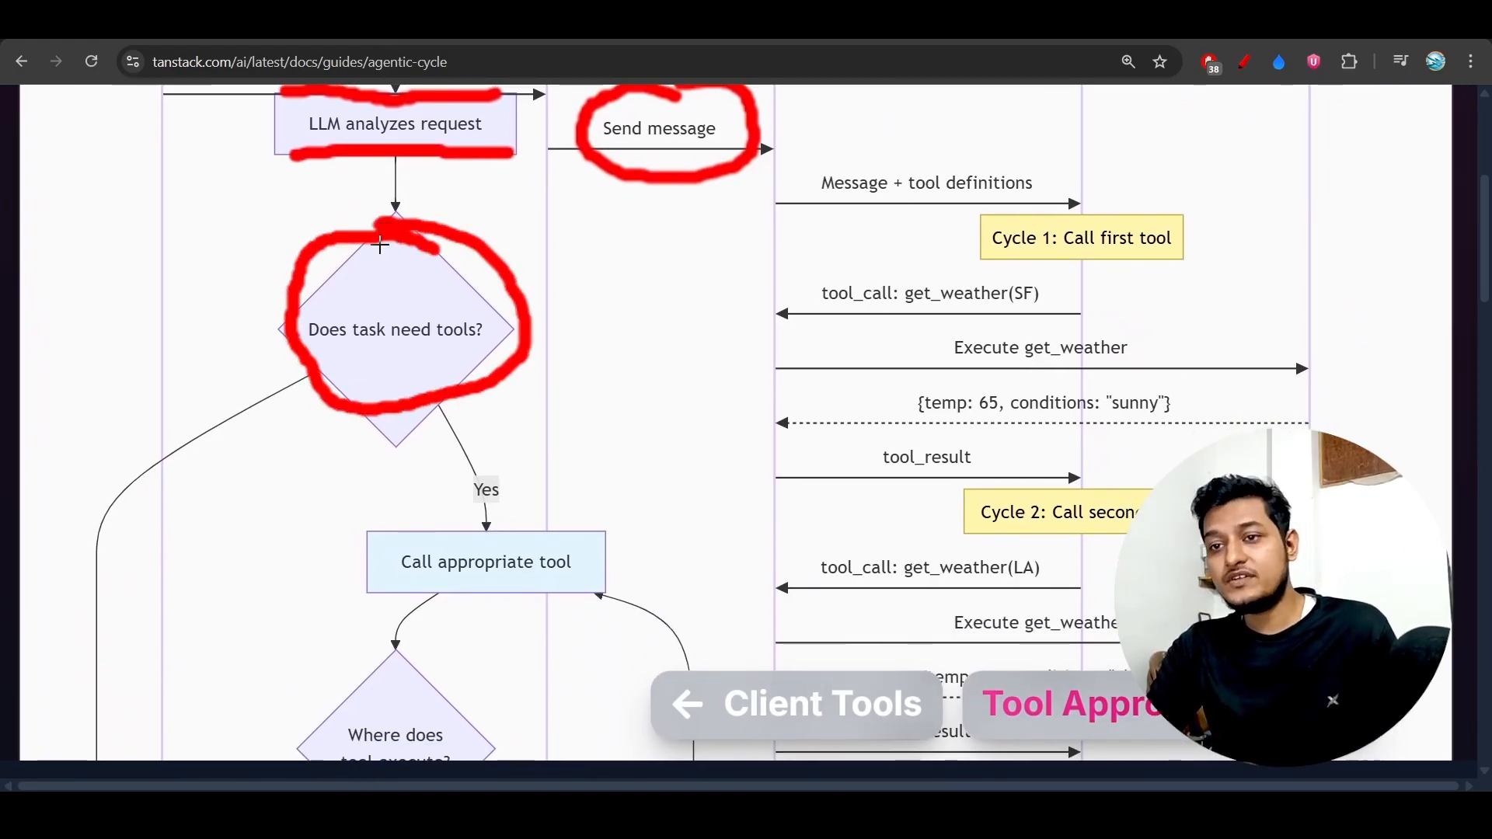
scroll(down, 3)
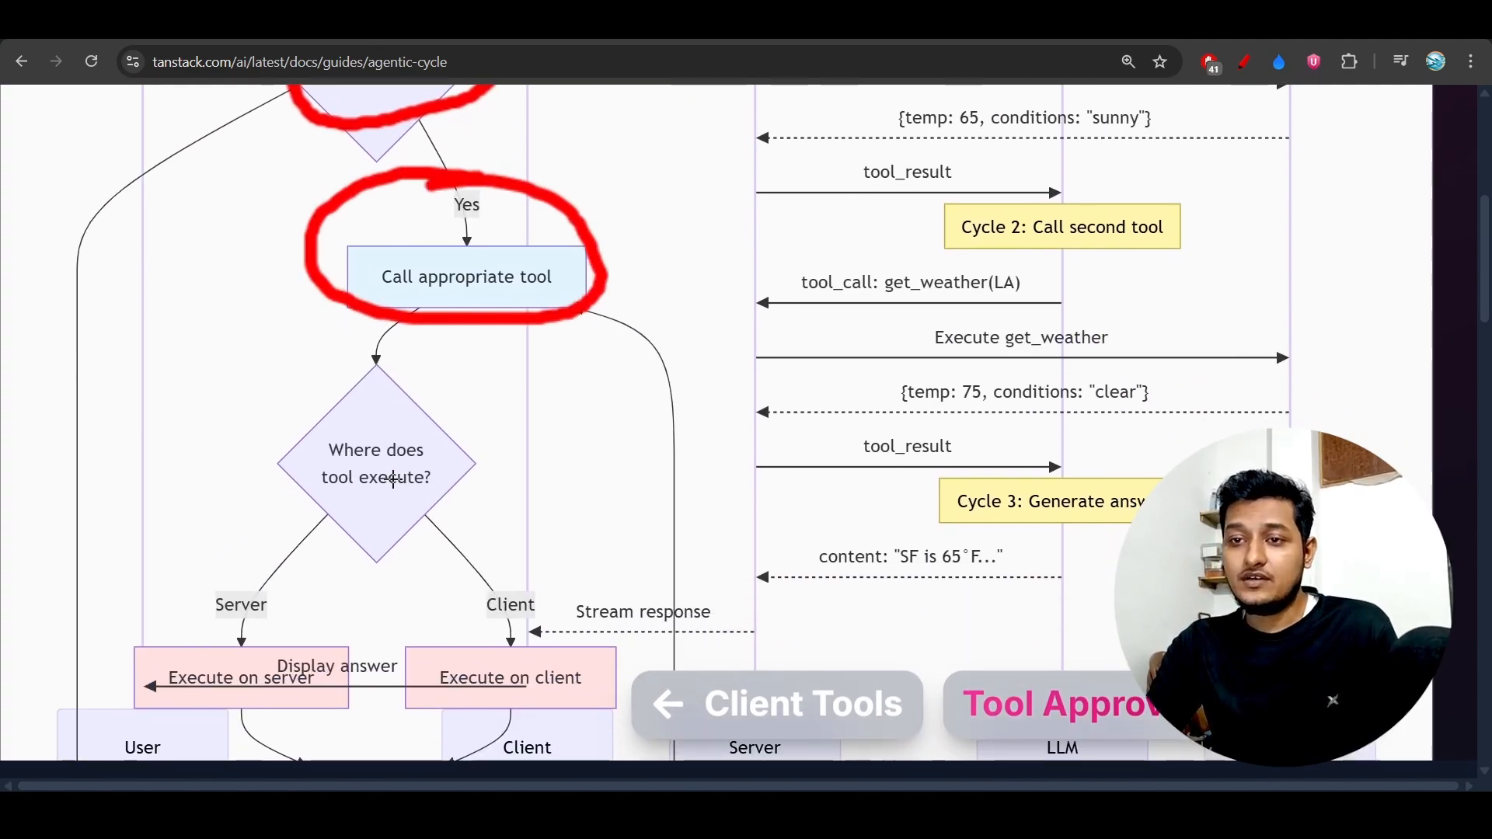
scroll(down, 3)
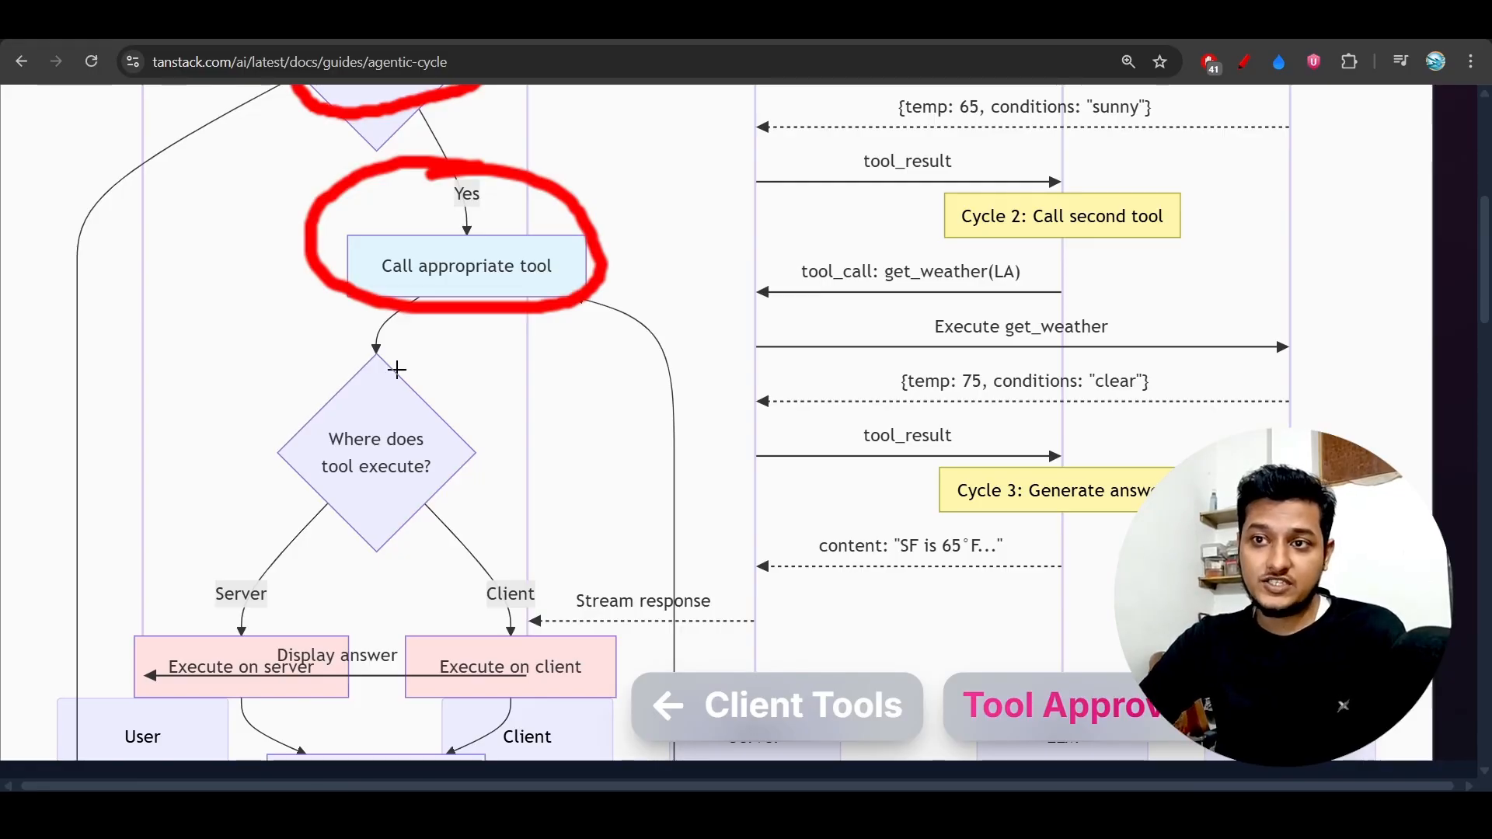
Circle the 'Where does tool execute?' decision and server/client branches, then reach the Agentic Weather Assistant example
drag(381, 342, 487, 500)
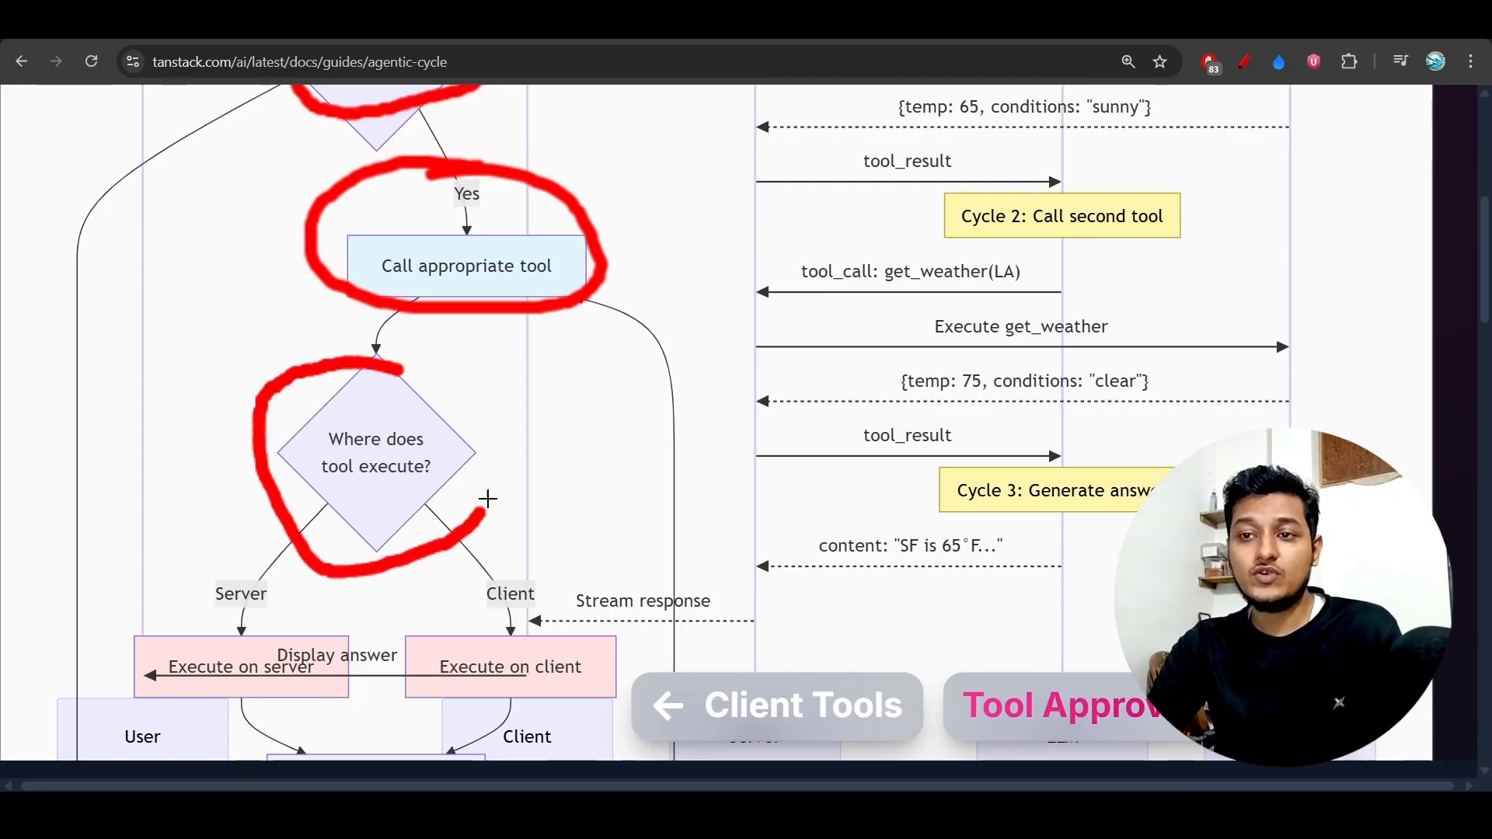
drag(476, 504, 152, 657)
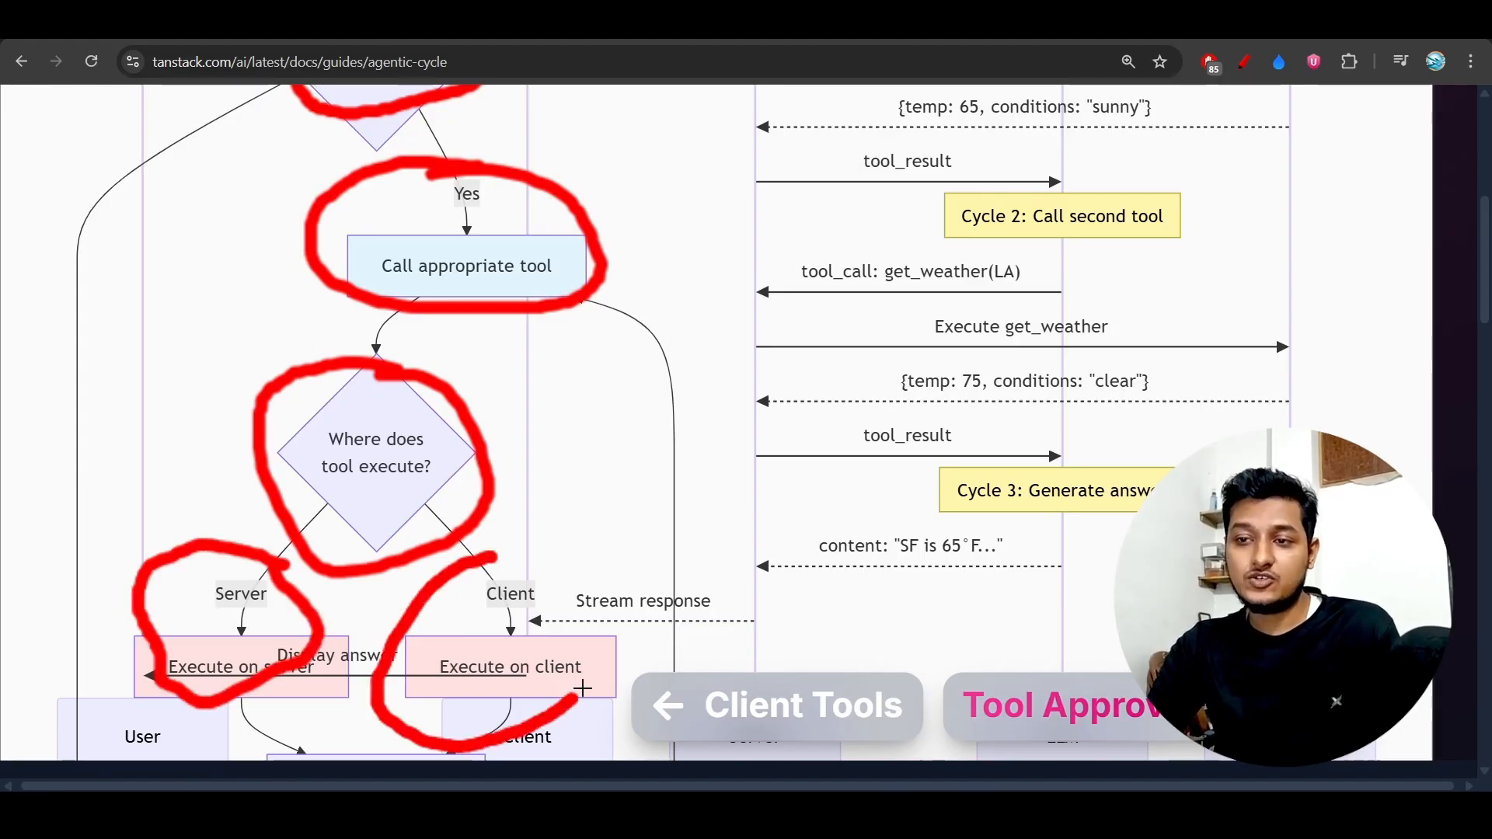
scroll(down, 3)
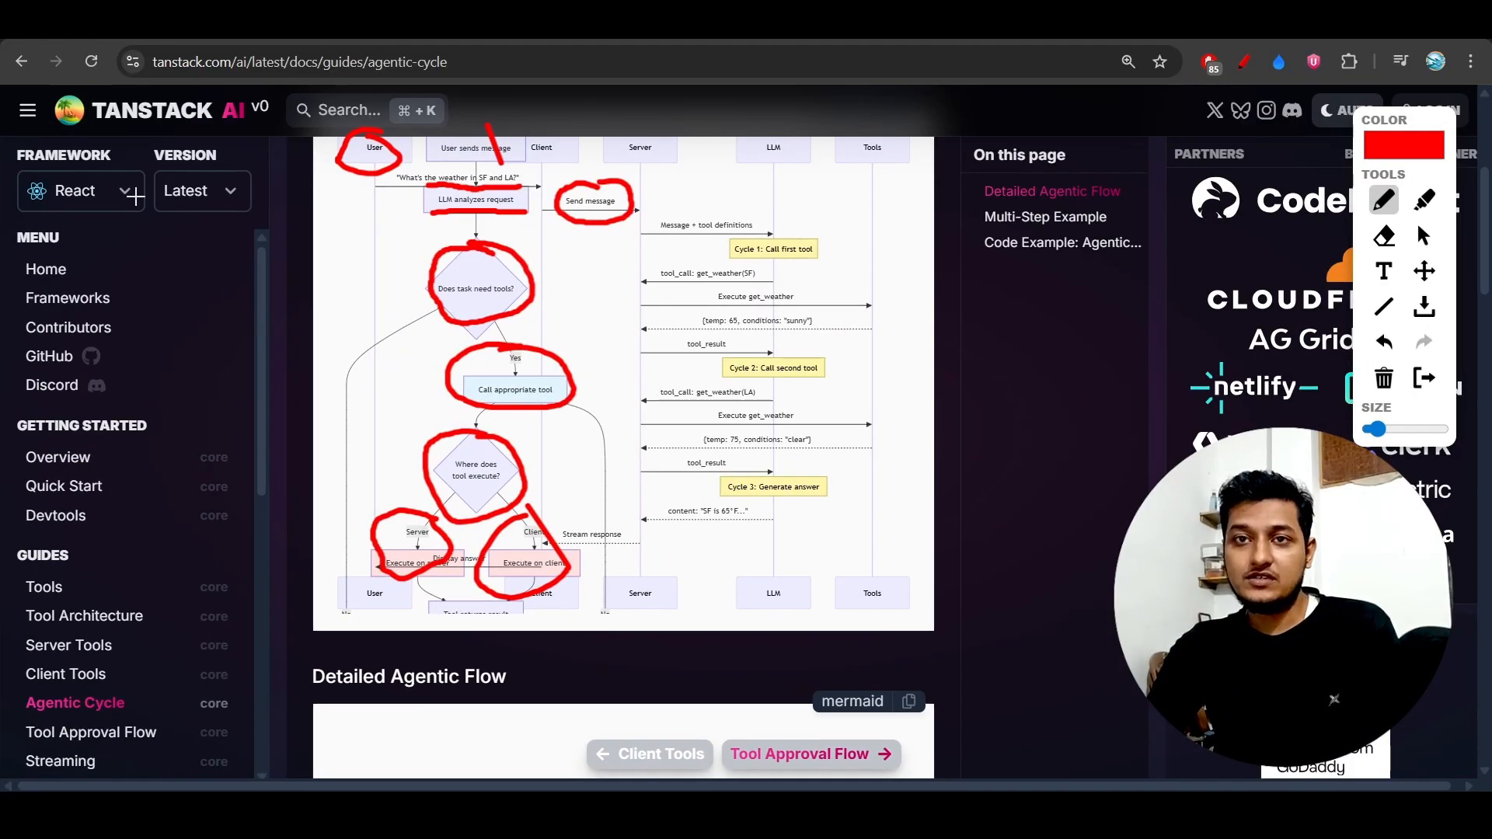
scroll(down, 3)
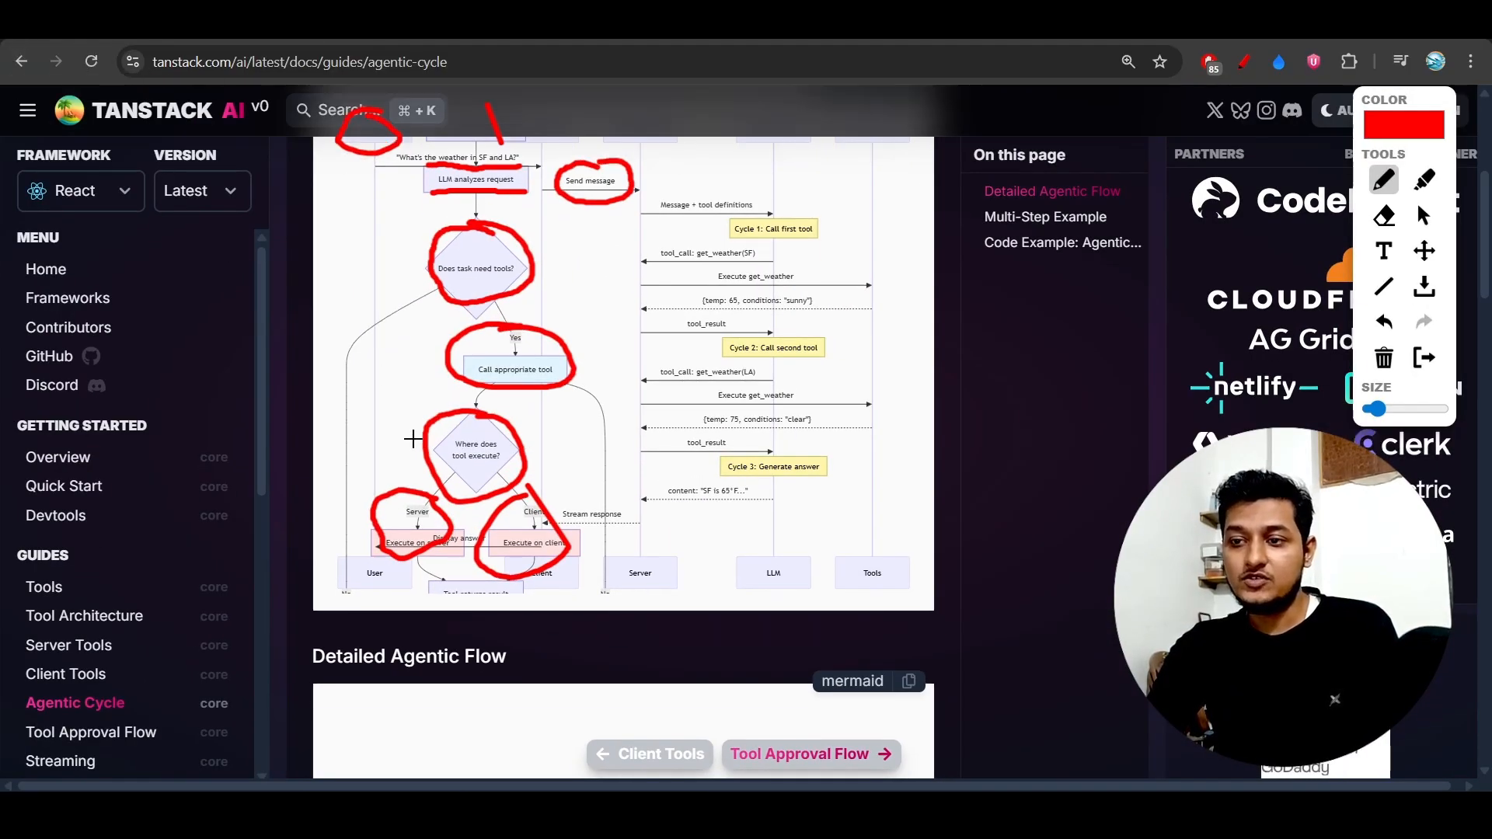
scroll(down, 3)
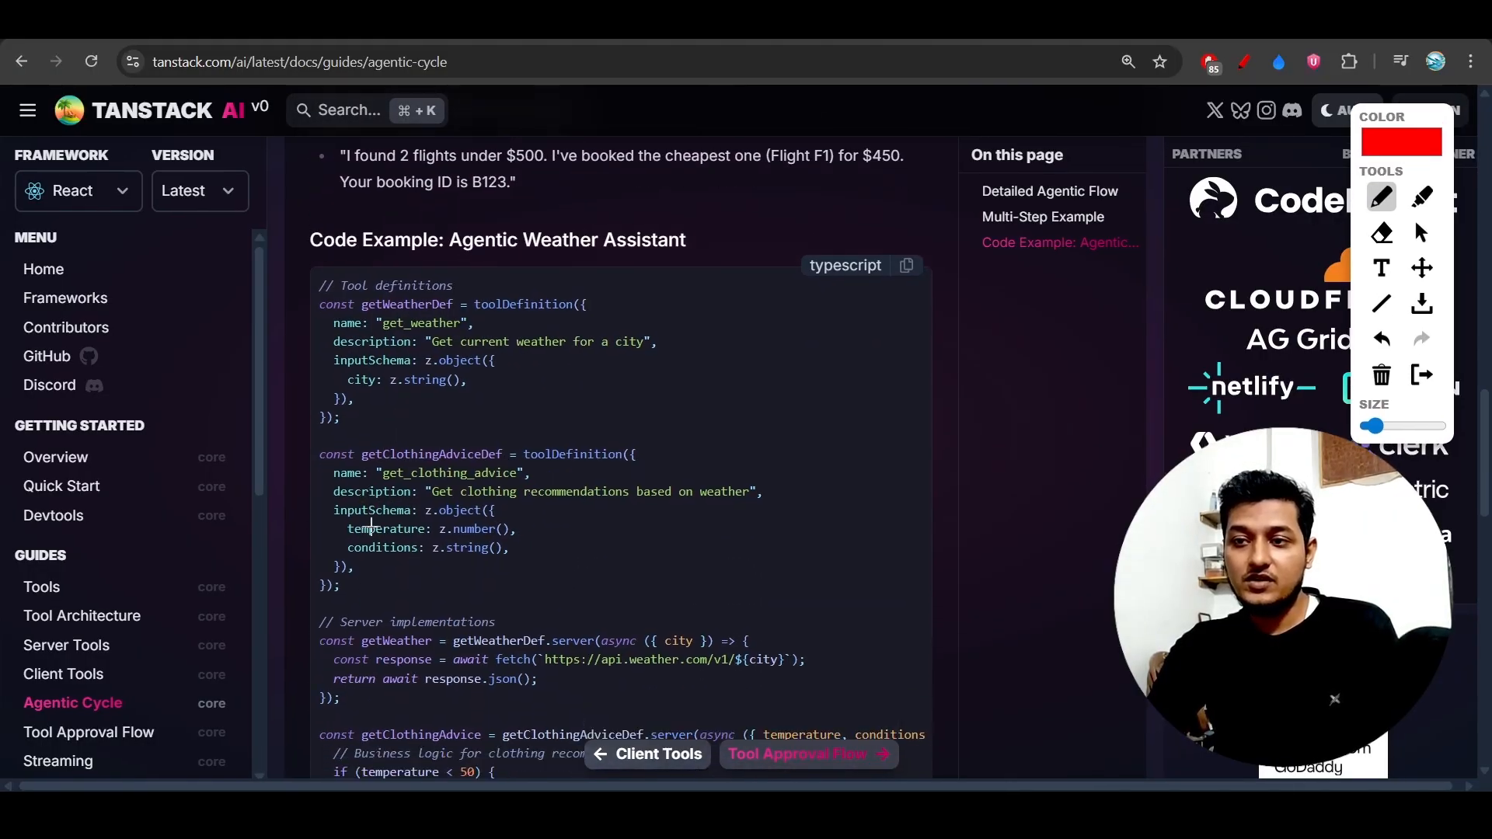
scroll(down, 3)
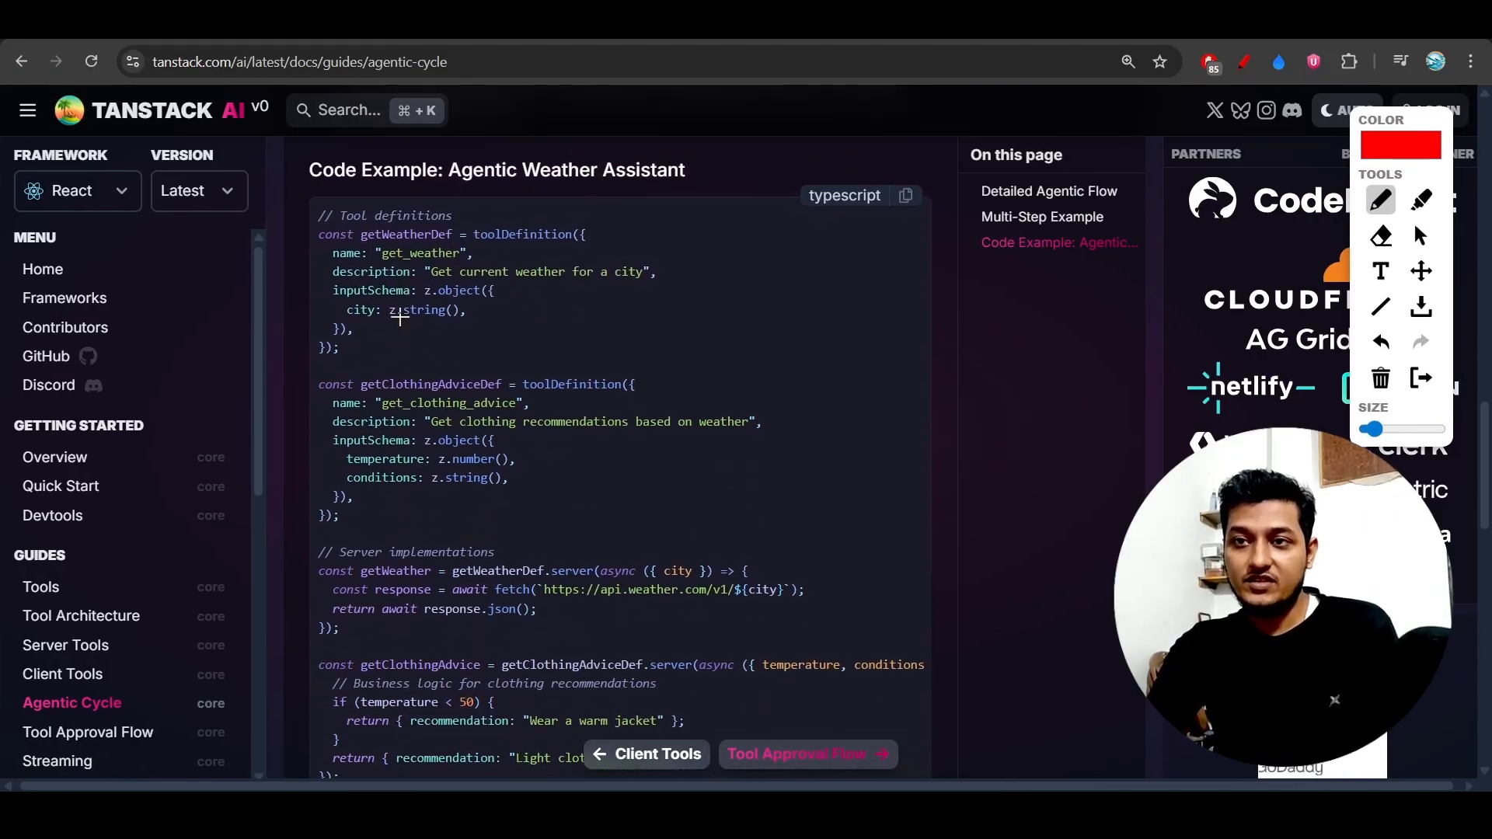